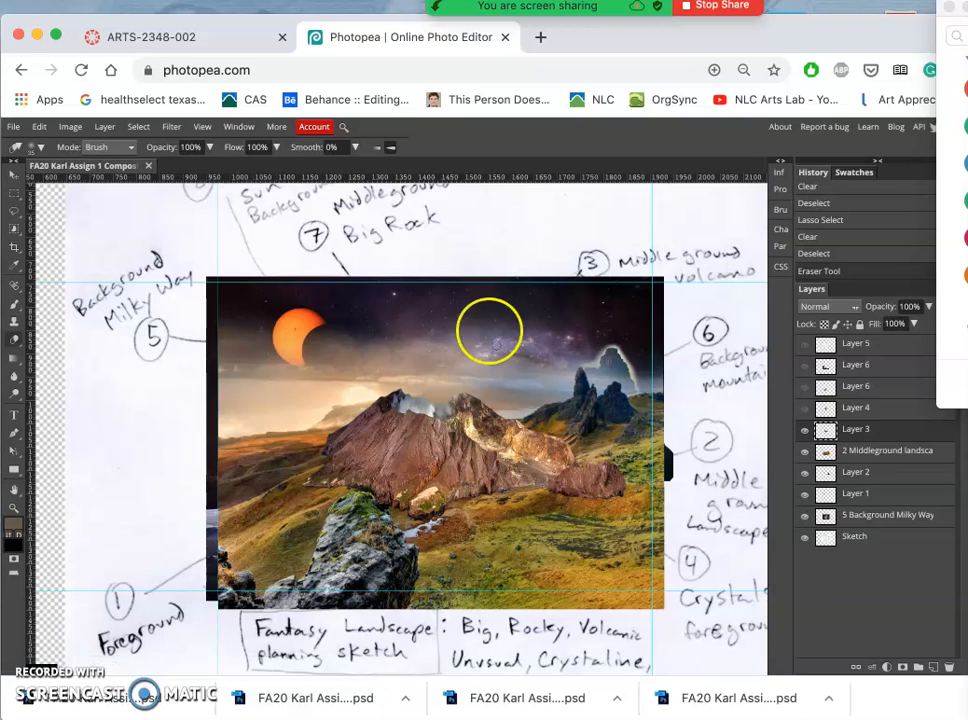
mouse_move(688, 320)
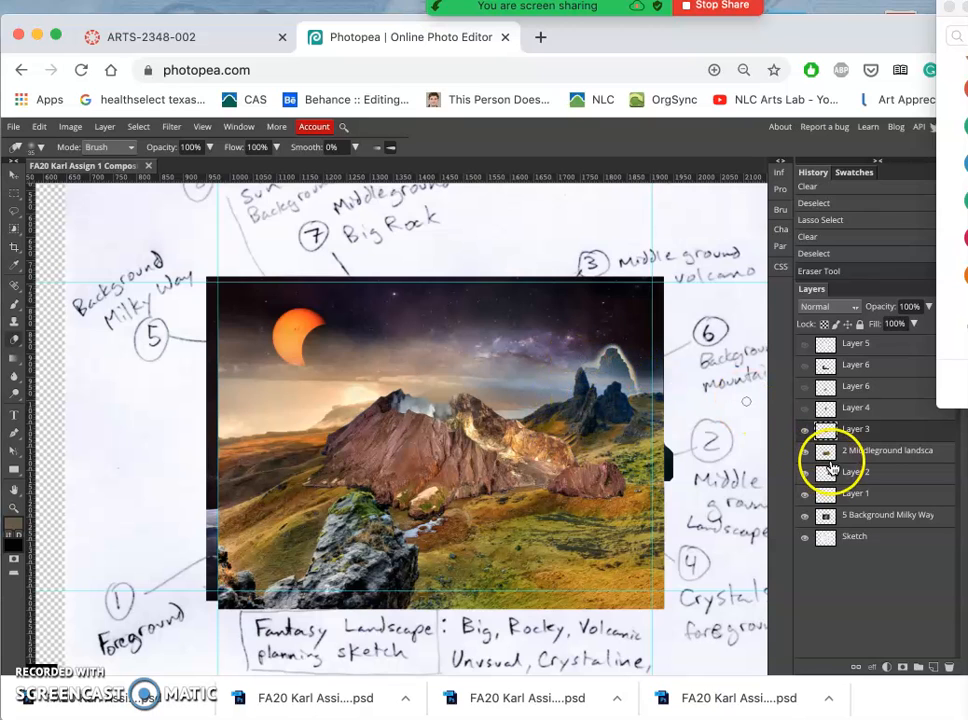
Make Layer 2, the tall rock, the active layer in the Layers panel.
left_click(804, 476)
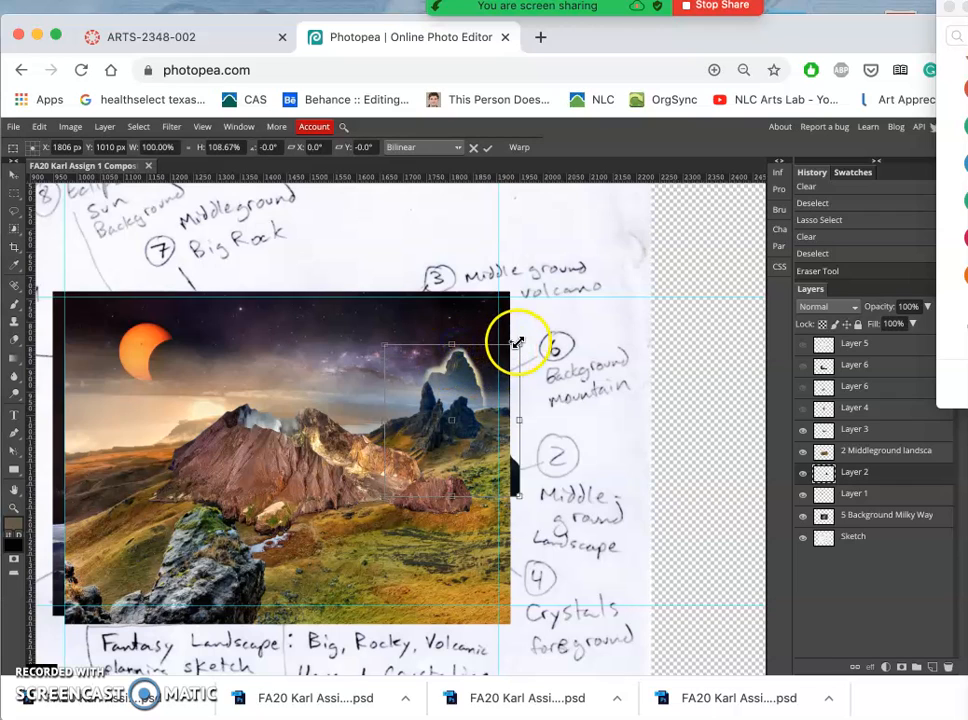
Scale the tall rock to about 115% and rotate it about 5 degrees with Free Transform.
left_click_drag(518, 340, 532, 336)
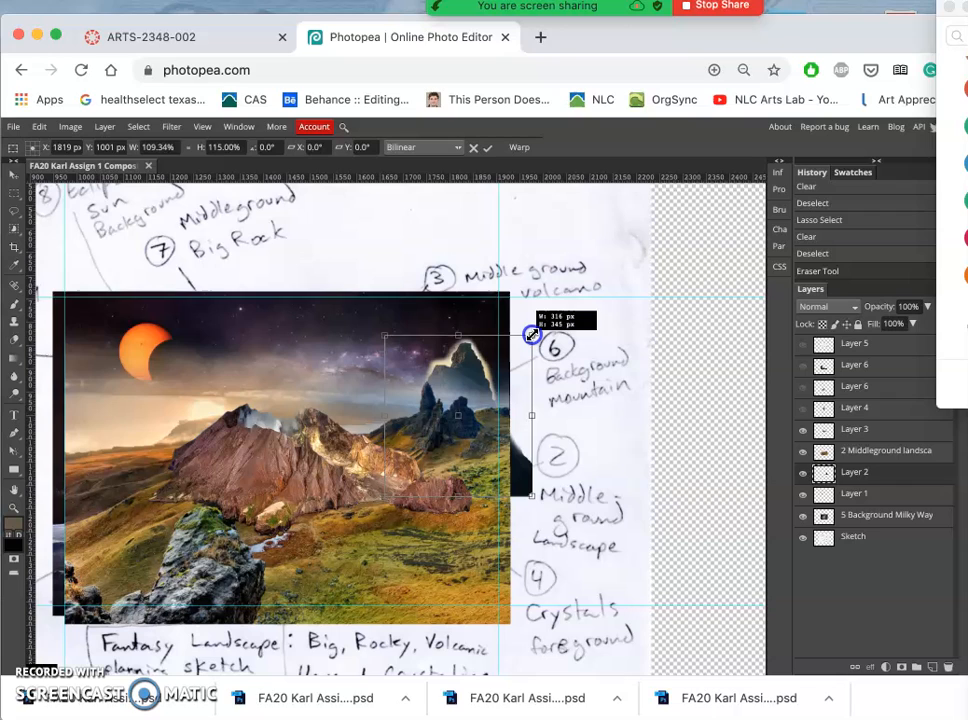
mouse_move(384, 414)
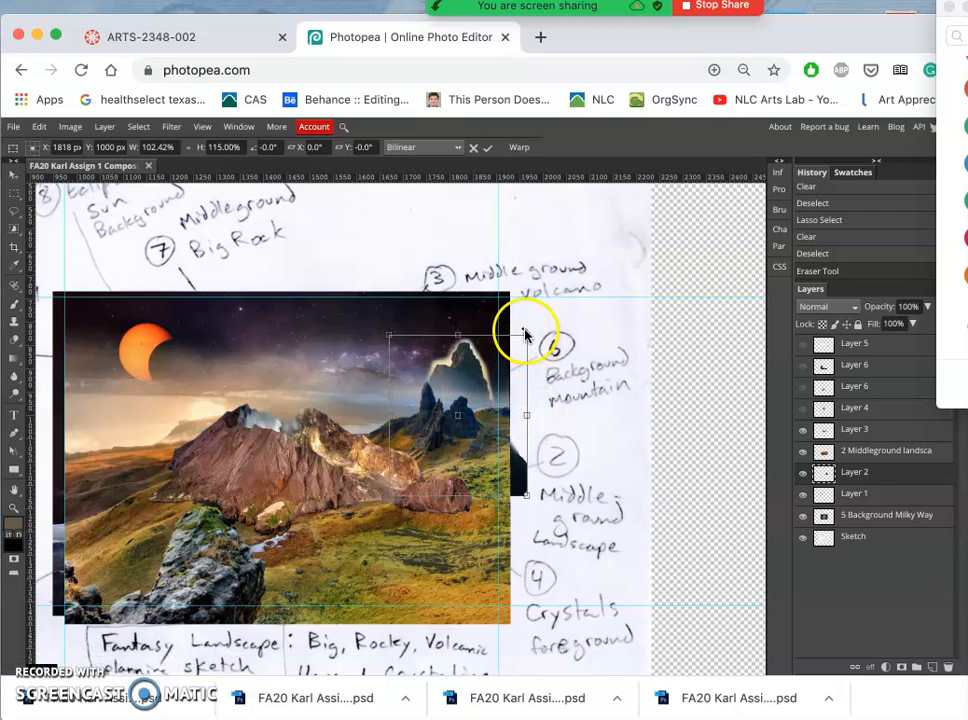
left_click_drag(528, 330, 440, 356)
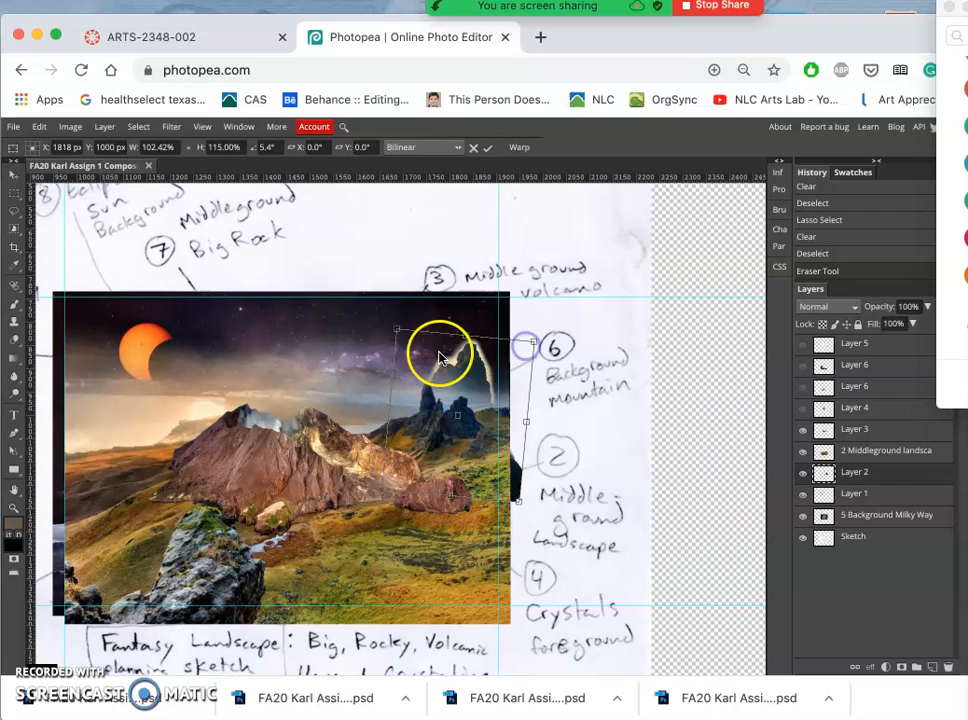
left_click_drag(440, 356, 400, 336)
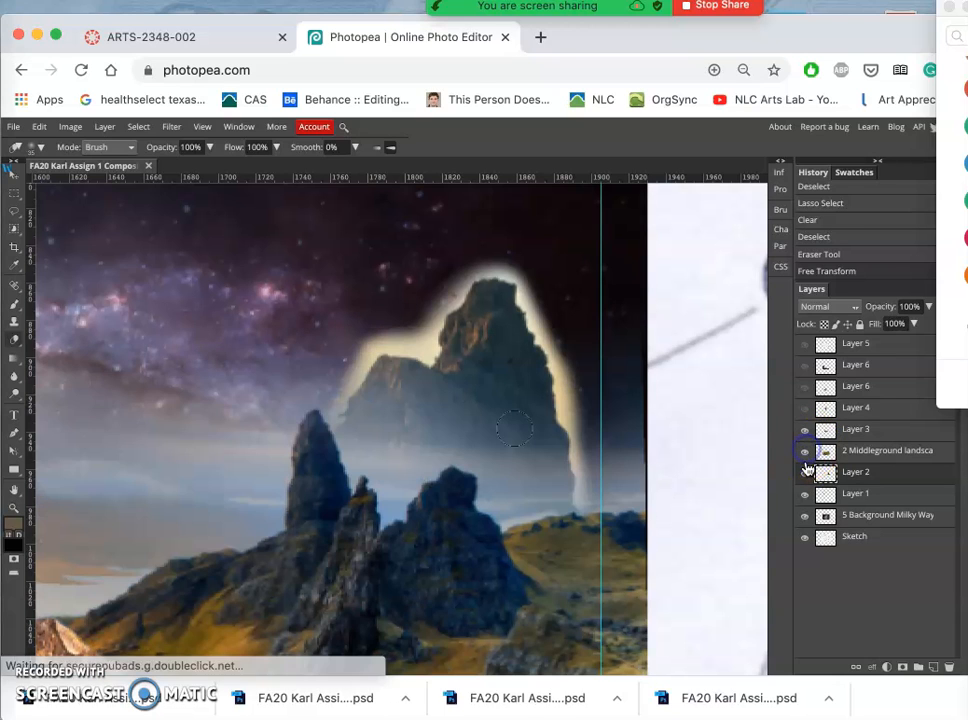
Keep the rock layer active and switch to the Lasso freehand selection tool.
left_click(804, 516)
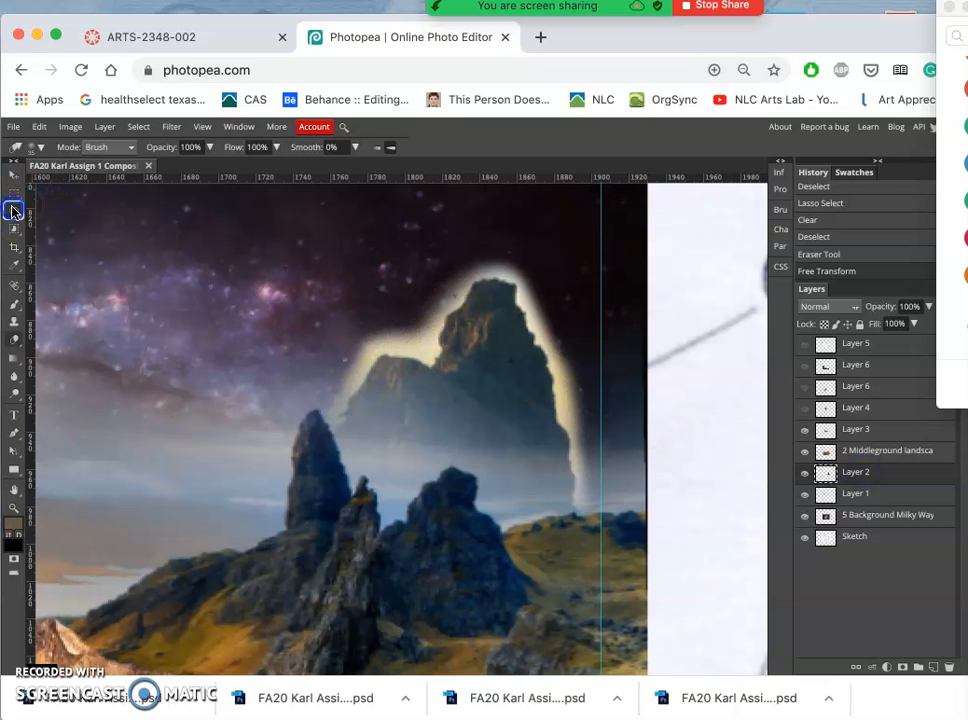
left_click(14, 210)
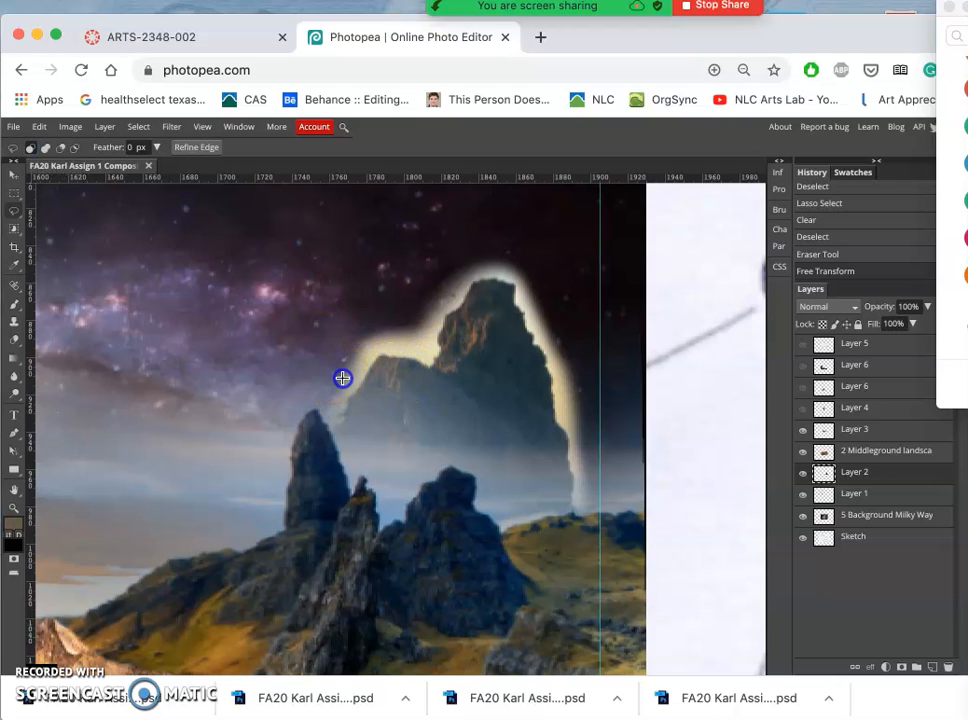
mouse_move(370, 370)
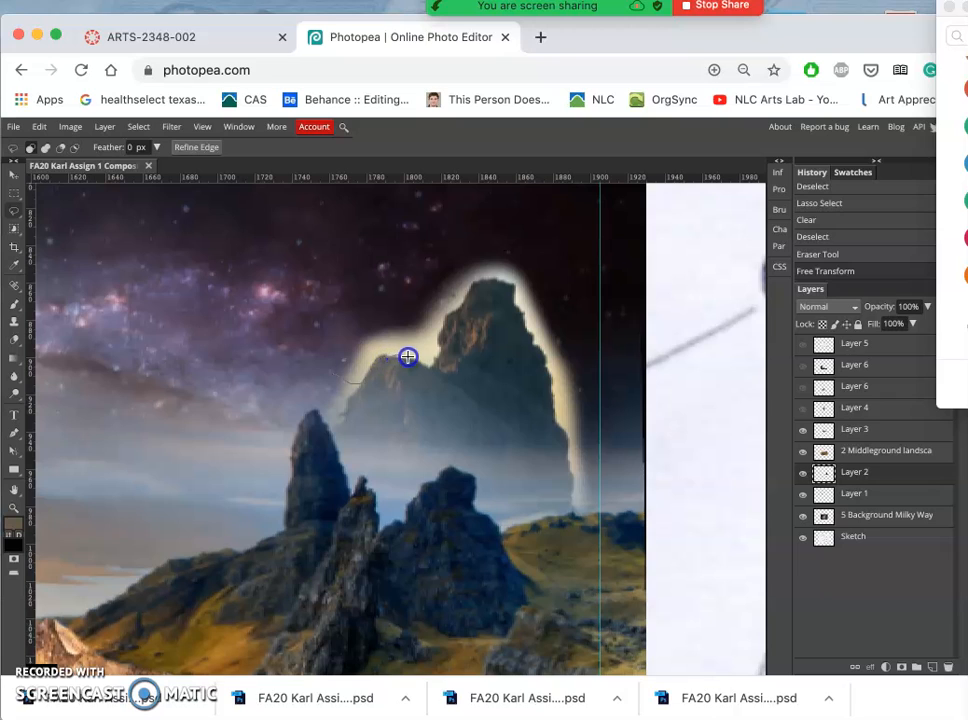
mouse_move(440, 354)
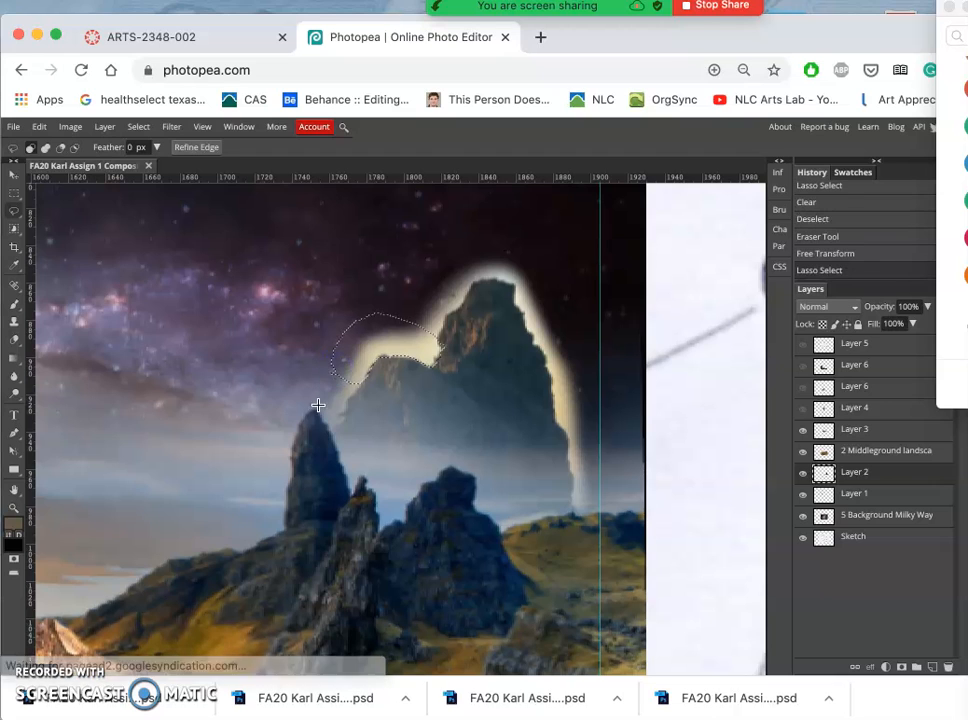
mouse_move(226, 396)
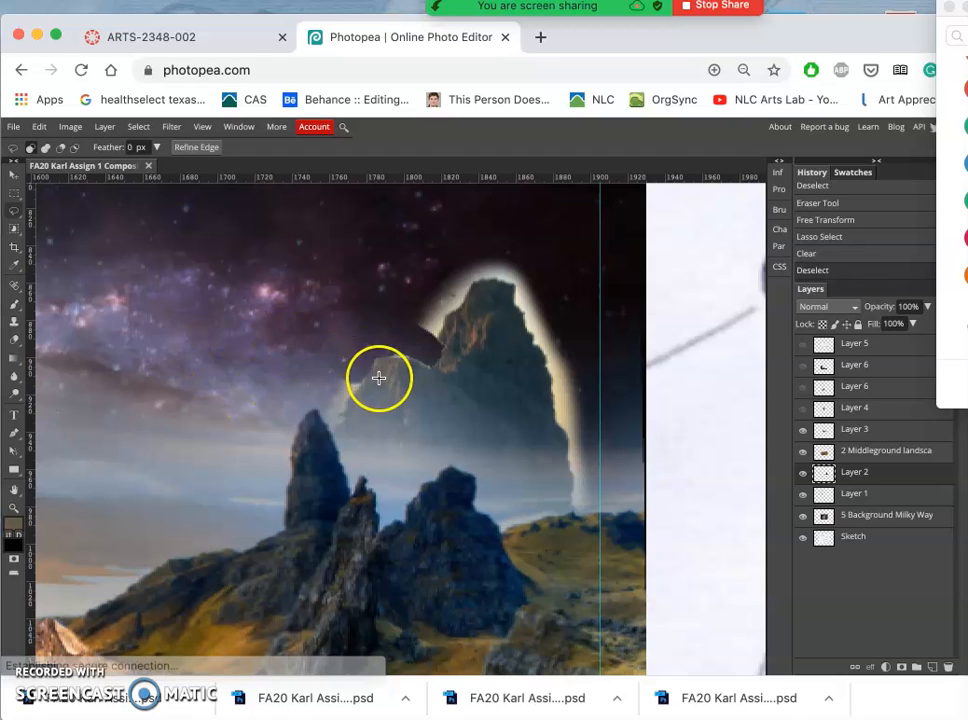
mouse_move(414, 362)
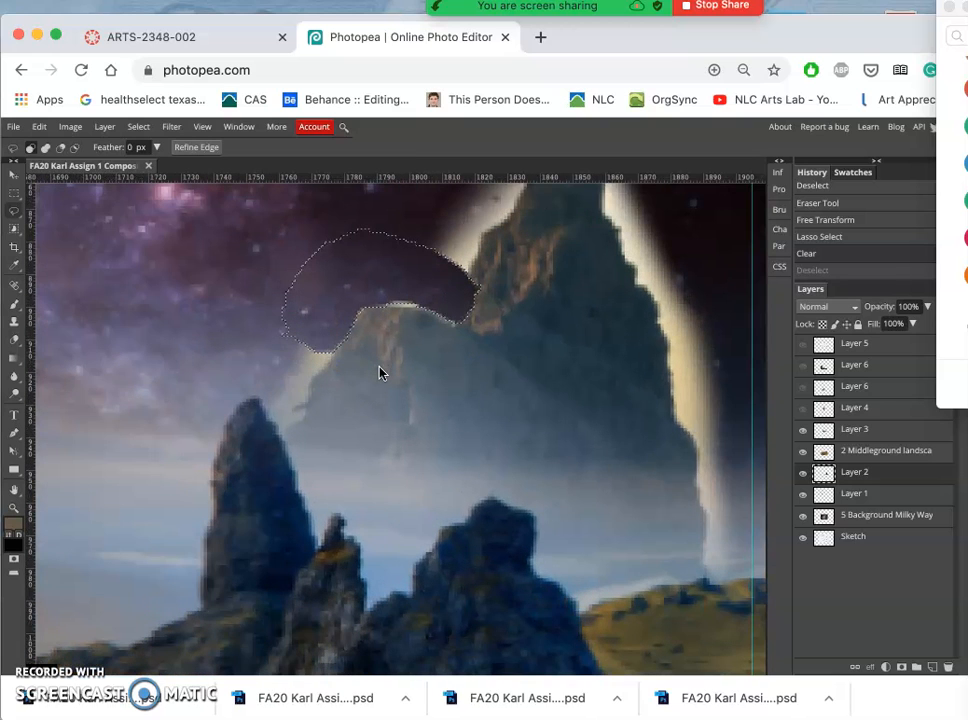
mouse_move(170, 218)
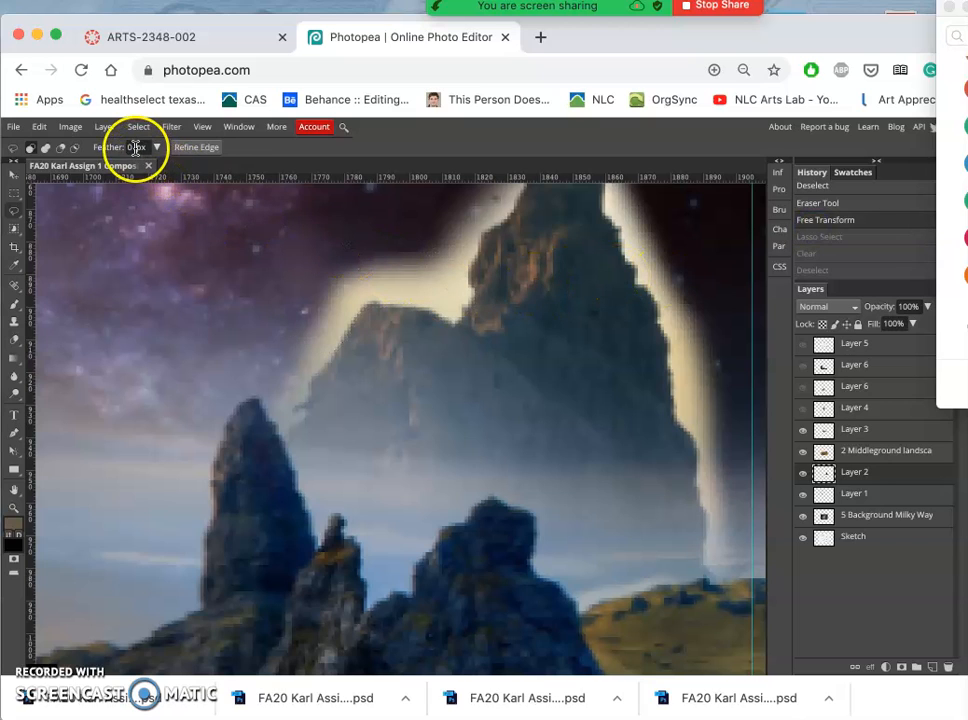
Set the Lasso feather to 1 px and trace a selection along the rock's upper edge.
left_click(138, 148)
type("1")
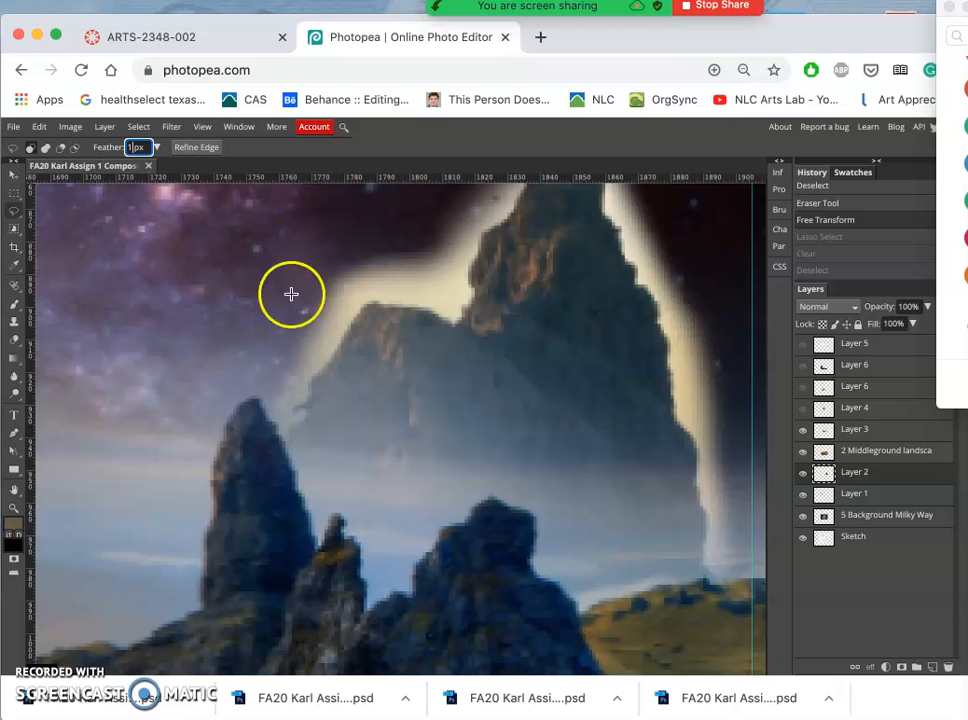
mouse_move(292, 426)
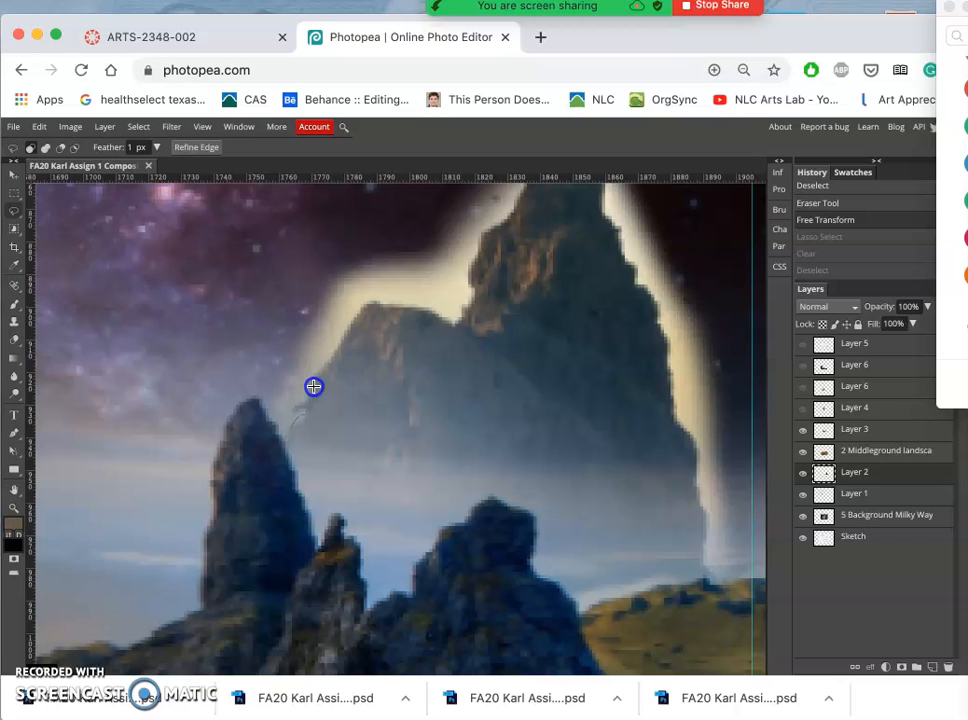
mouse_move(368, 304)
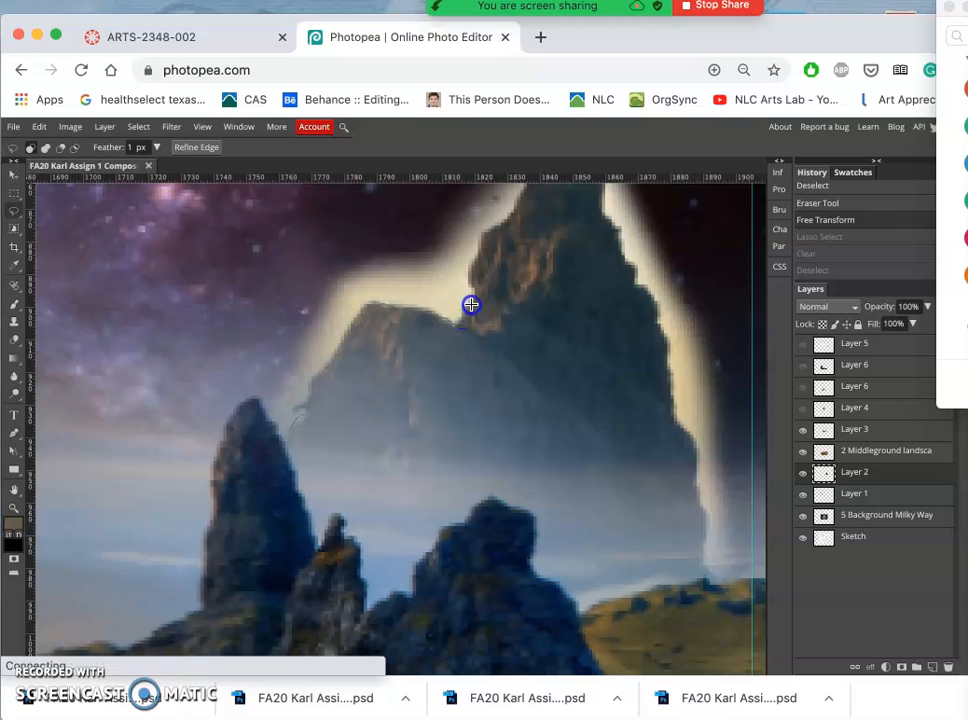
mouse_move(476, 244)
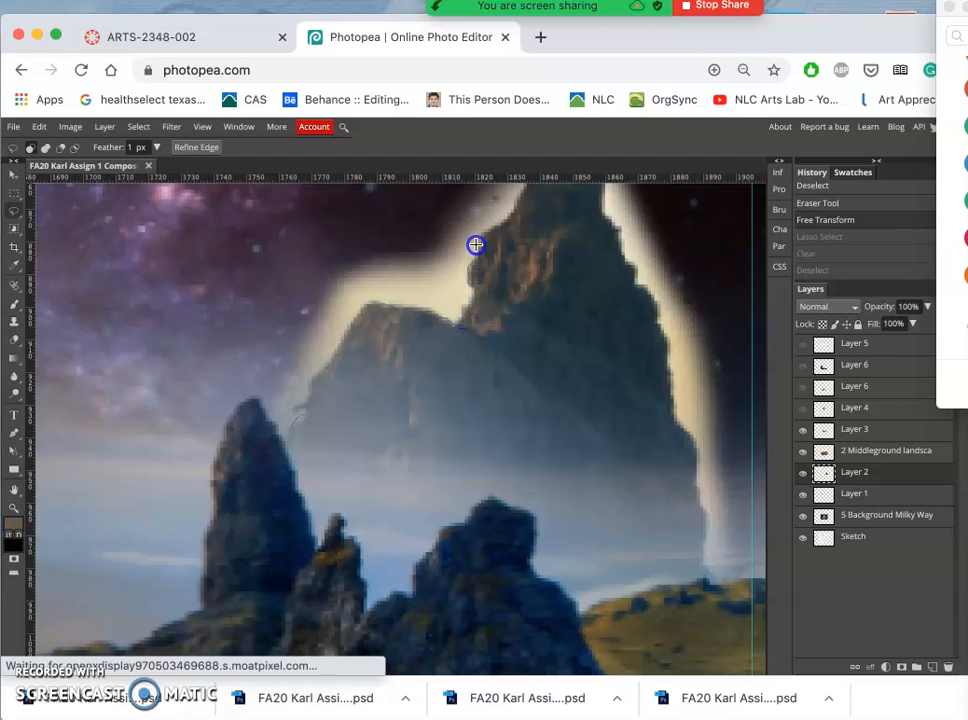
left_click_drag(476, 244, 248, 456)
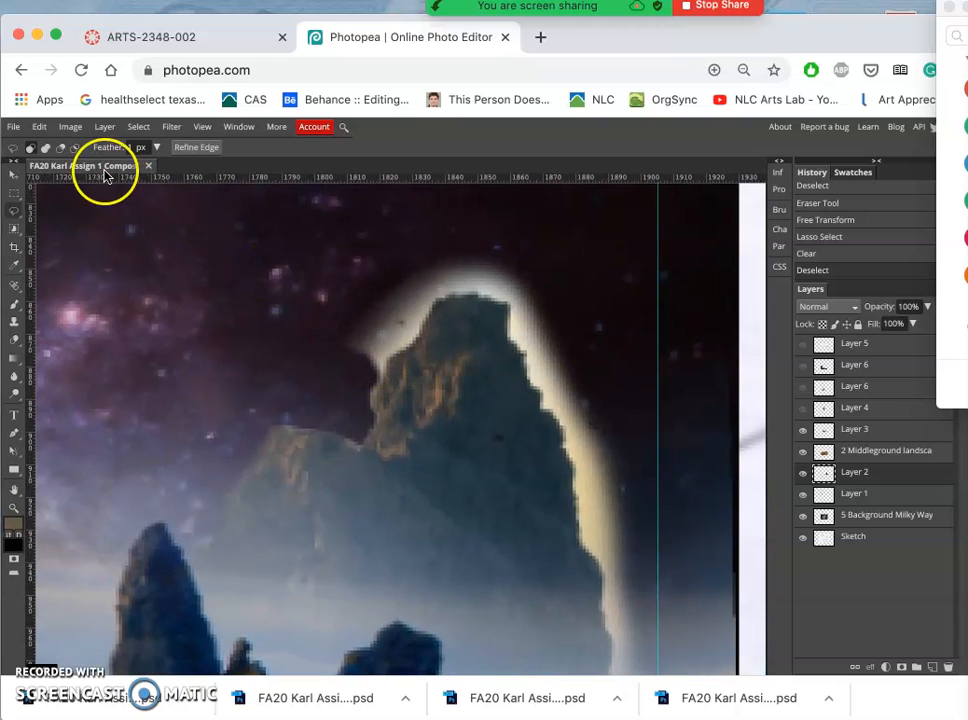
mouse_move(360, 408)
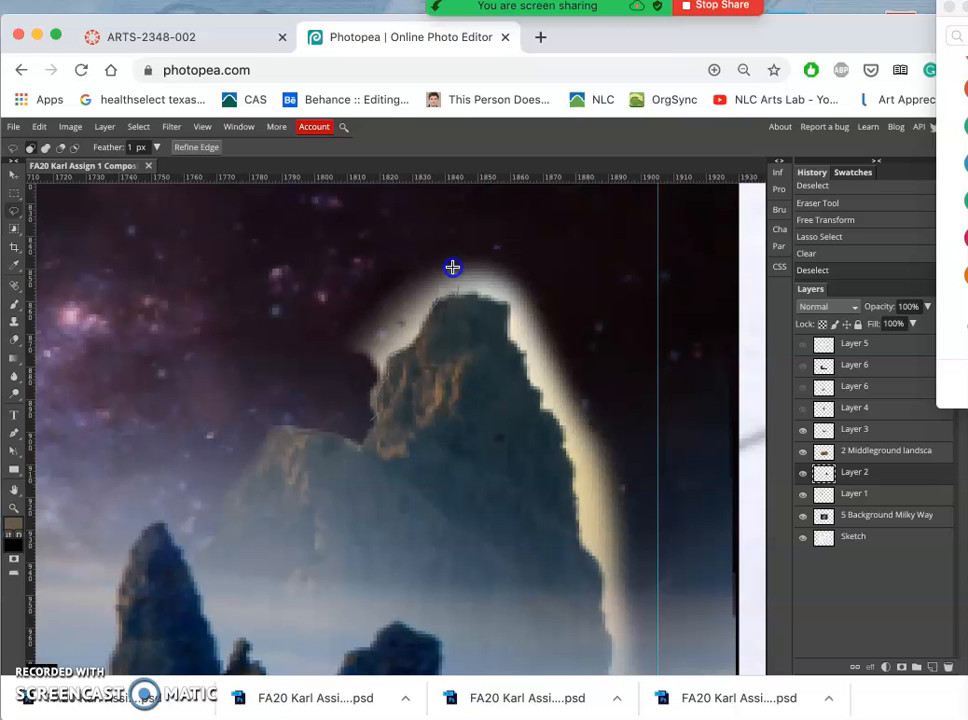
Lasso-select the glowing halo above the rock and extend the outline down its right side.
left_click_drag(452, 268, 340, 420)
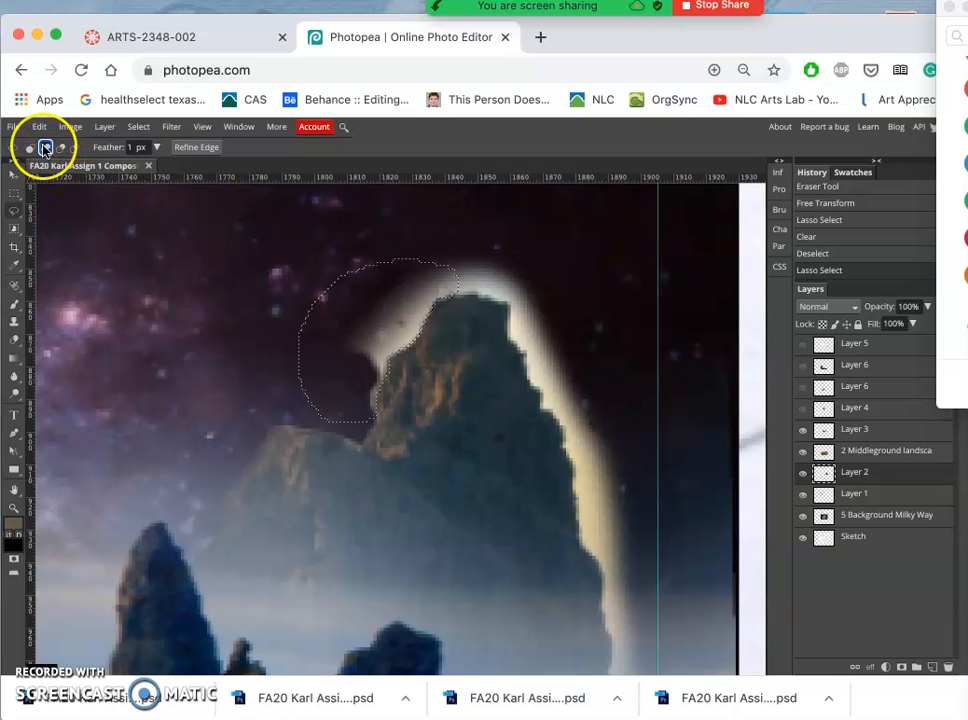
mouse_move(448, 292)
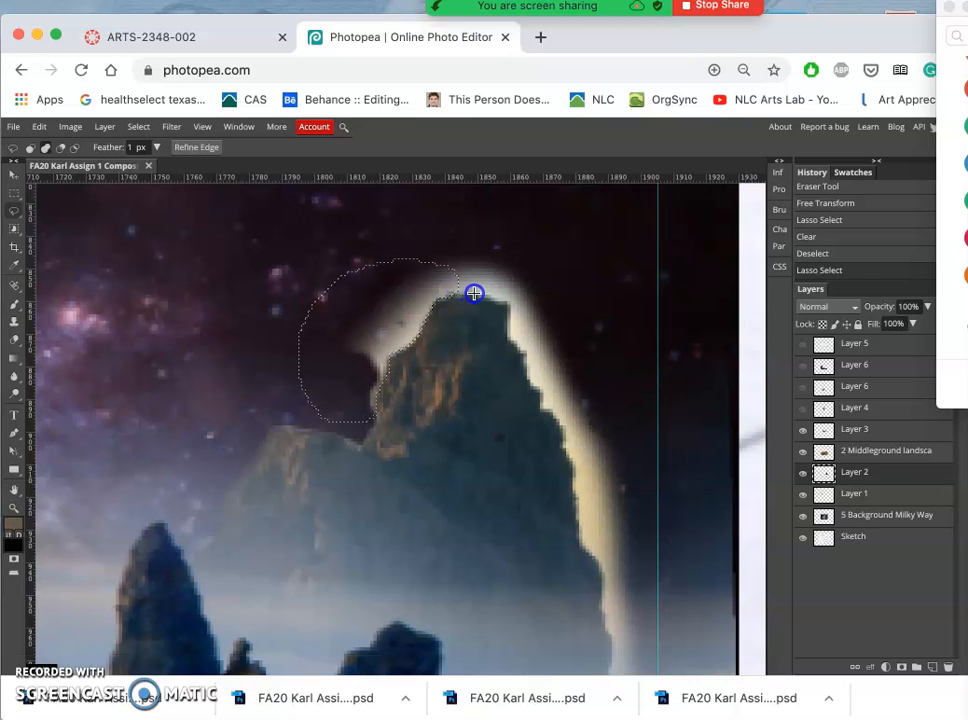
mouse_move(510, 326)
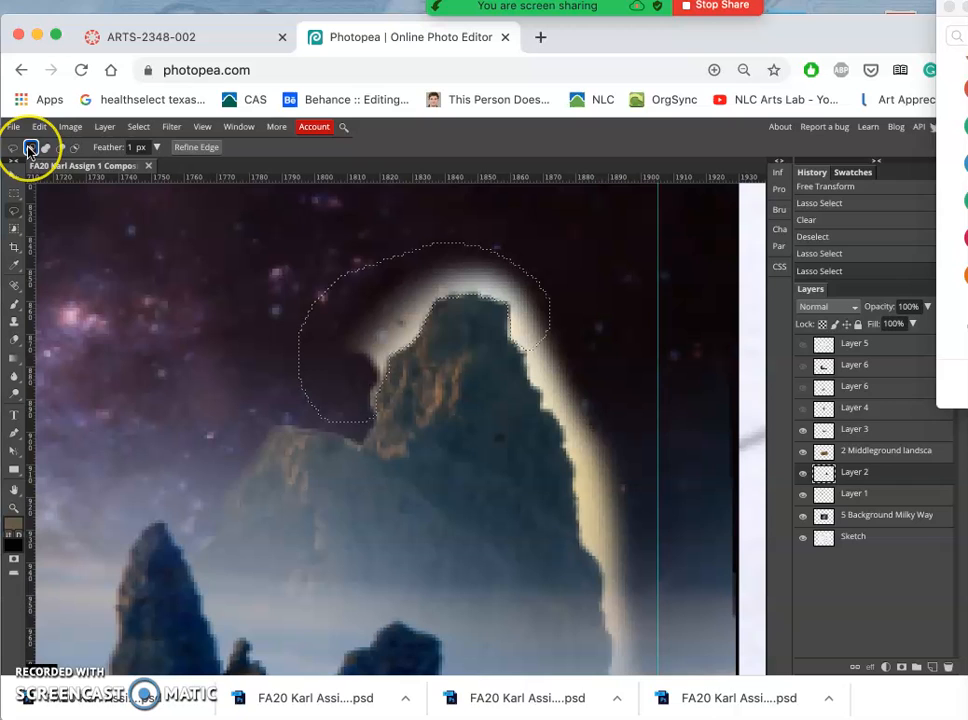
mouse_move(506, 264)
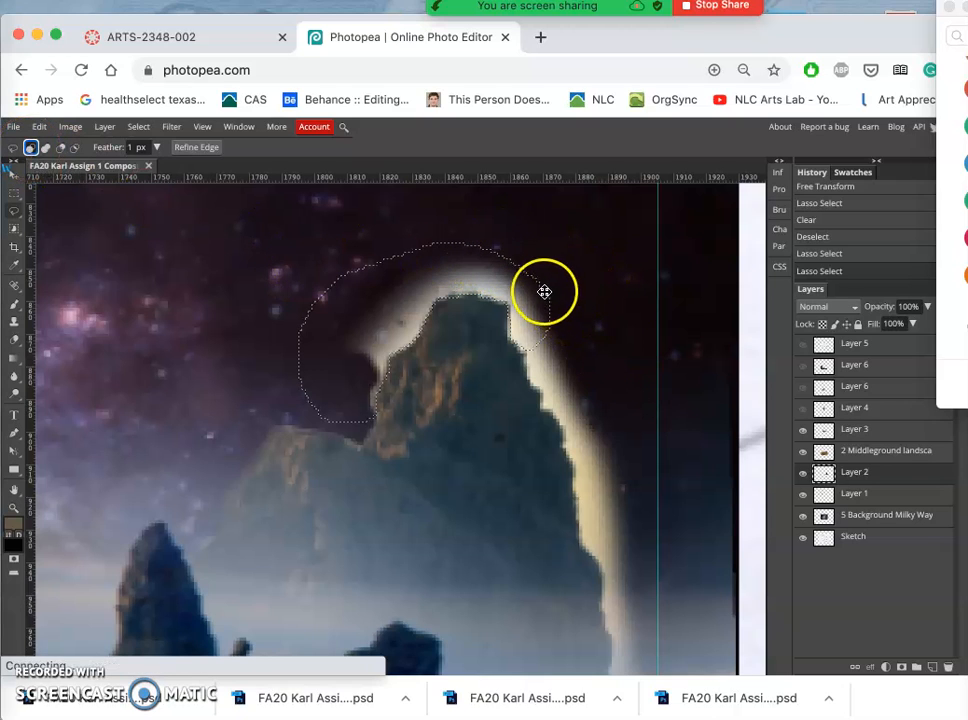
mouse_move(556, 280)
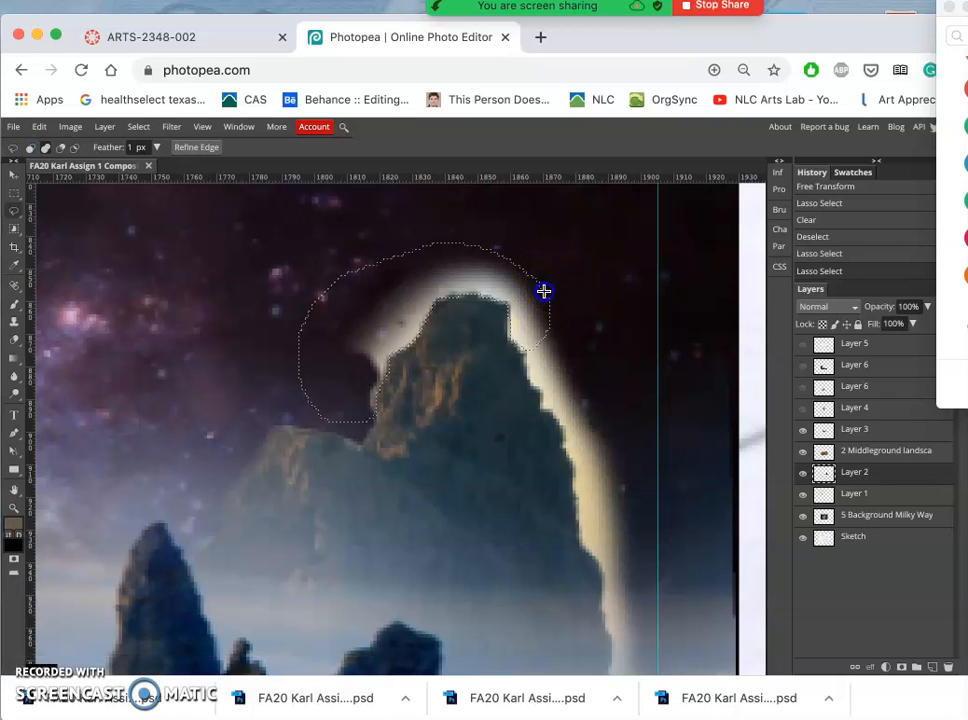
left_click_drag(544, 292, 596, 430)
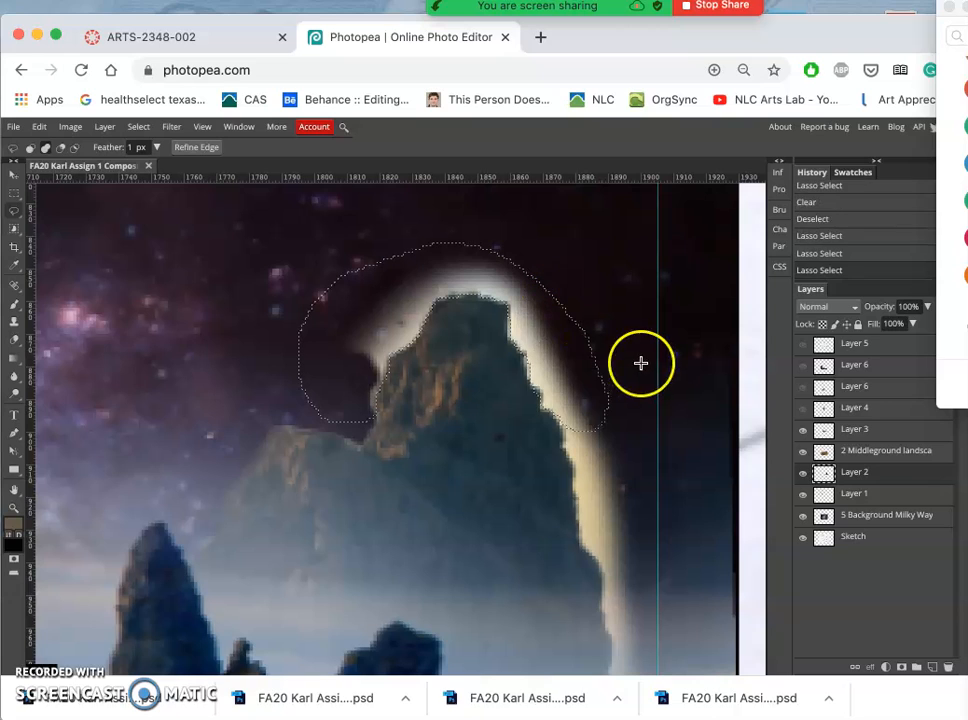
mouse_move(600, 336)
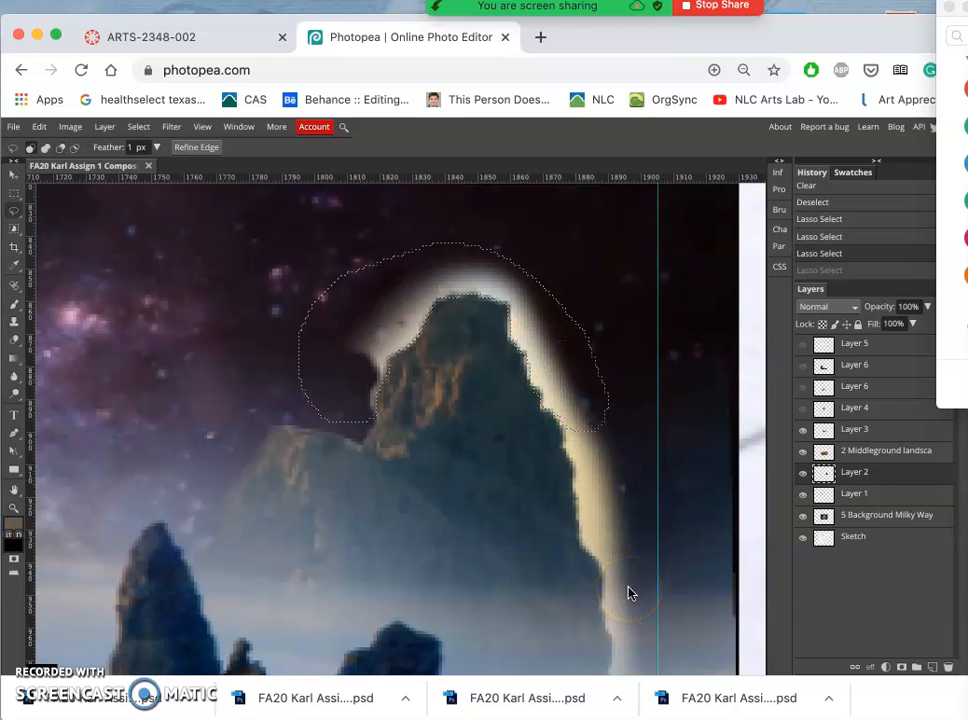
mouse_move(268, 276)
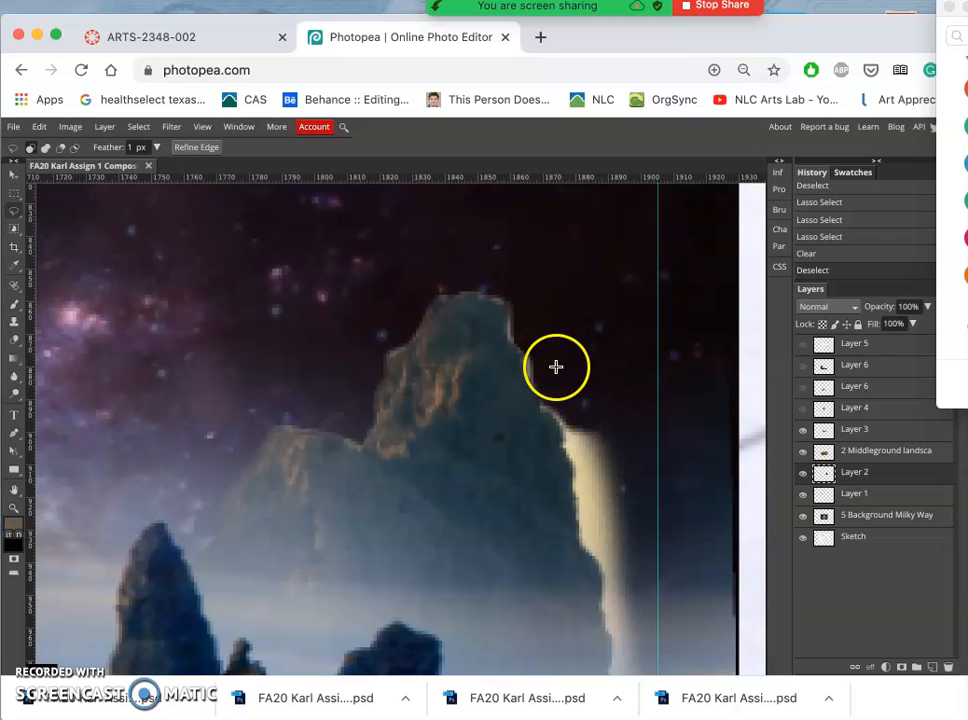
mouse_move(514, 304)
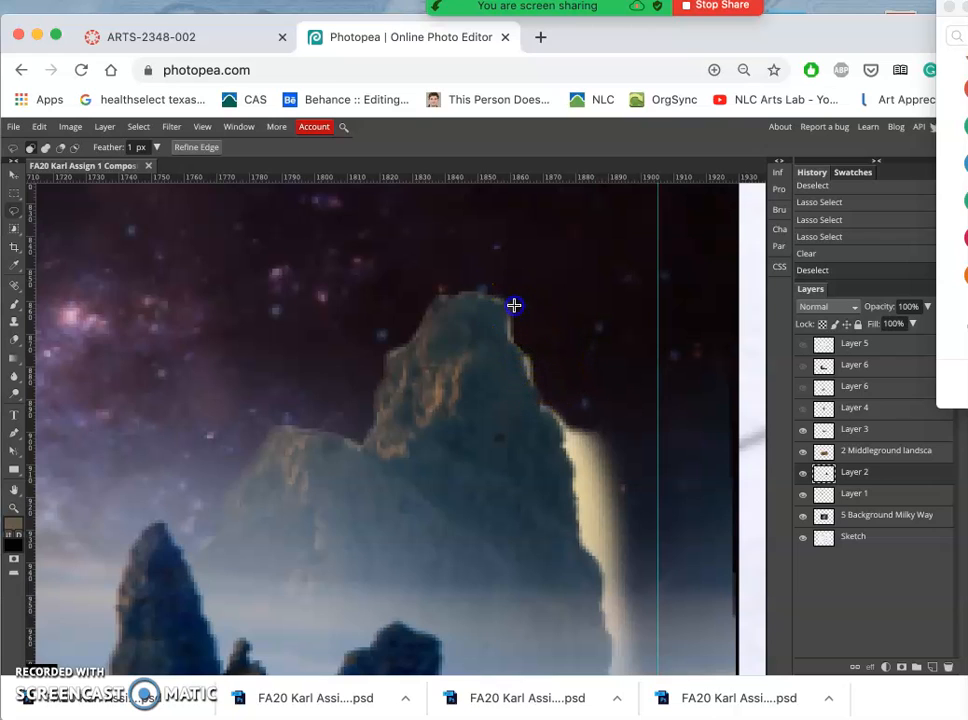
mouse_move(524, 376)
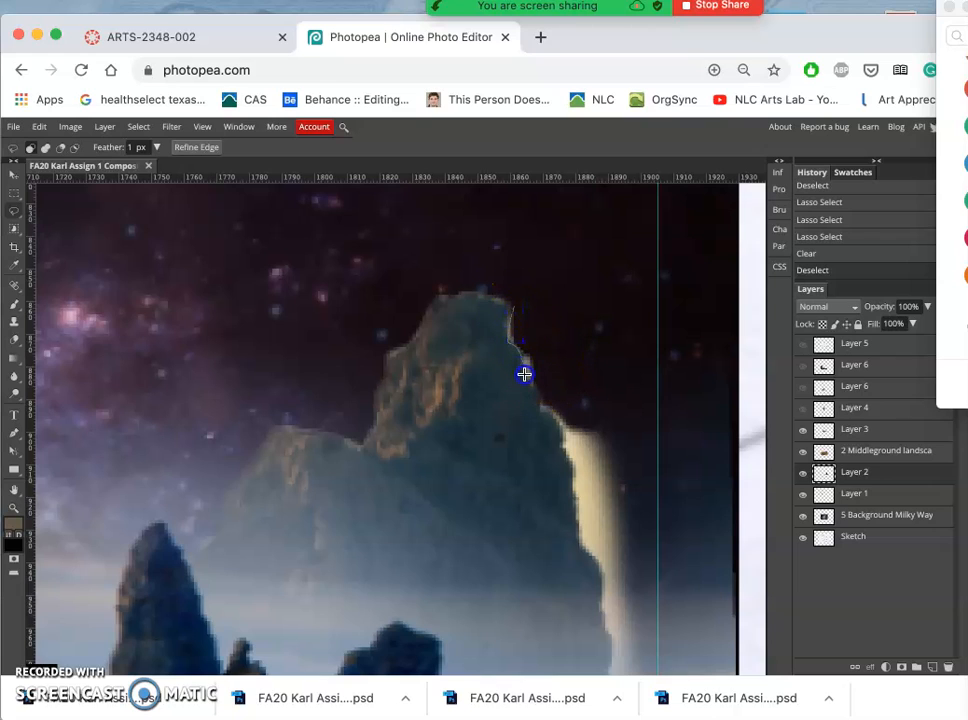
Outline the glowing vertical streak beside the rock's right side with the Lasso.
left_click_drag(524, 376, 524, 304)
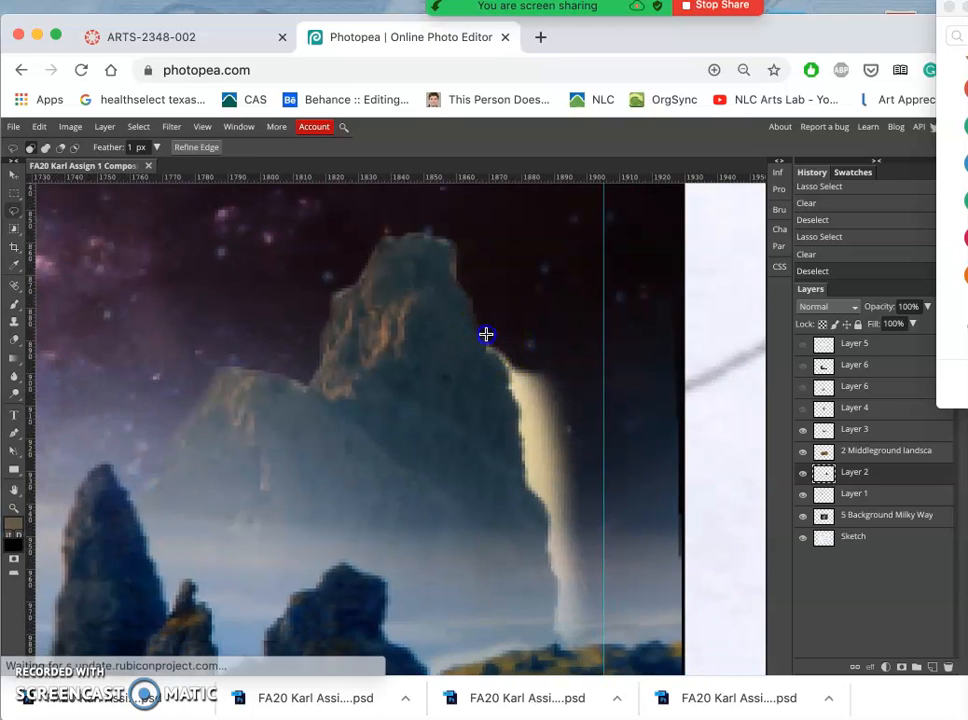
mouse_move(508, 376)
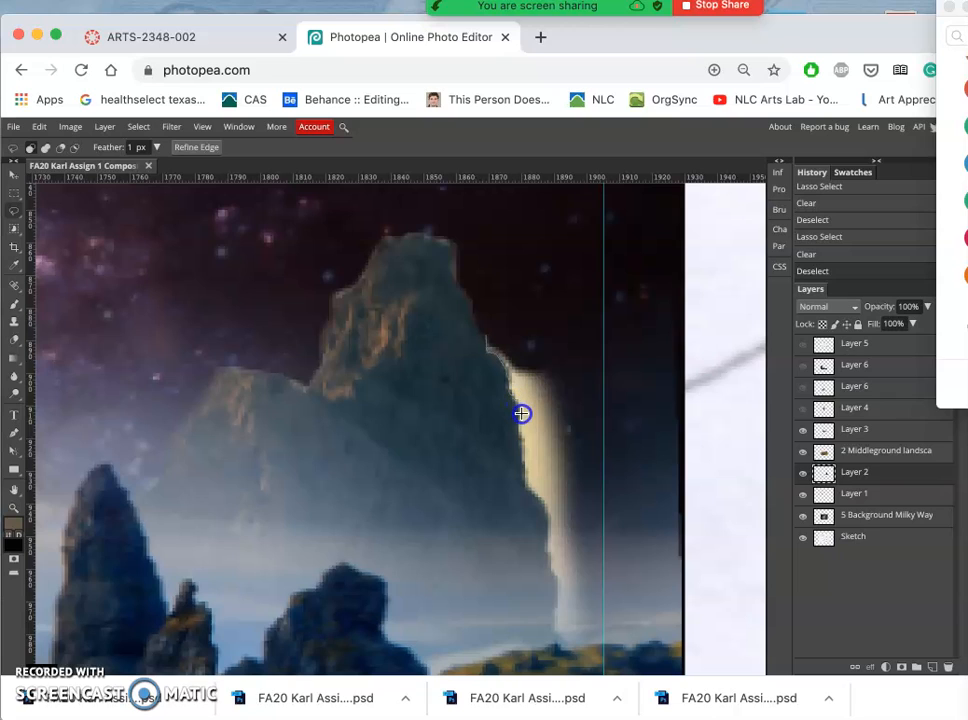
mouse_move(524, 482)
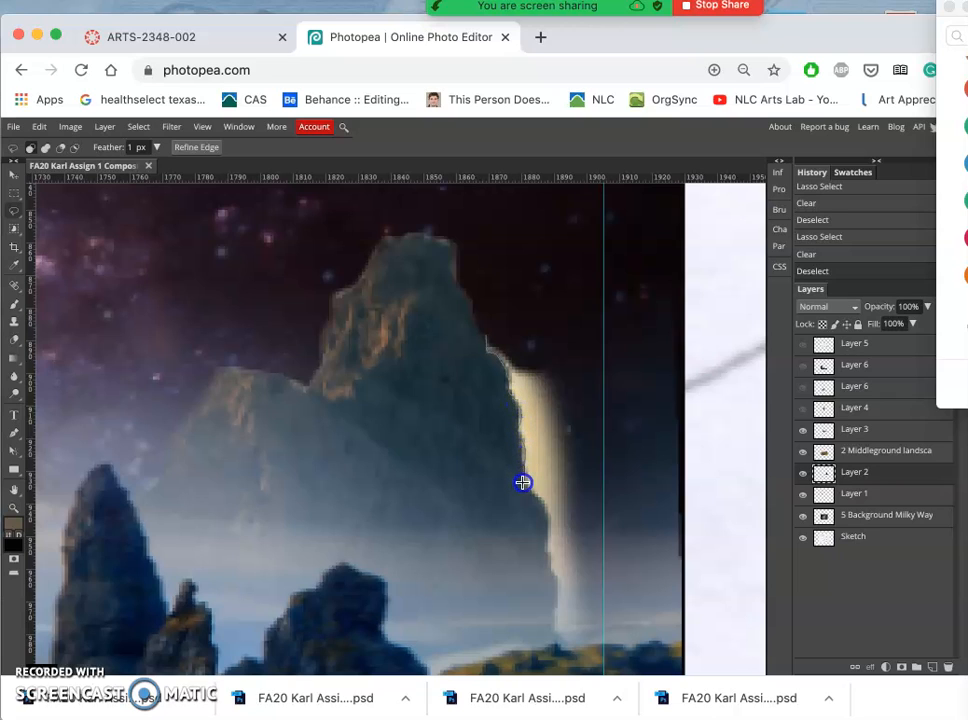
mouse_move(544, 552)
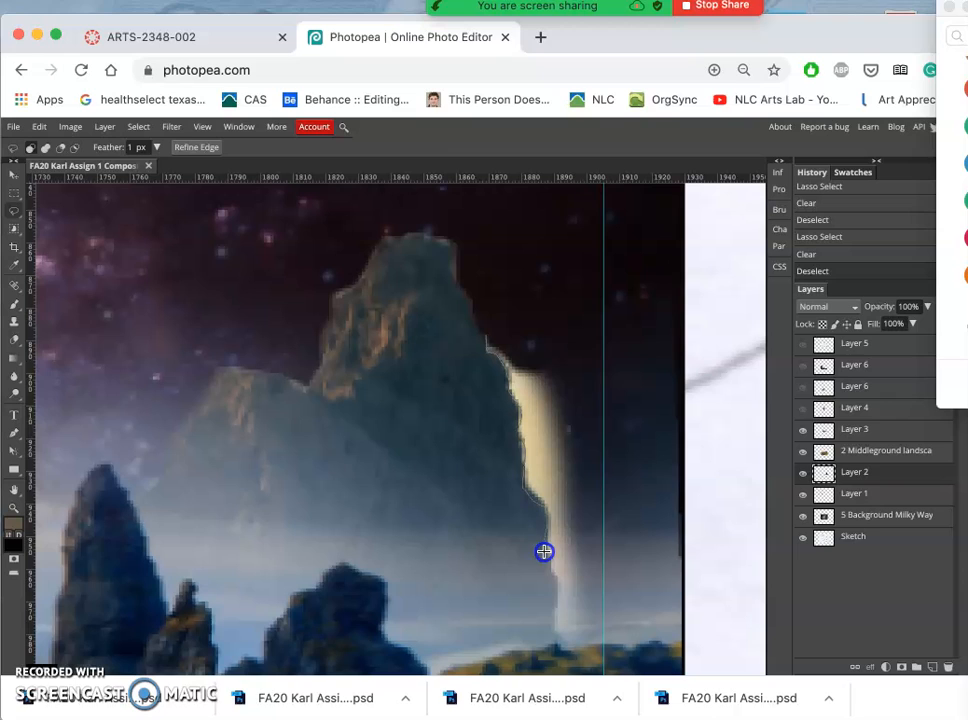
mouse_move(556, 608)
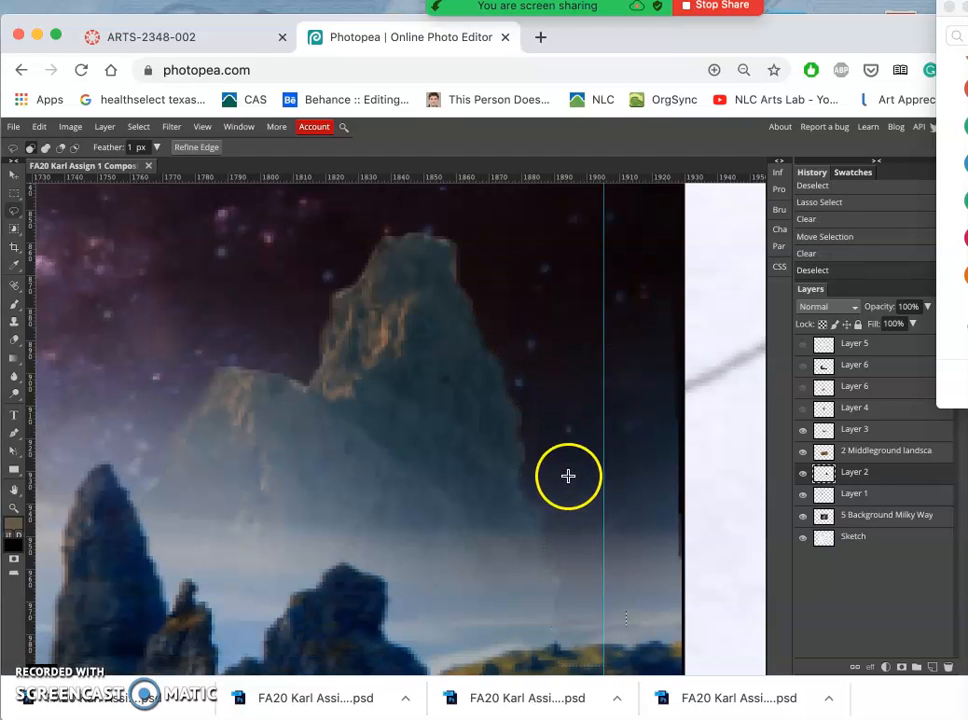
mouse_move(498, 358)
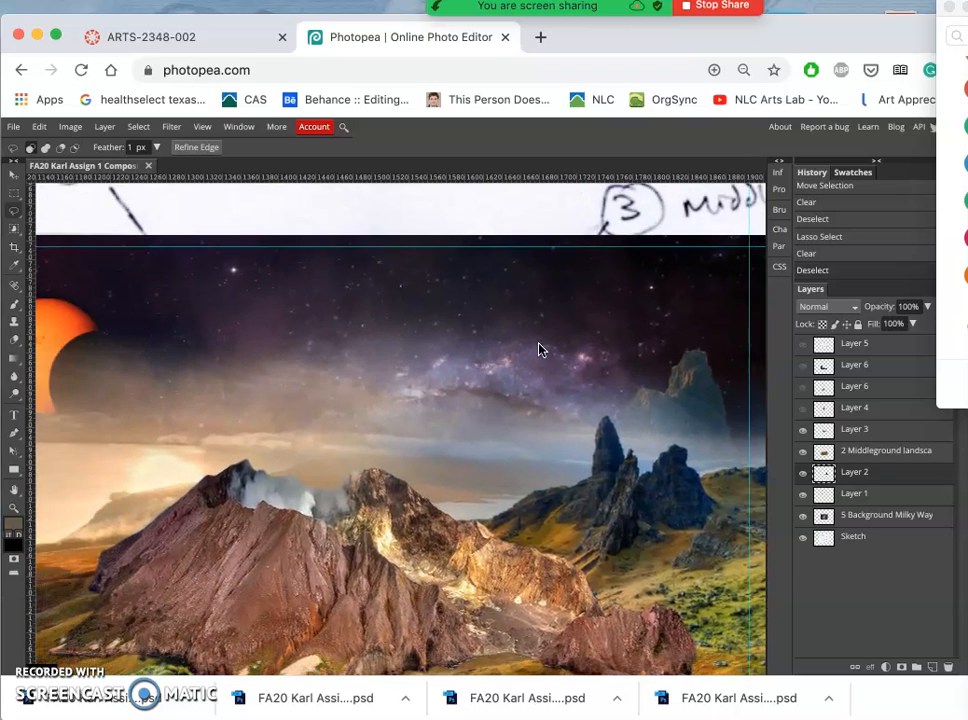
Select the background mountain layer, scale it to about 124%, reposition and commit the transform.
scroll("up", 3)
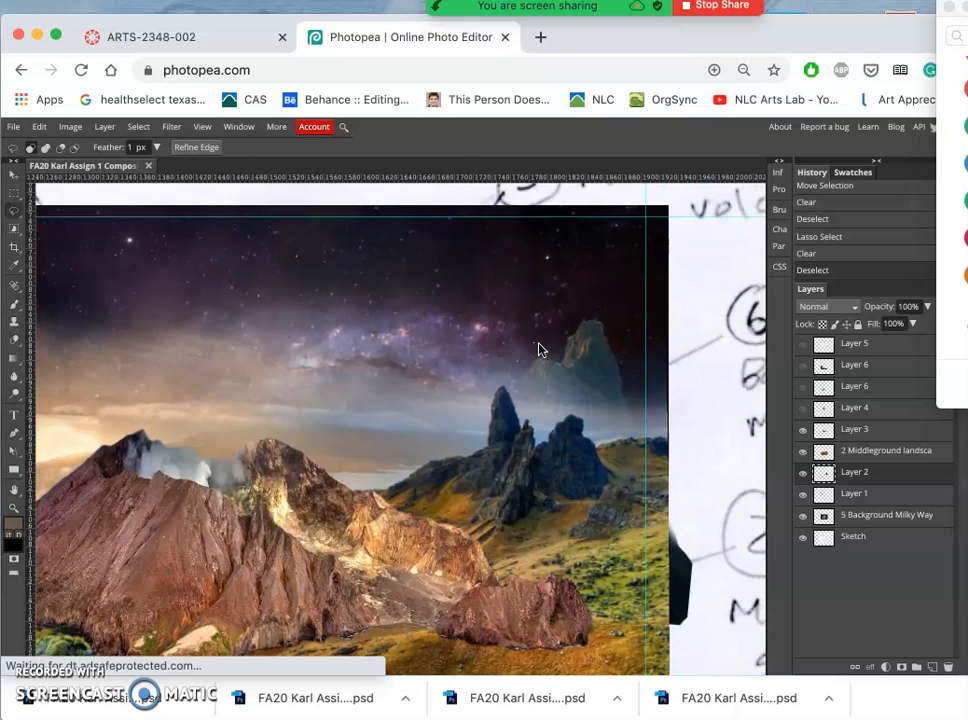
left_click(764, 36)
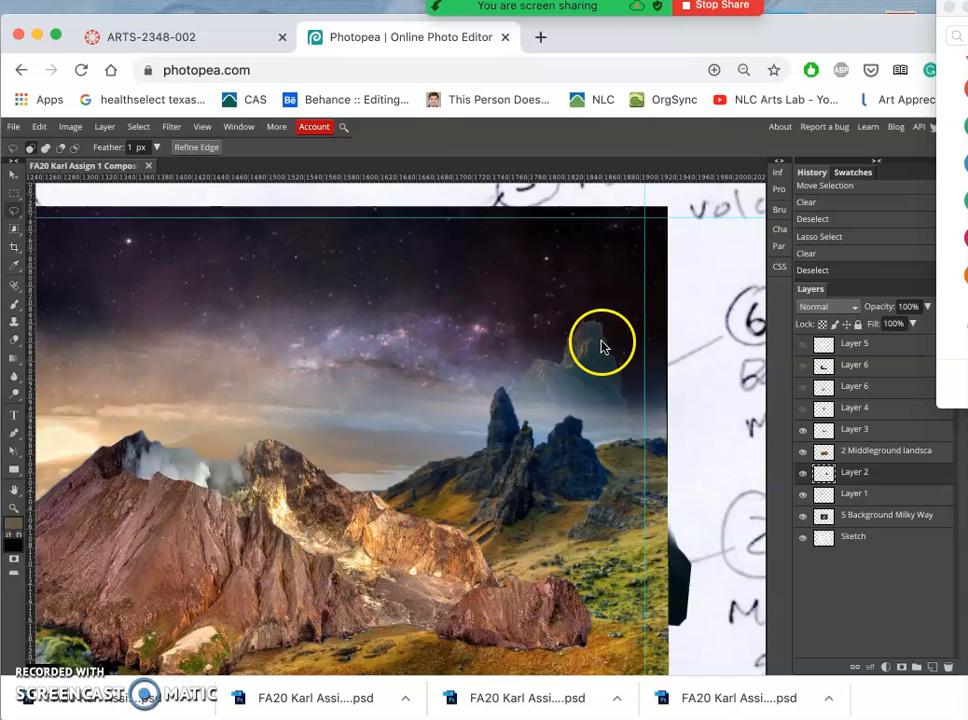
mouse_move(596, 356)
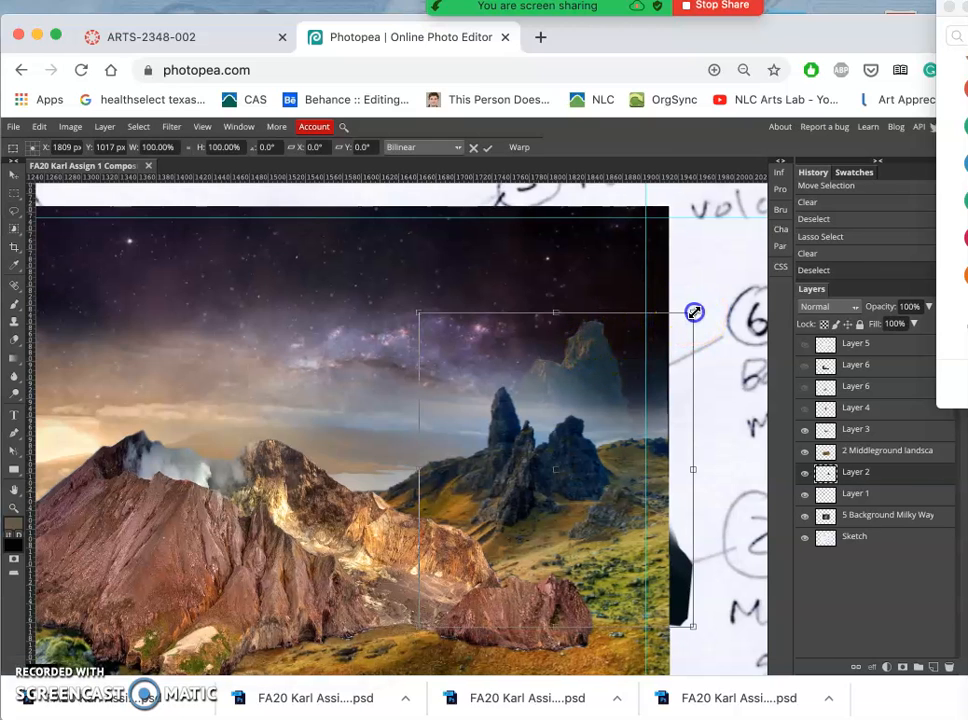
left_click_drag(694, 312, 718, 288)
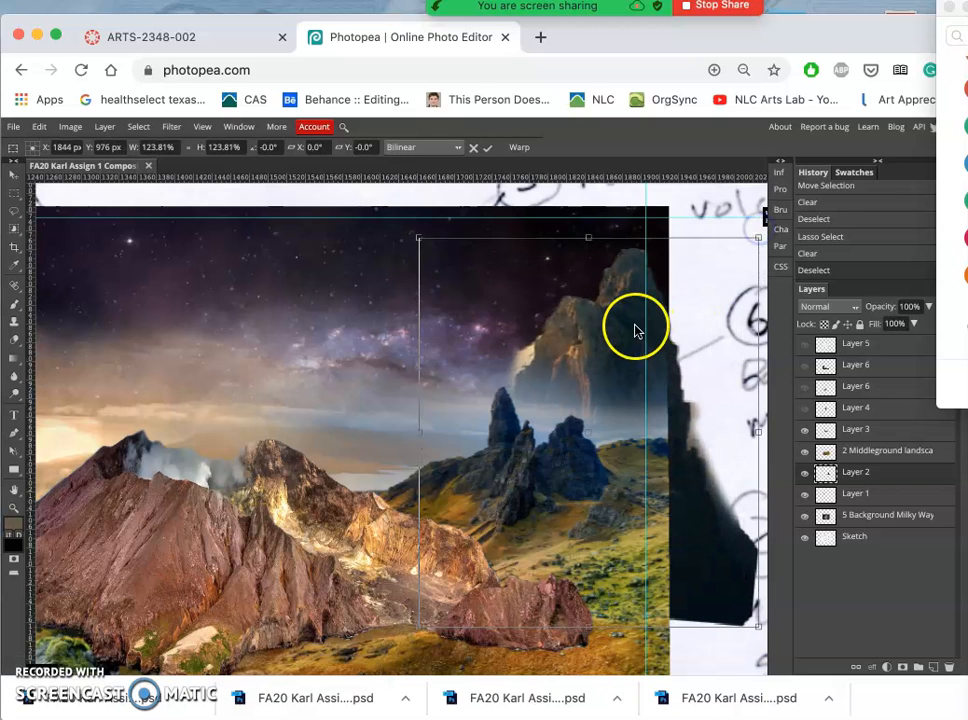
left_click_drag(636, 328, 612, 376)
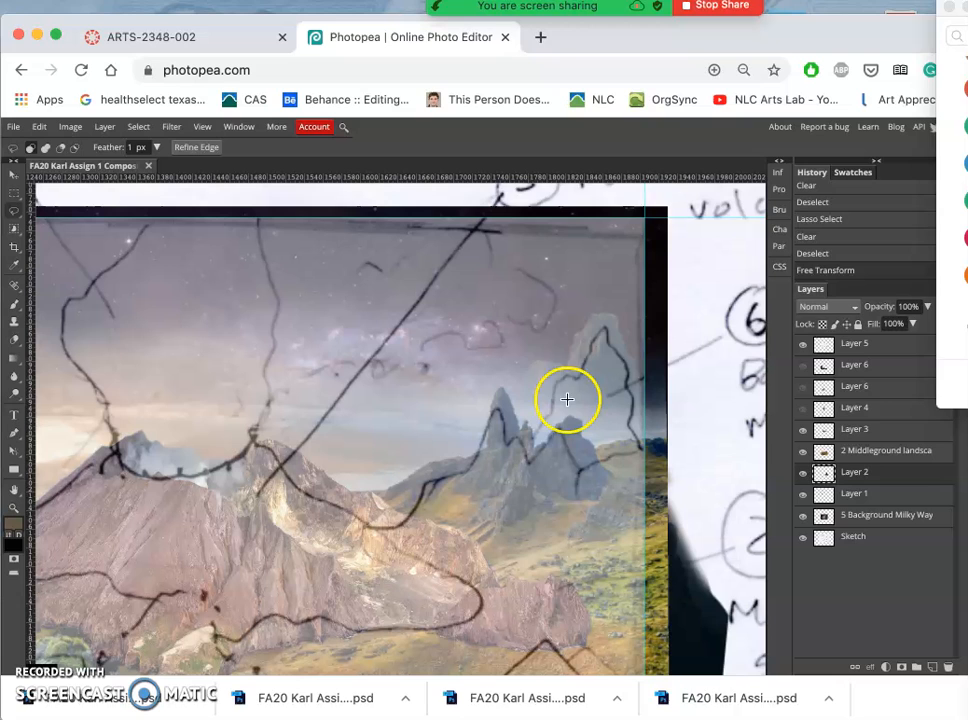
left_click(804, 344)
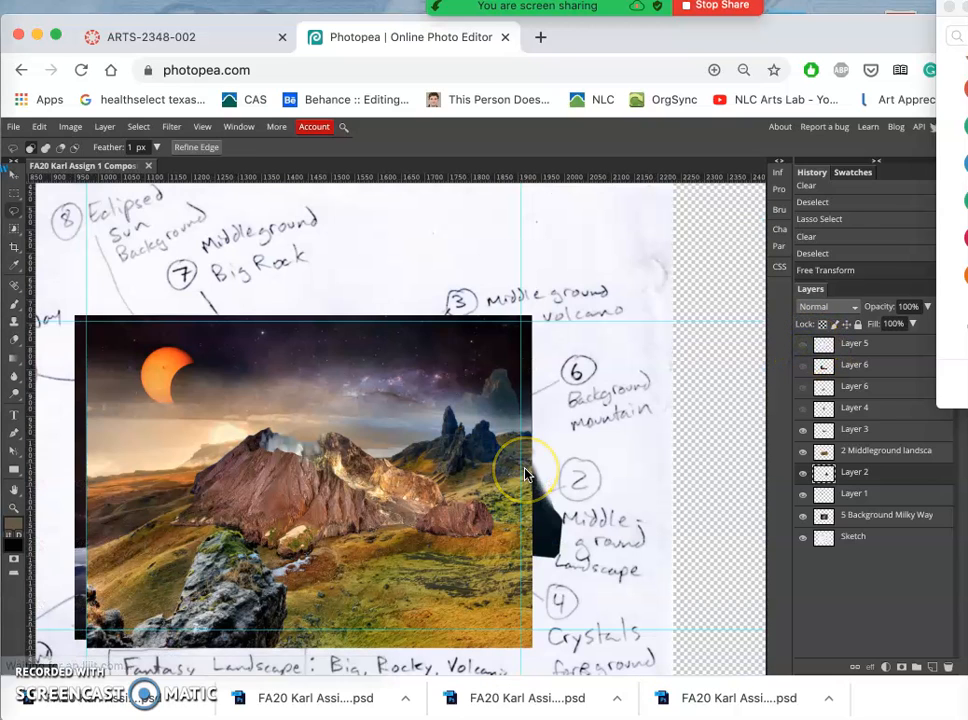
mouse_move(498, 400)
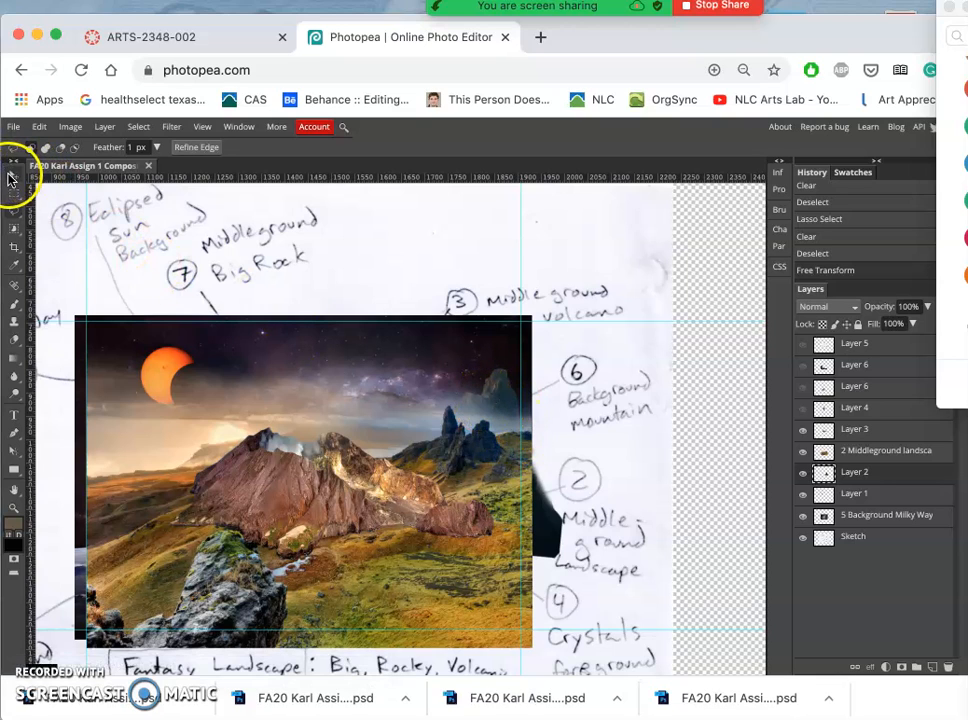
left_click(14, 184)
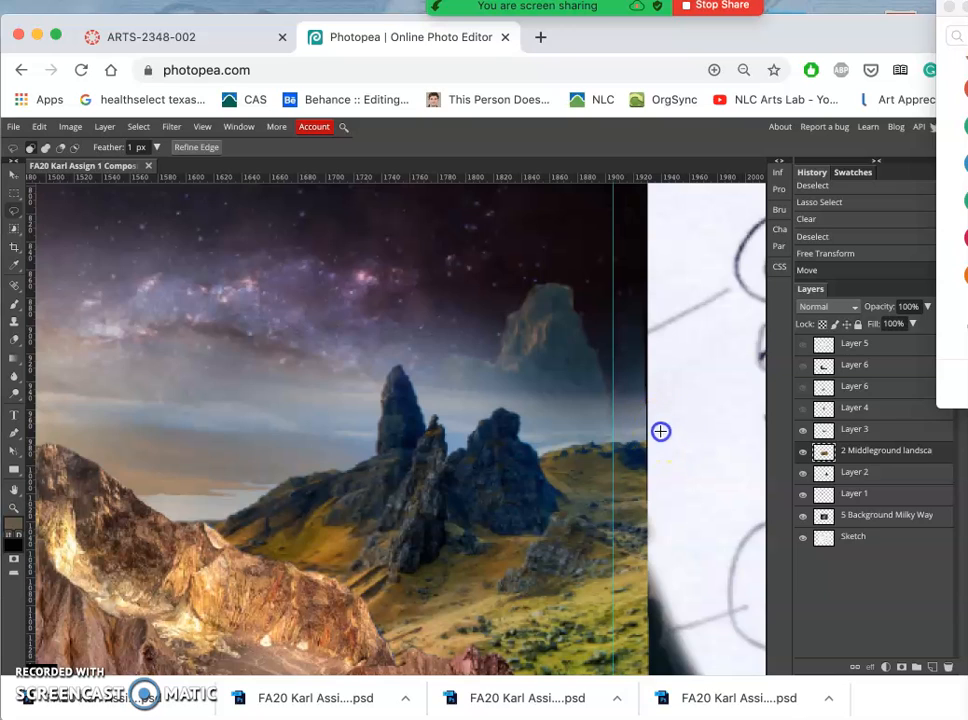
mouse_move(532, 422)
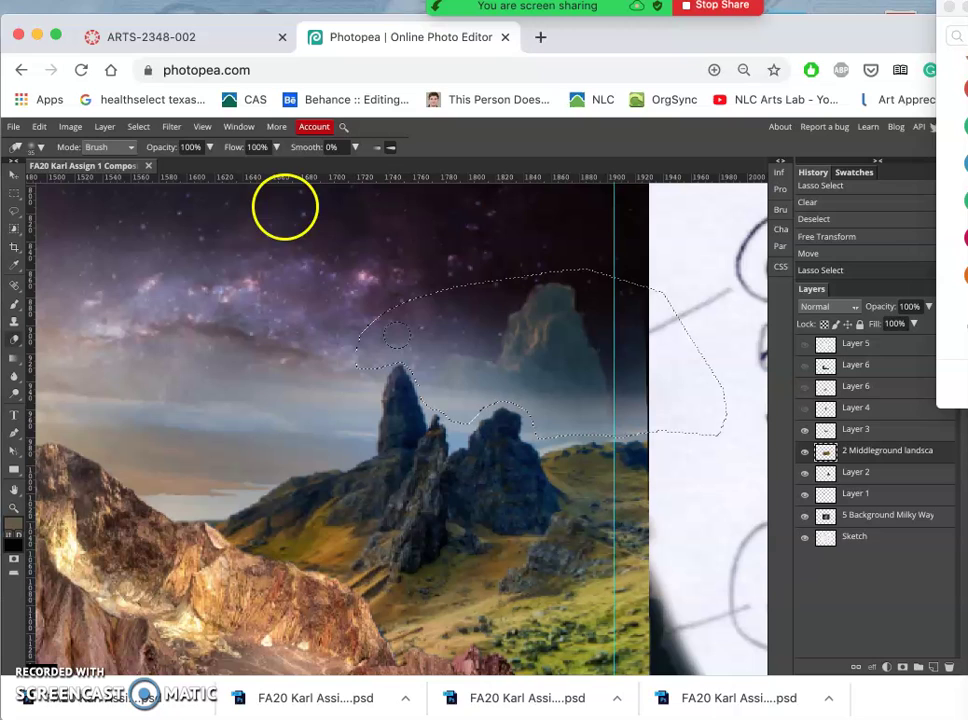
mouse_move(210, 148)
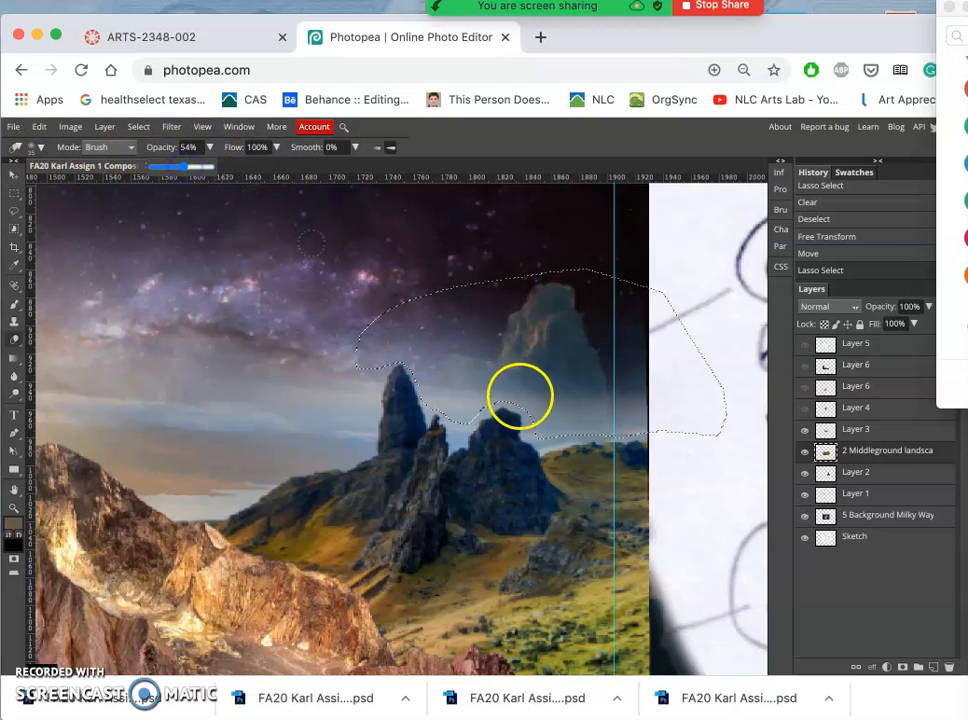
mouse_move(324, 362)
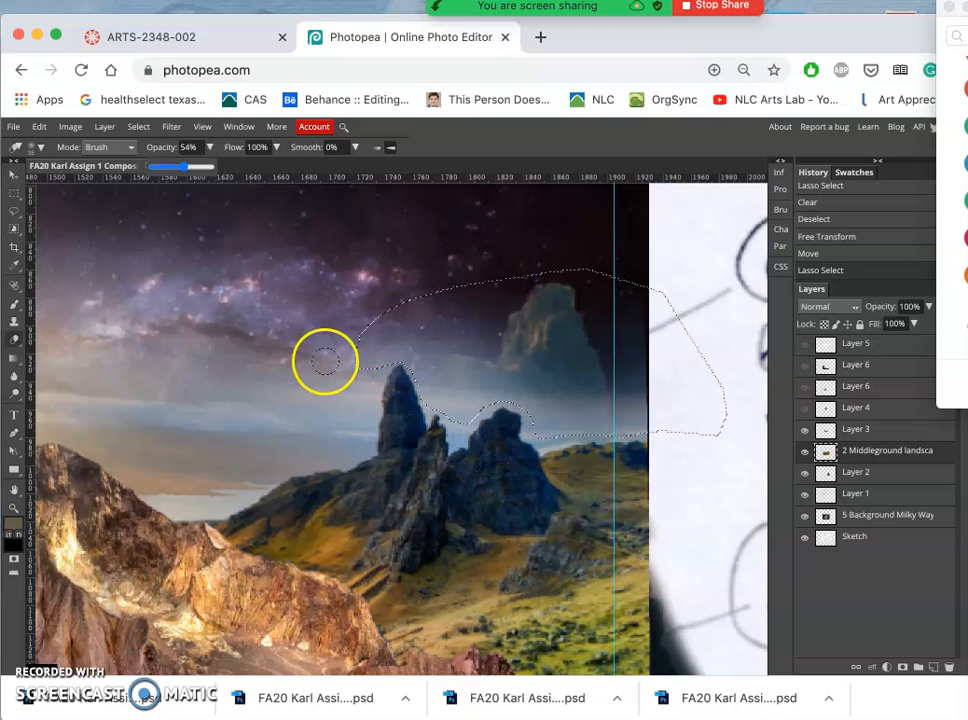
mouse_move(60, 156)
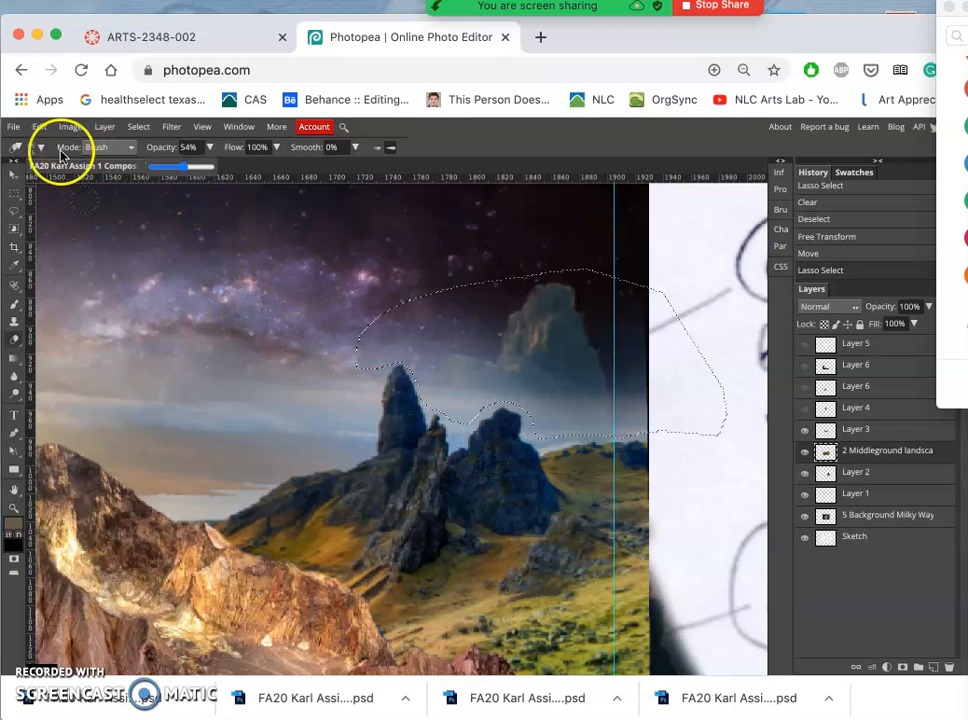
Adjust the Eraser brush size in its settings for soft erasing along the landscape's sky edges.
left_click(38, 148)
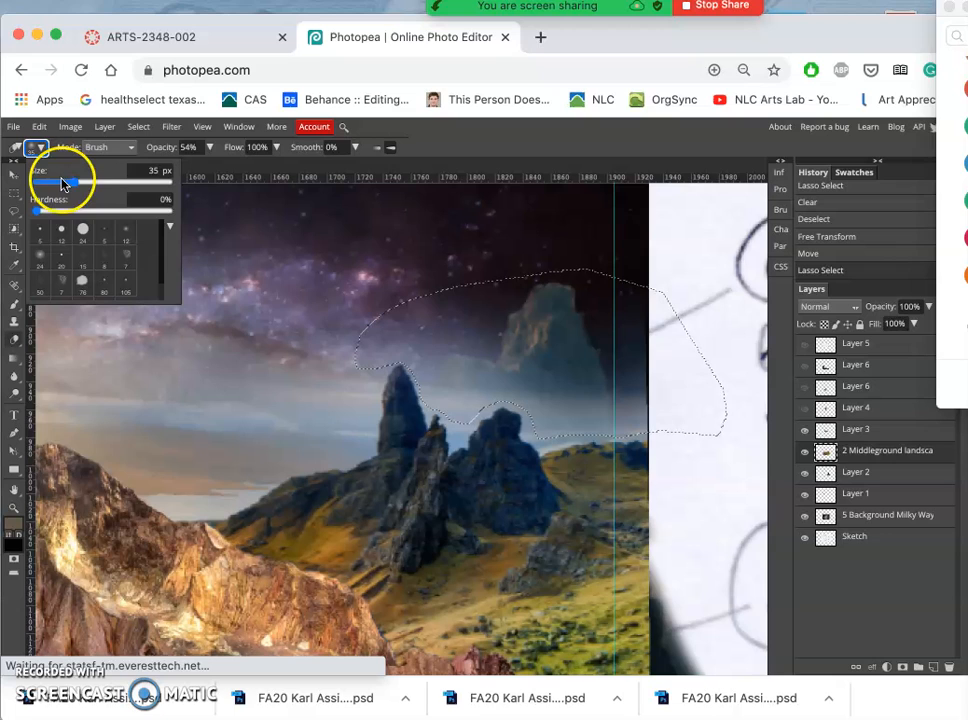
left_click_drag(52, 182, 96, 182)
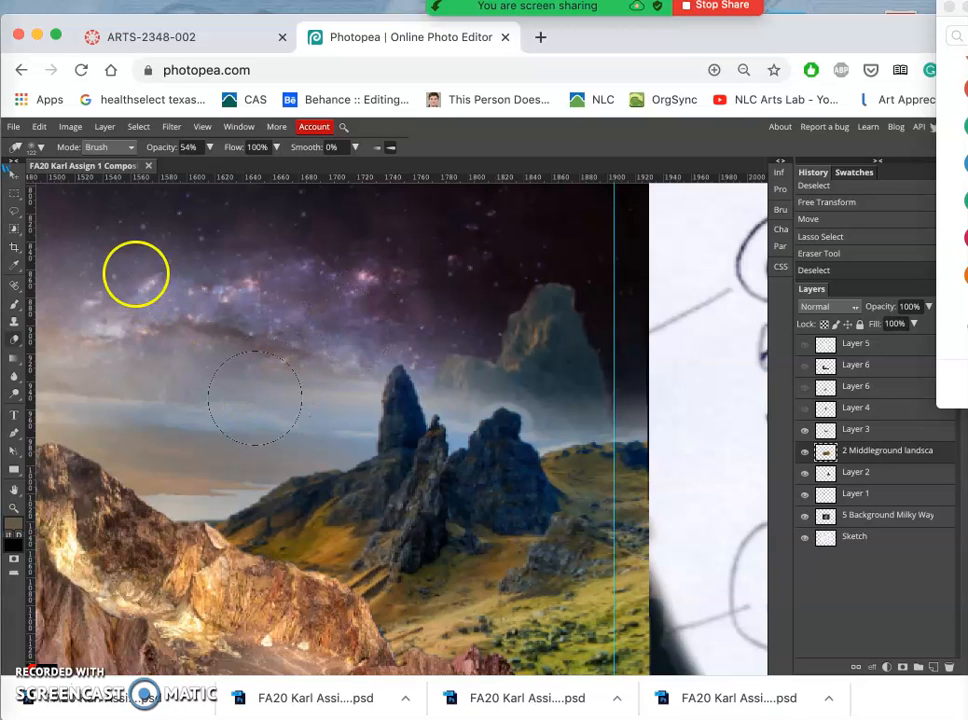
mouse_move(468, 396)
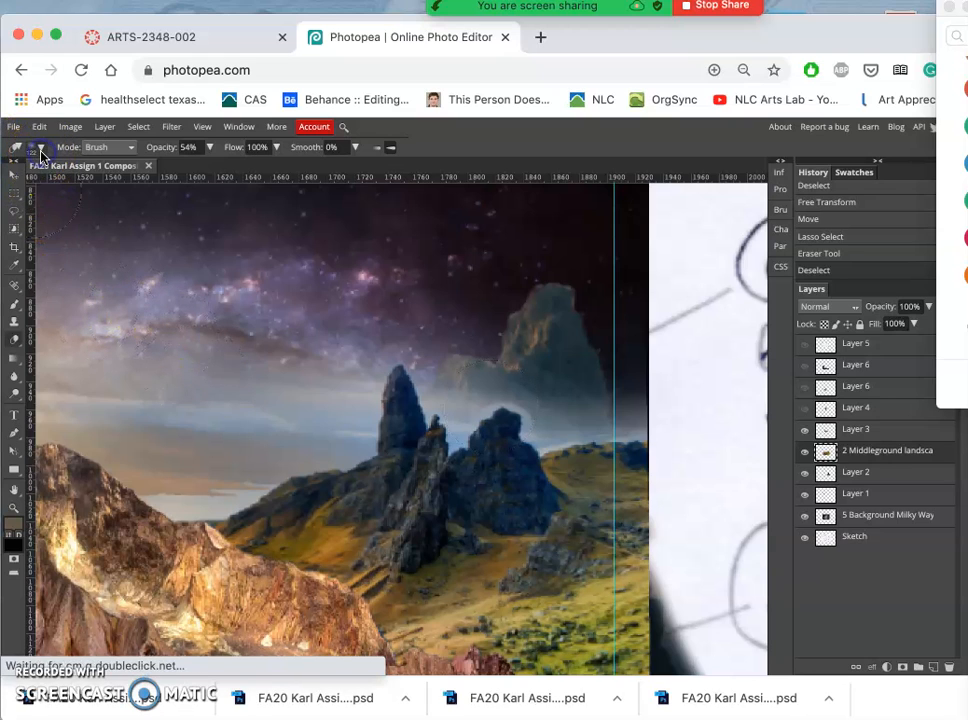
left_click(40, 148)
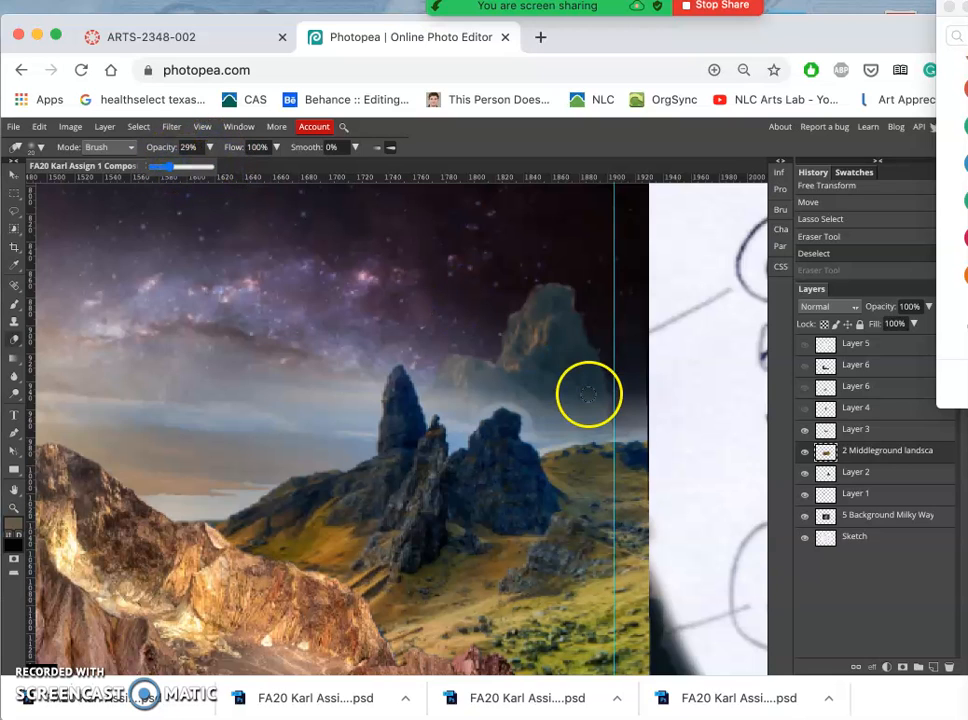
mouse_move(520, 408)
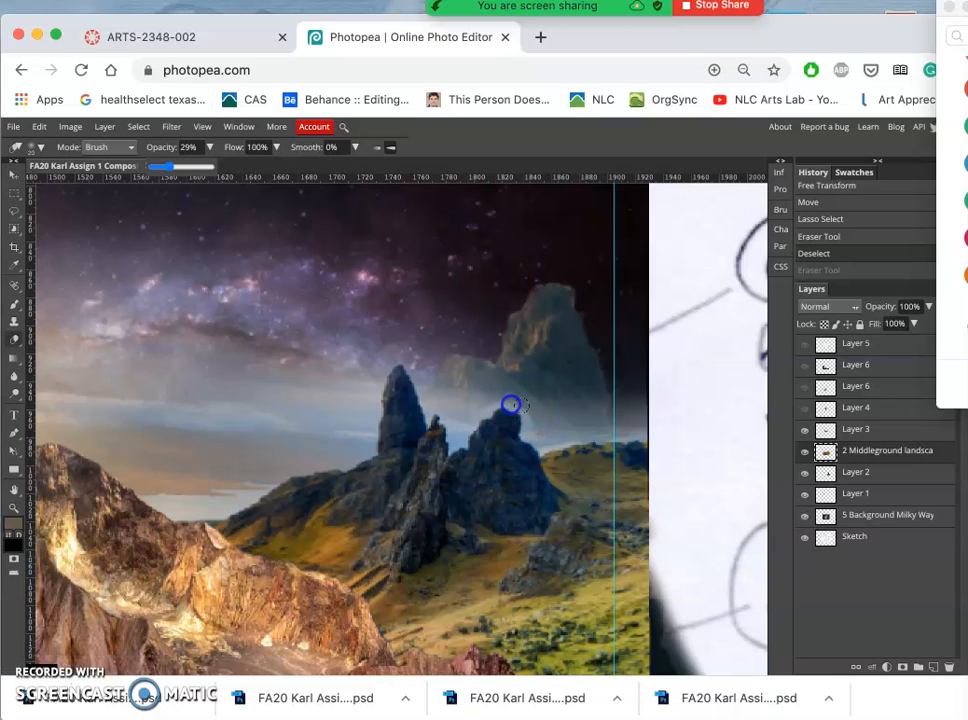
mouse_move(478, 388)
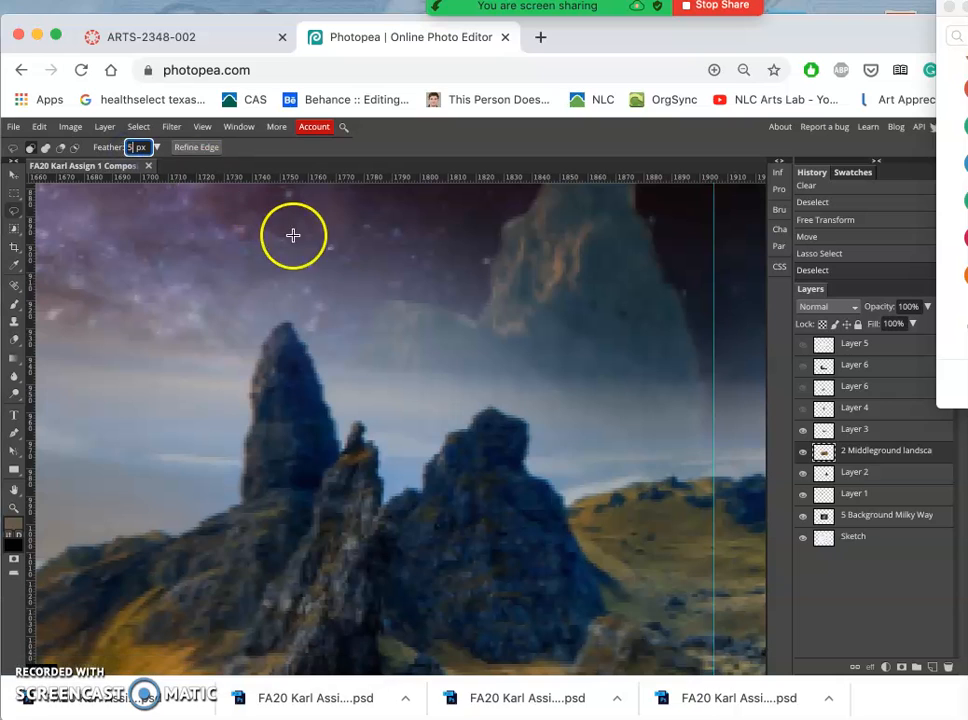
mouse_move(336, 356)
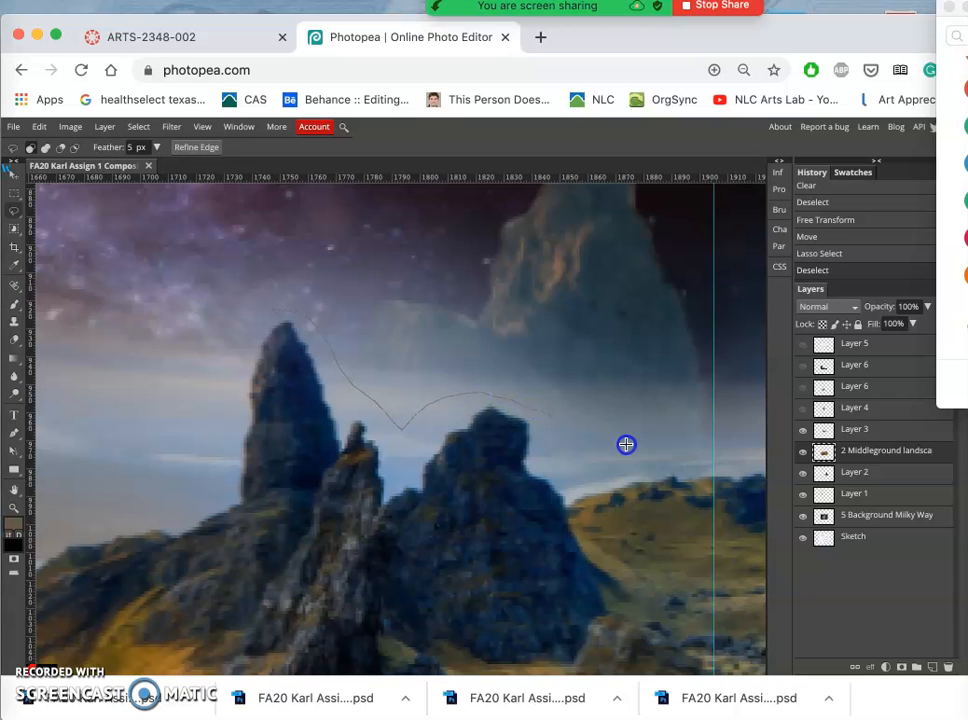
mouse_move(776, 336)
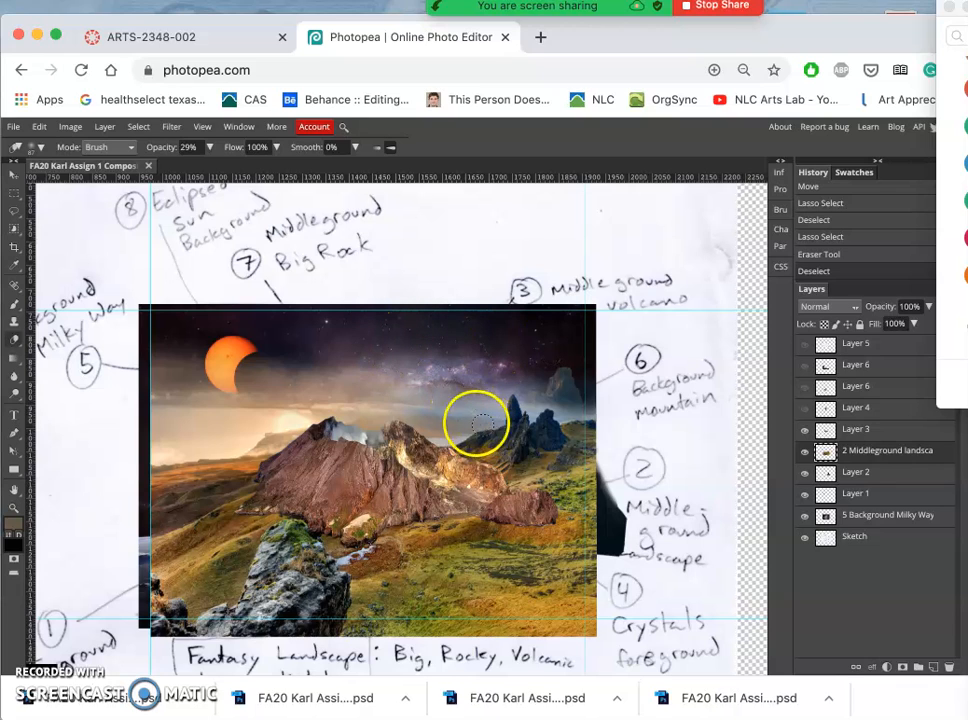
mouse_move(176, 436)
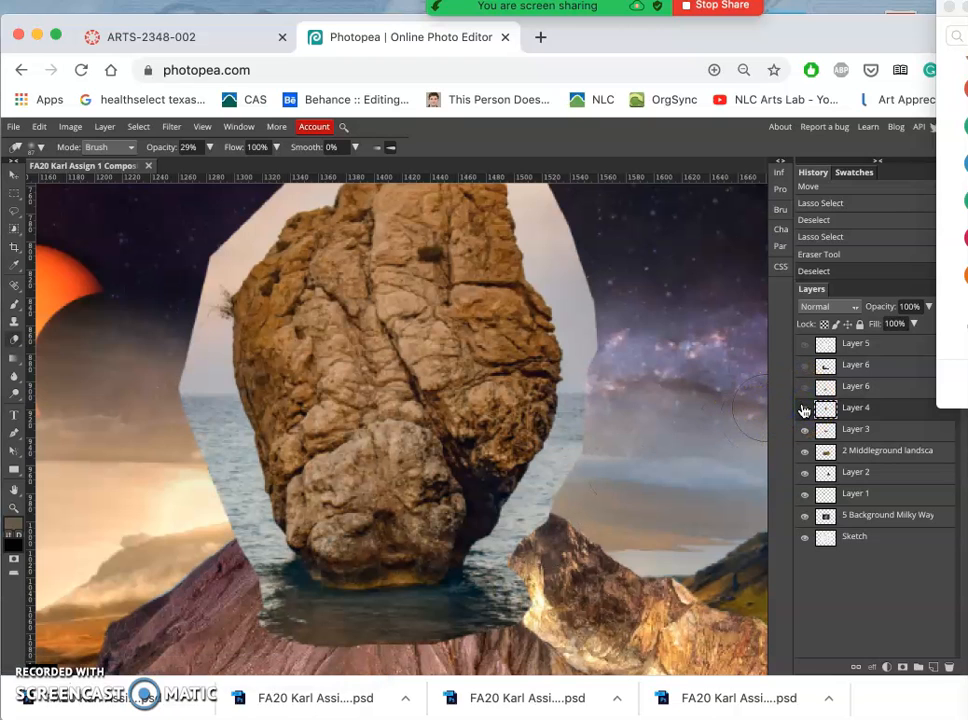
Toggle the visibility eye of the big rock layer in the Layers panel.
left_click(804, 408)
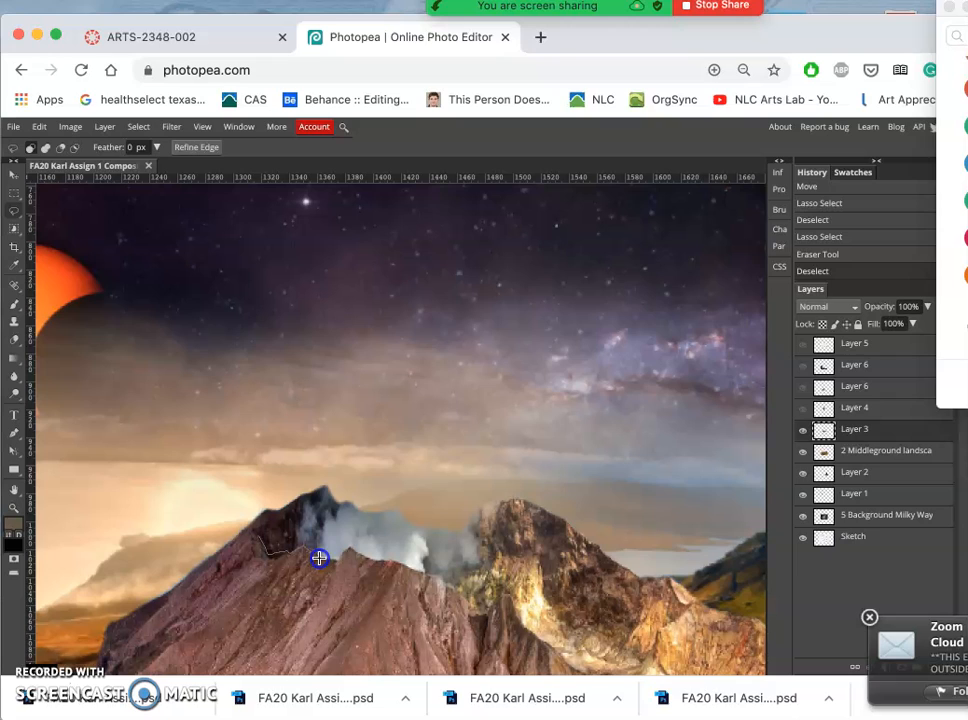
mouse_move(342, 556)
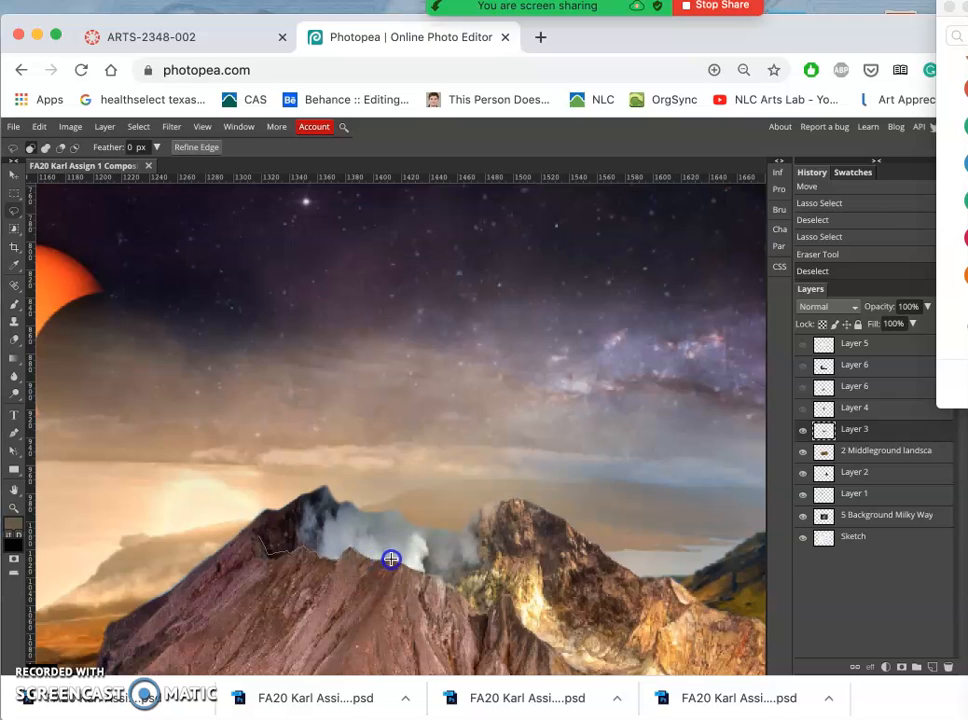
mouse_move(436, 576)
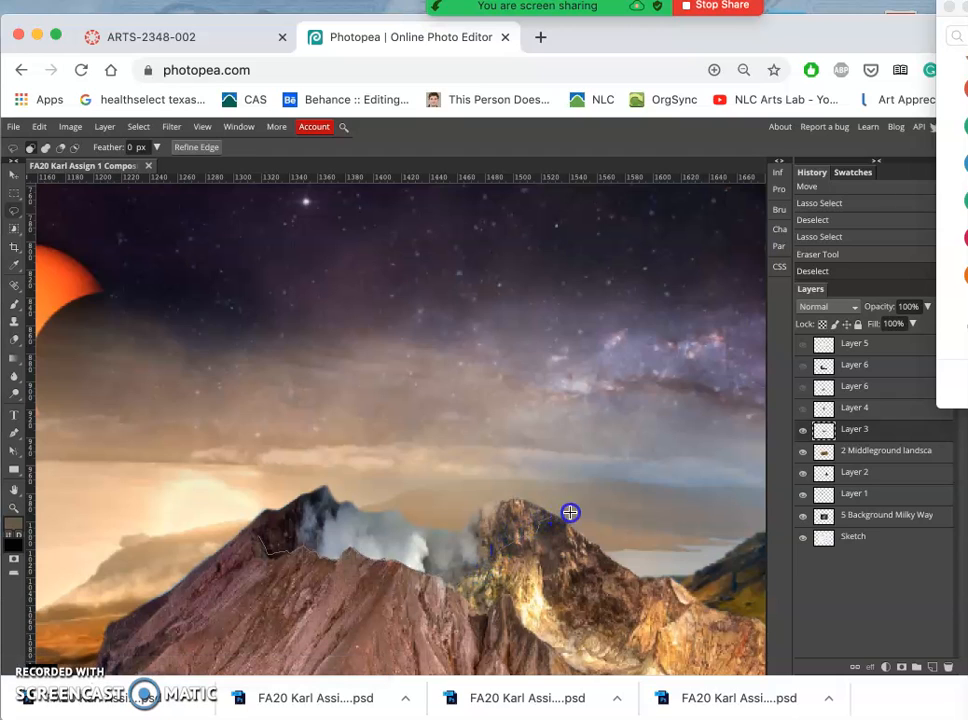
mouse_move(480, 678)
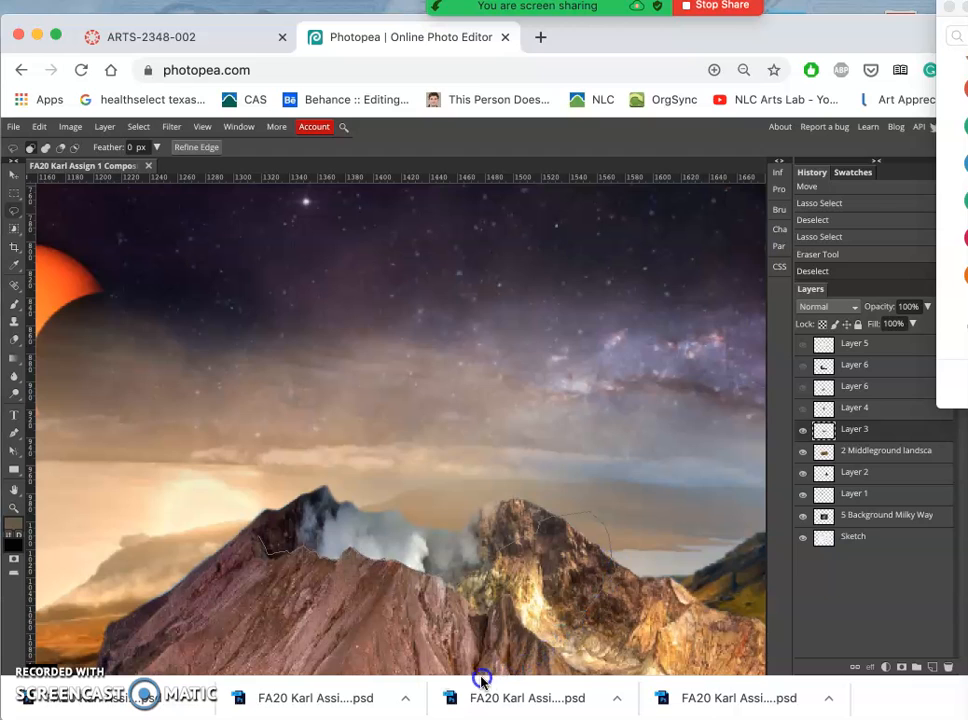
mouse_move(208, 498)
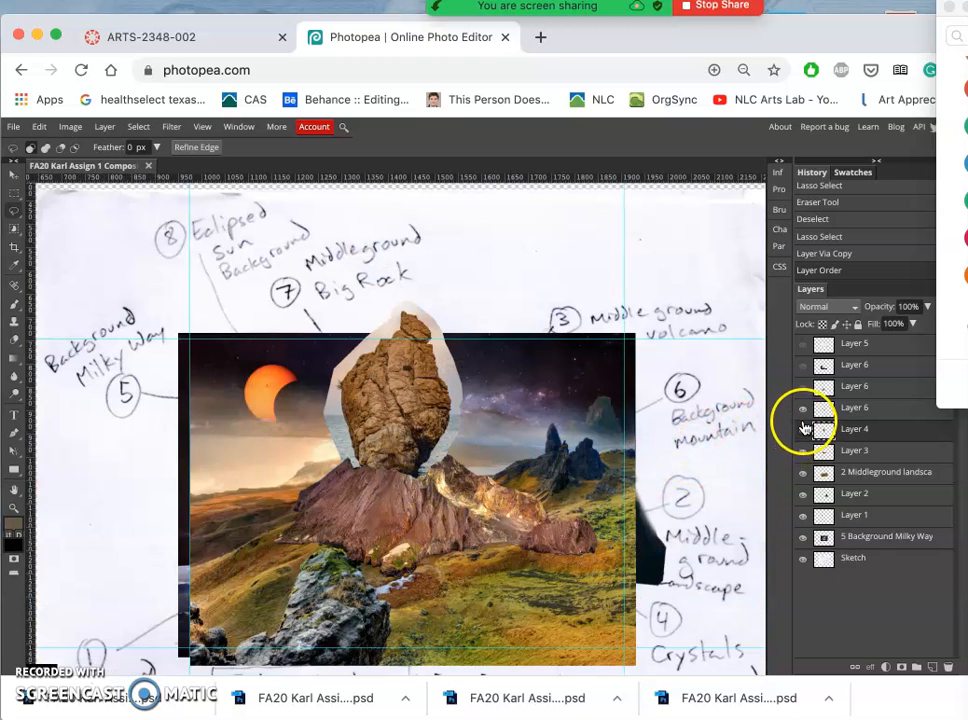
left_click(802, 408)
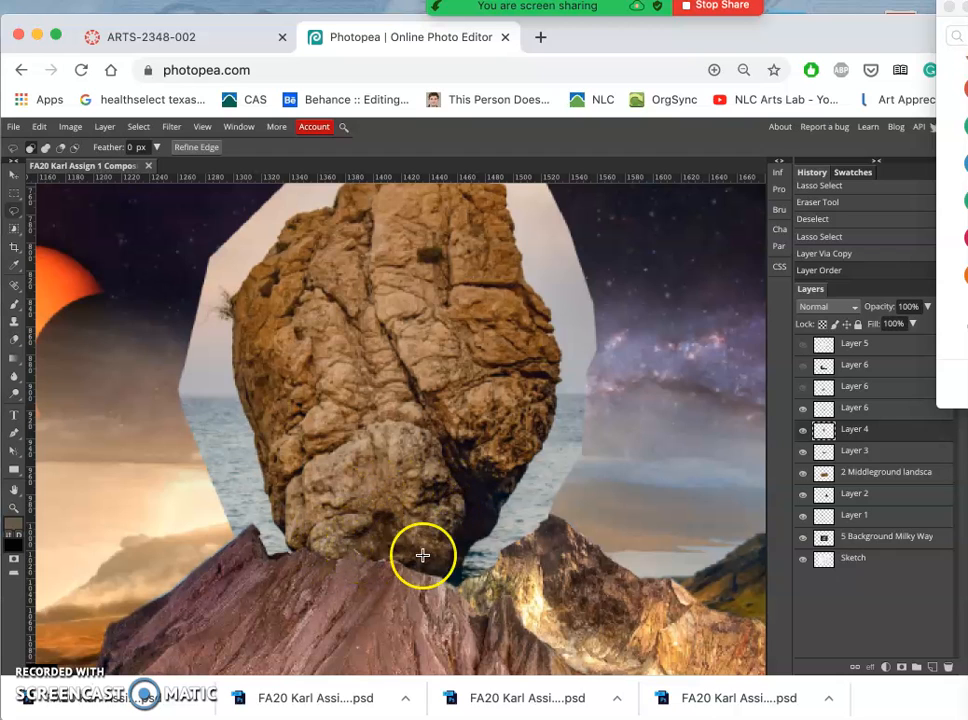
mouse_move(378, 558)
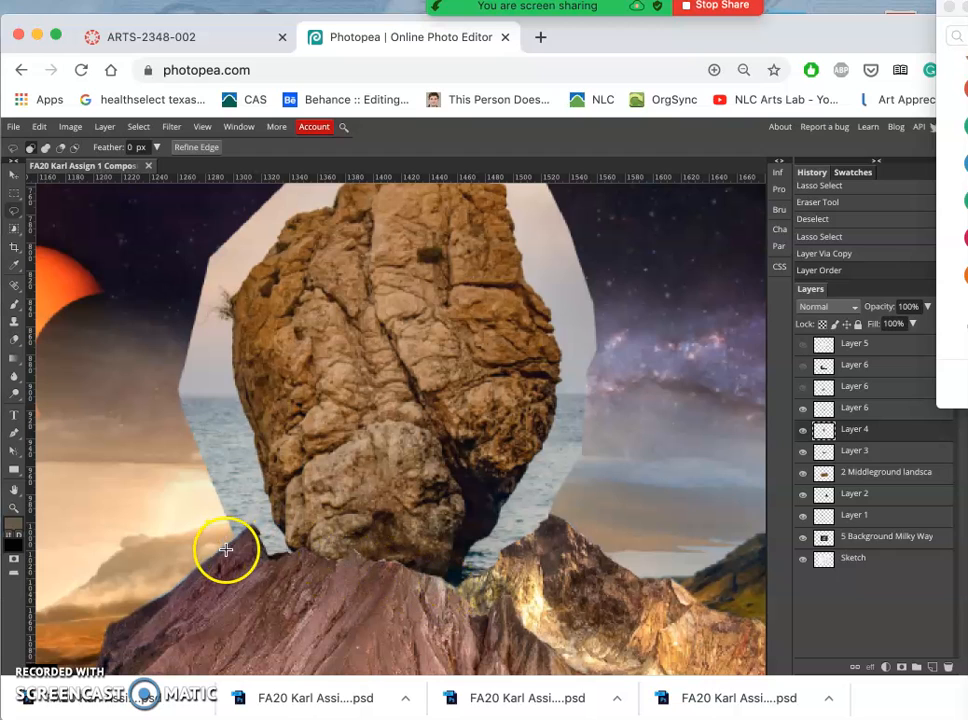
mouse_move(340, 576)
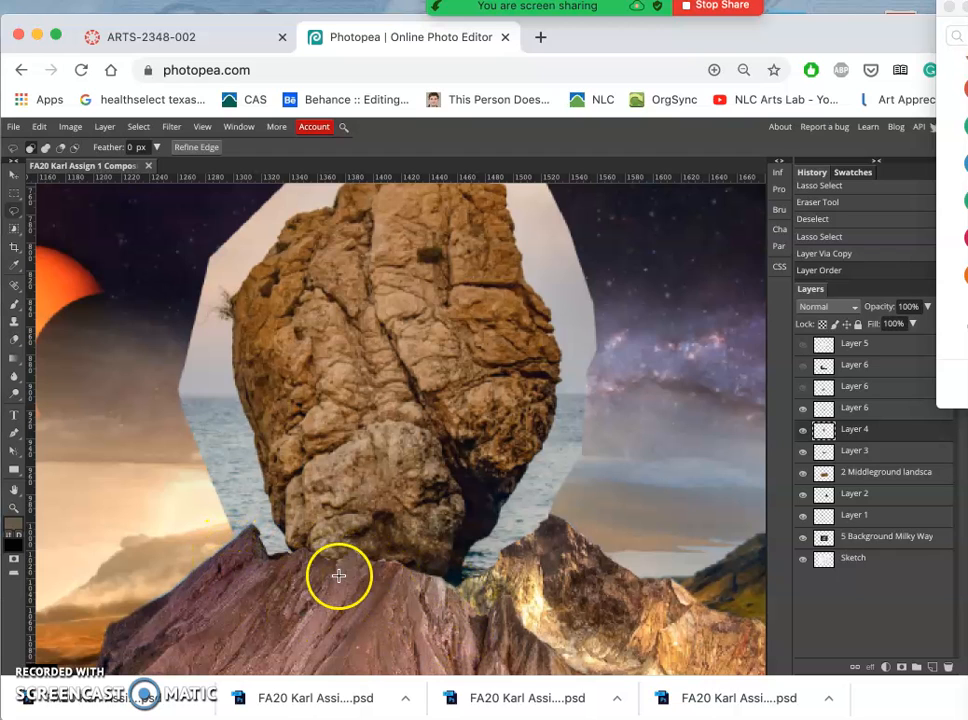
mouse_move(420, 548)
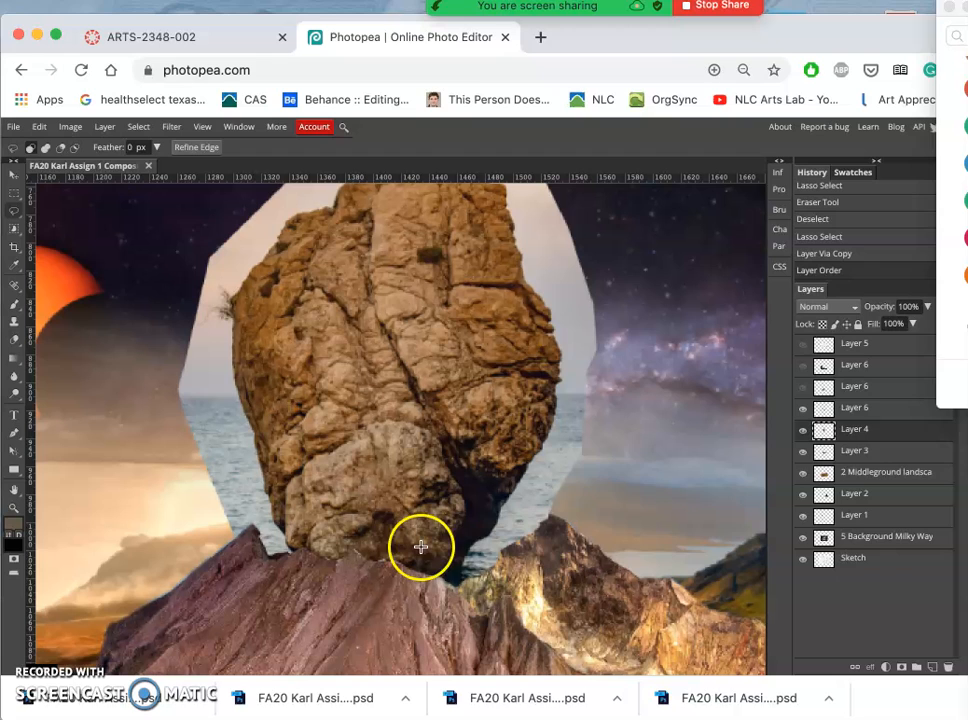
mouse_move(552, 432)
type("1")
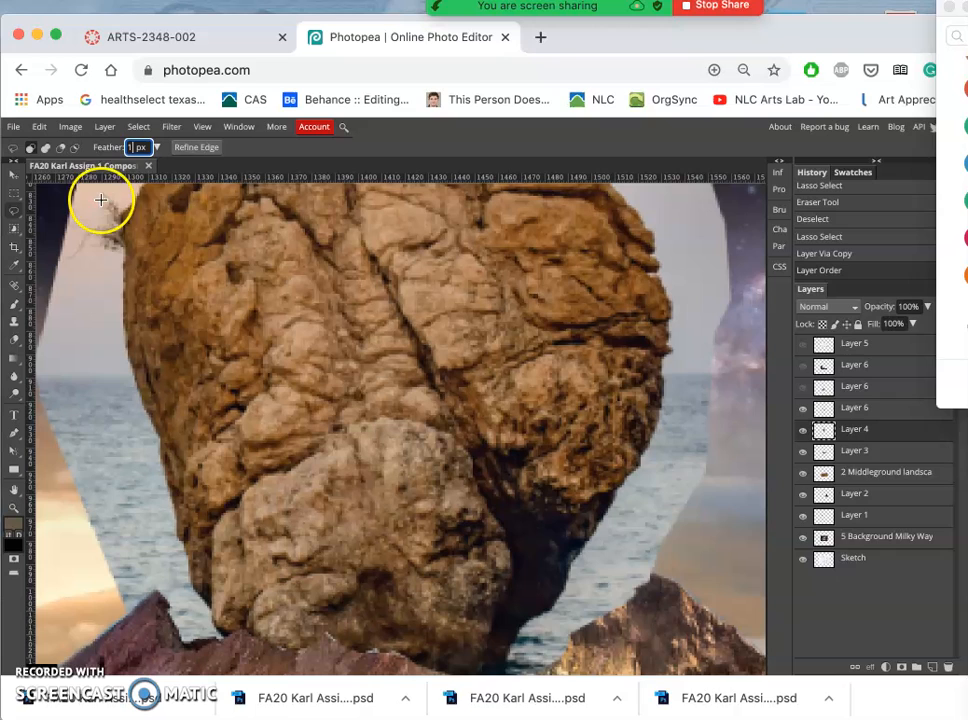
mouse_move(122, 238)
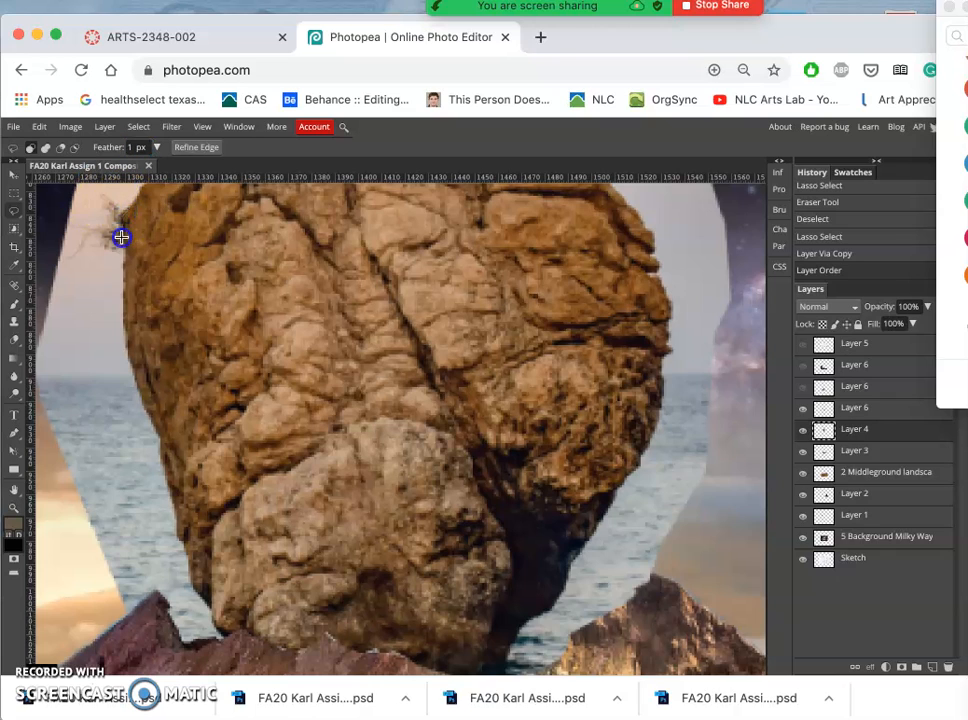
mouse_move(124, 322)
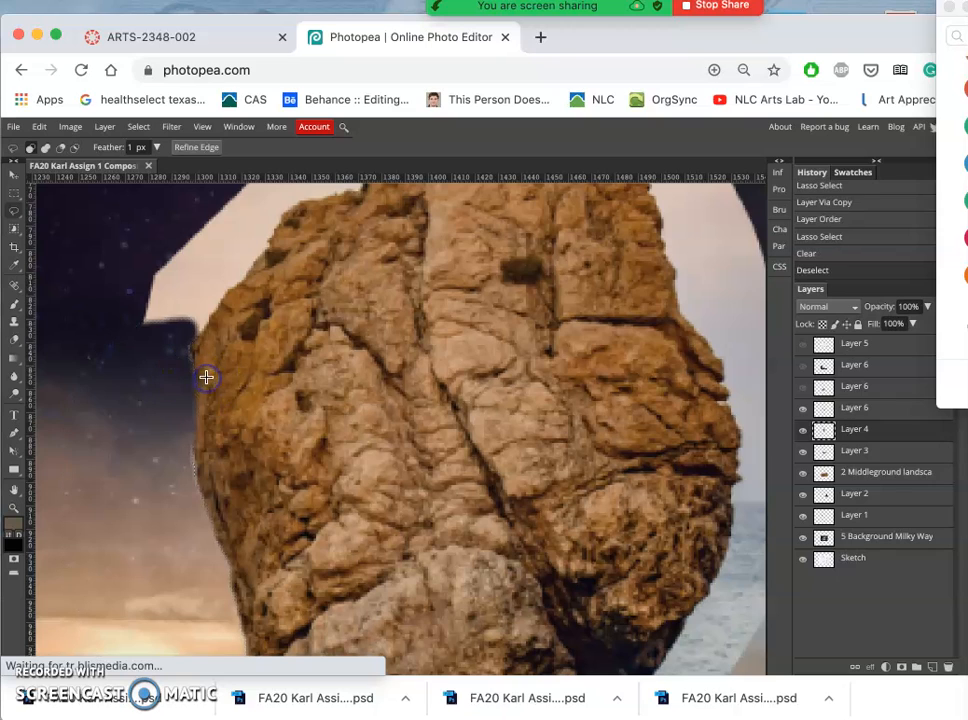
mouse_move(200, 468)
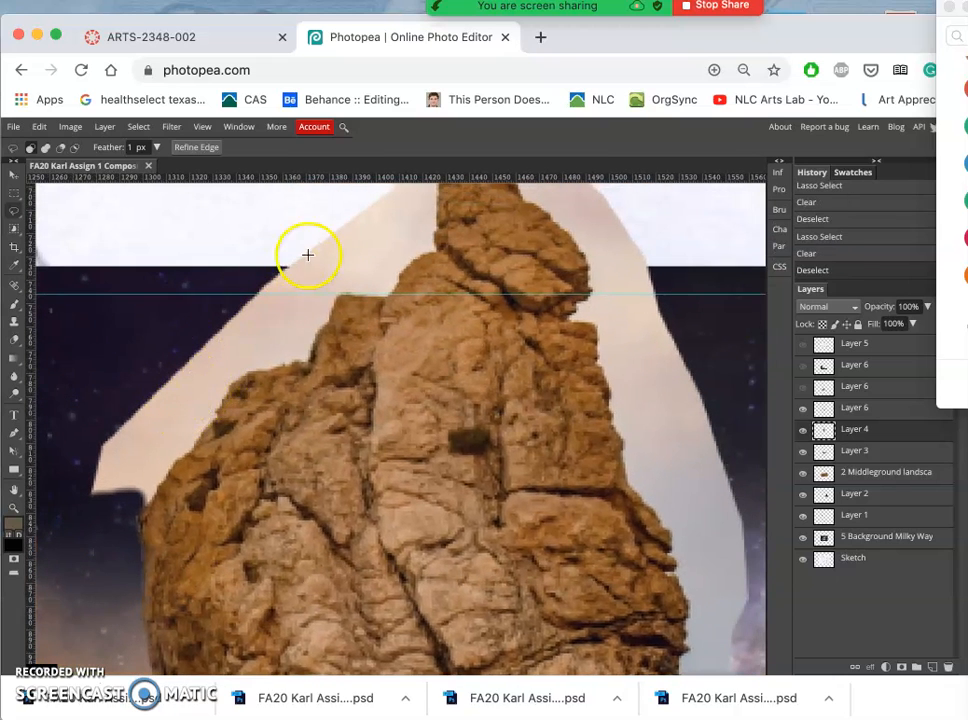
Switch to the Magic Wand and select the pale leftover background beside the rock.
left_click(16, 228)
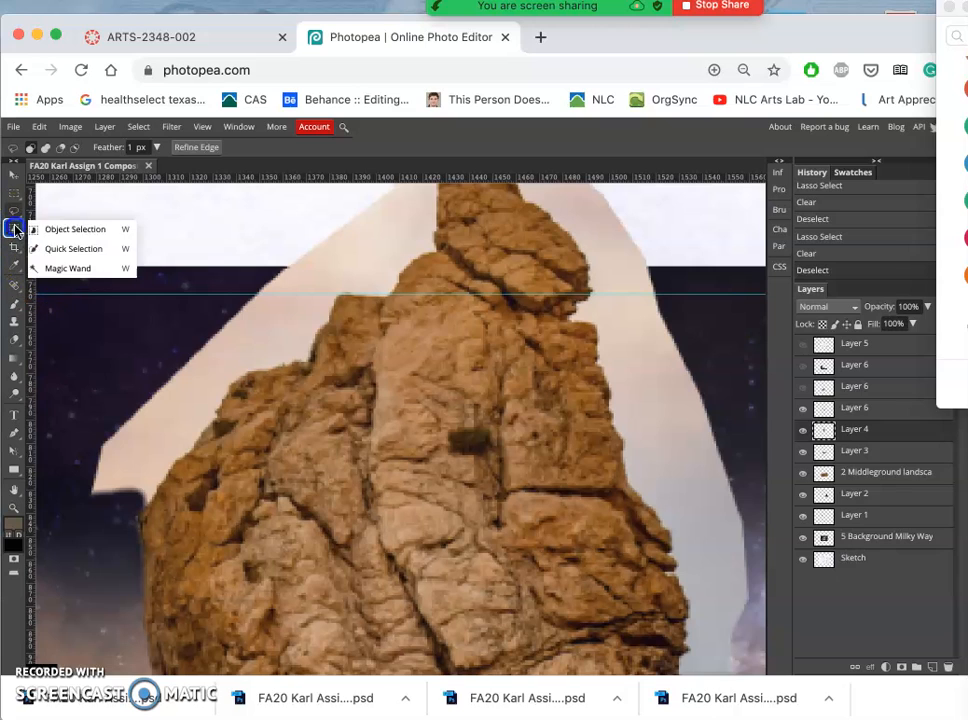
mouse_move(68, 268)
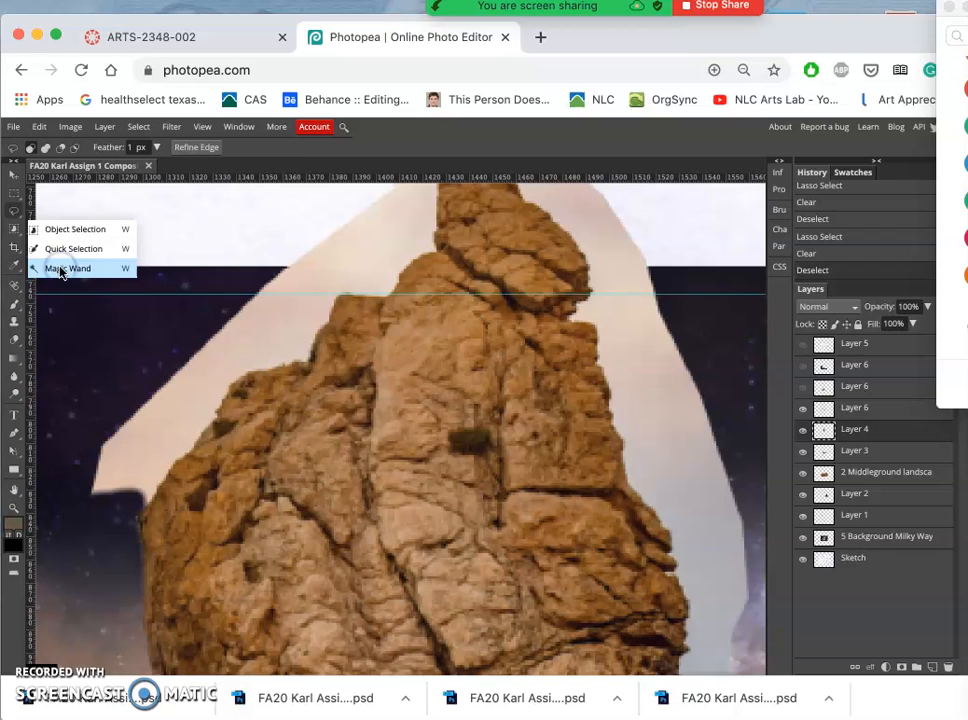
left_click(68, 268)
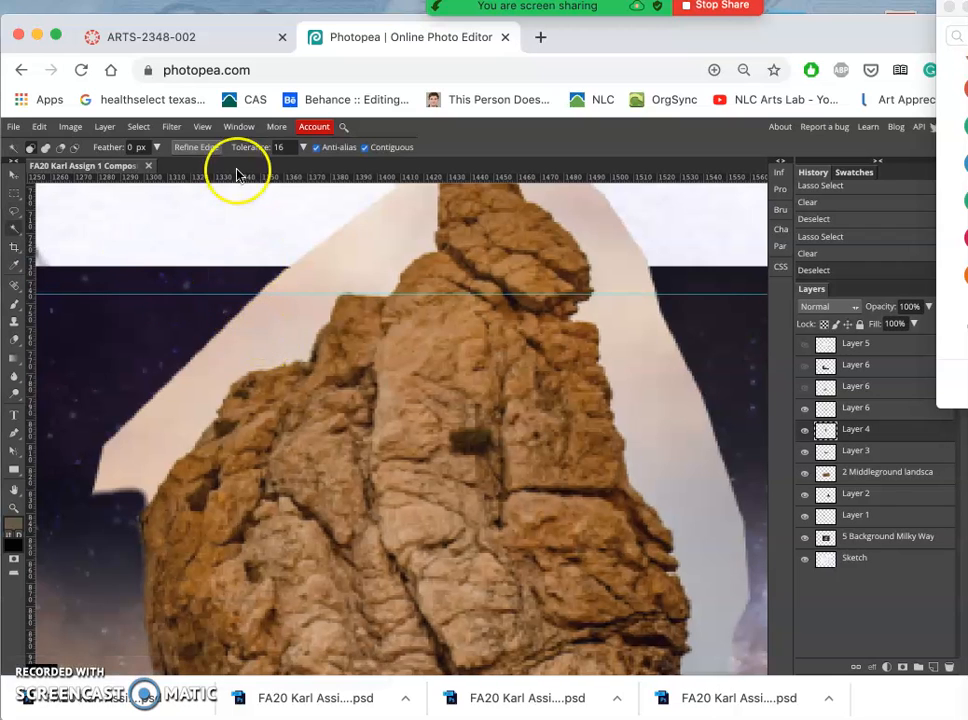
mouse_move(364, 156)
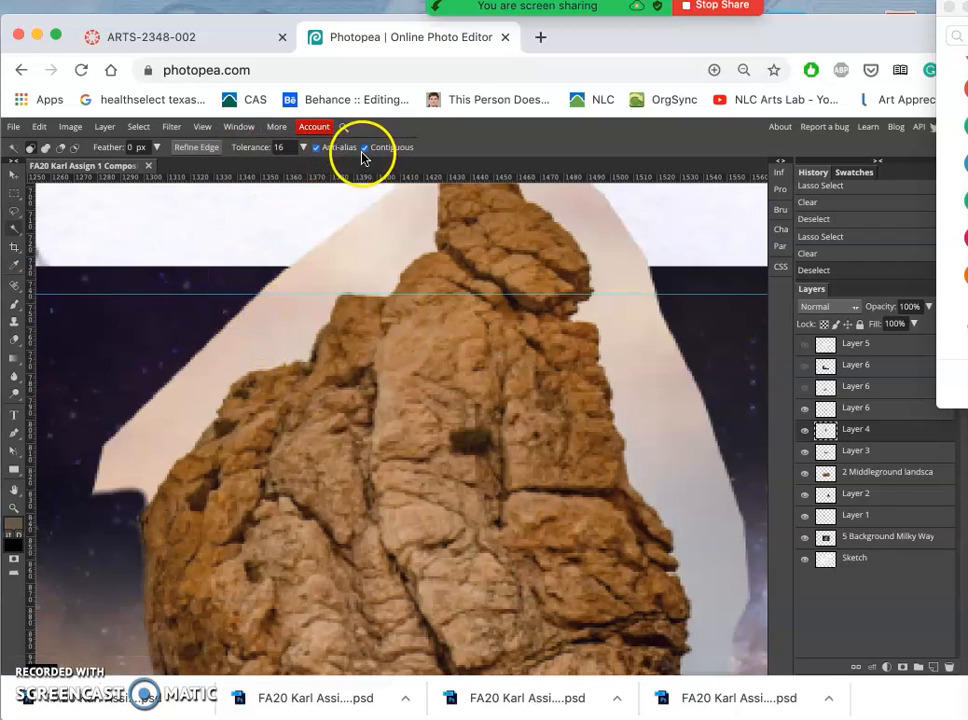
mouse_move(240, 350)
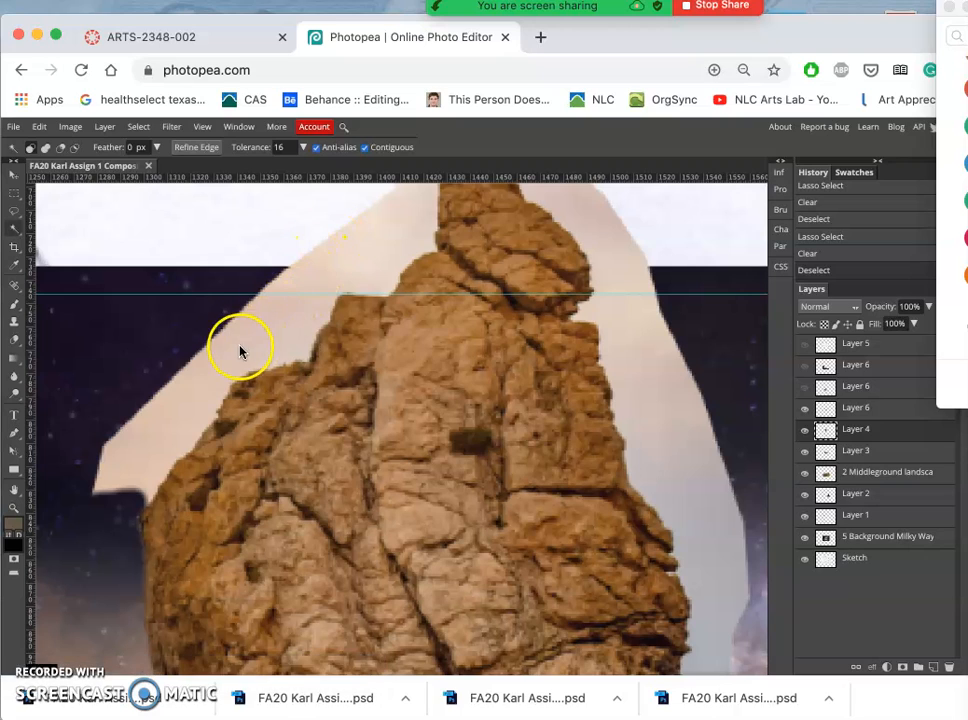
left_click(250, 350)
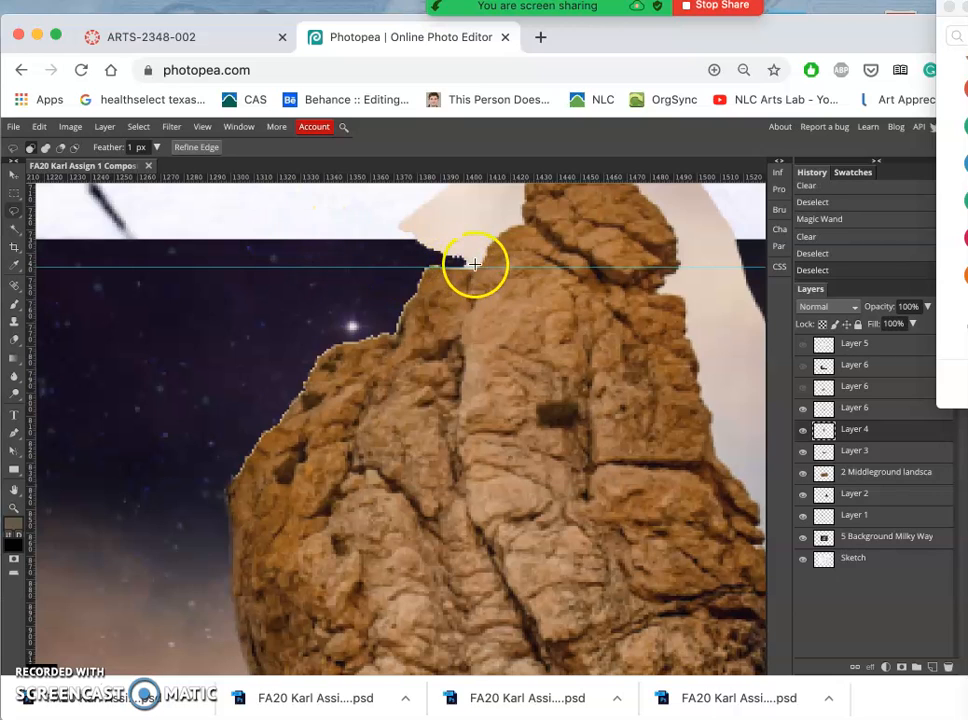
mouse_move(424, 280)
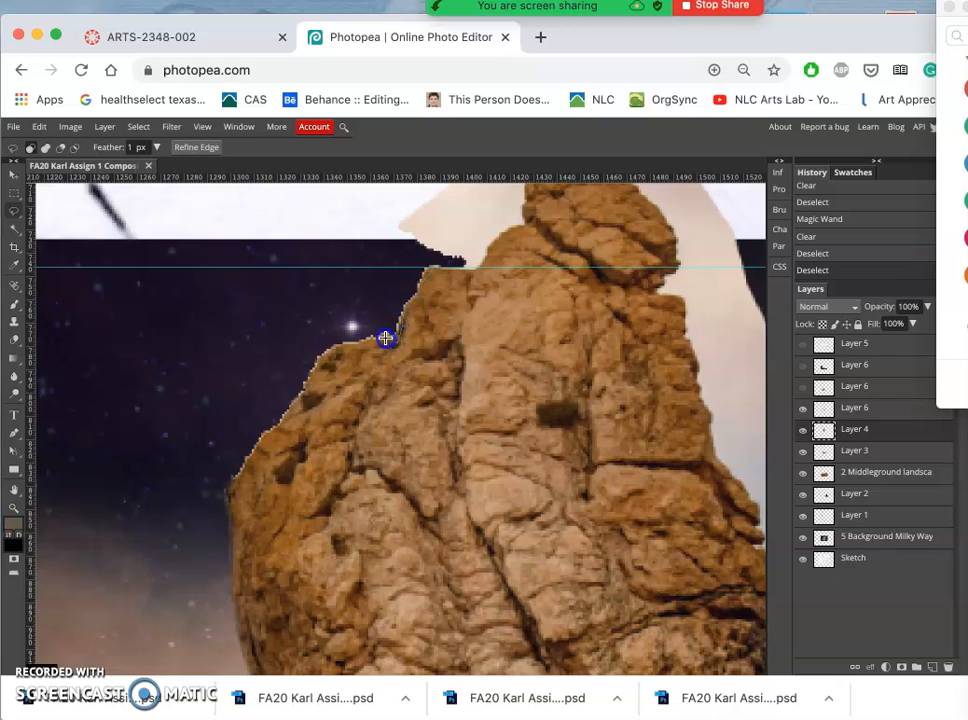
mouse_move(328, 356)
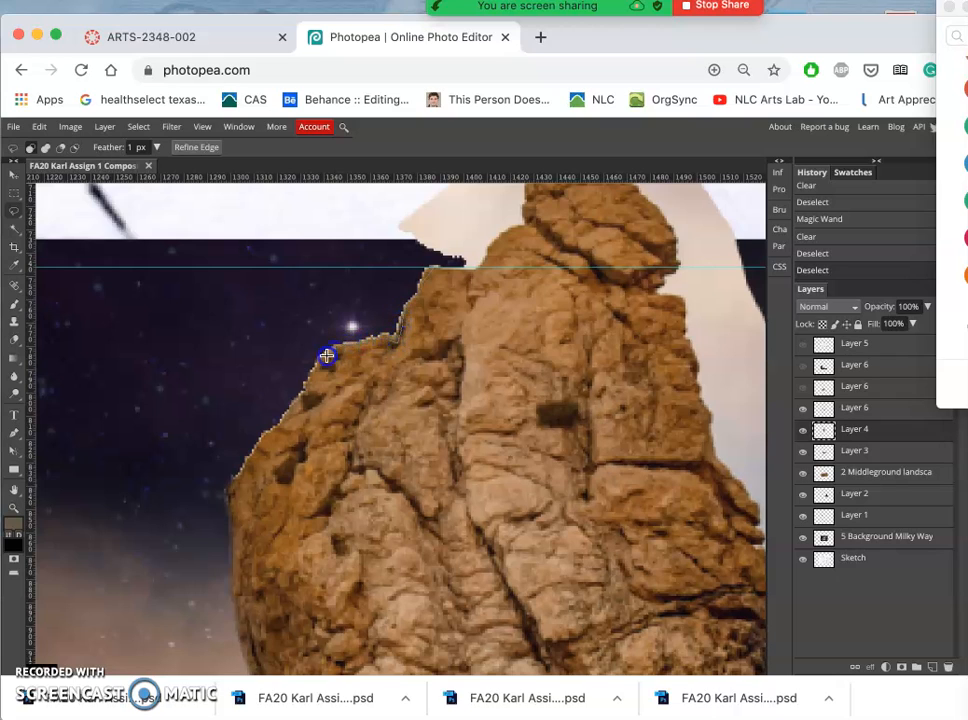
mouse_move(308, 390)
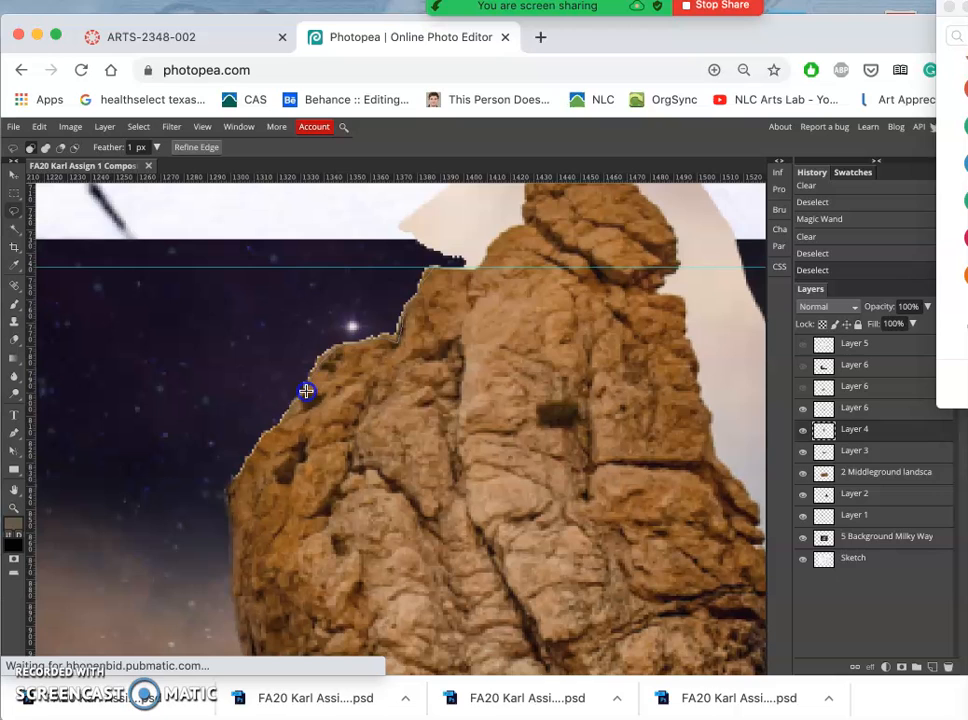
mouse_move(278, 430)
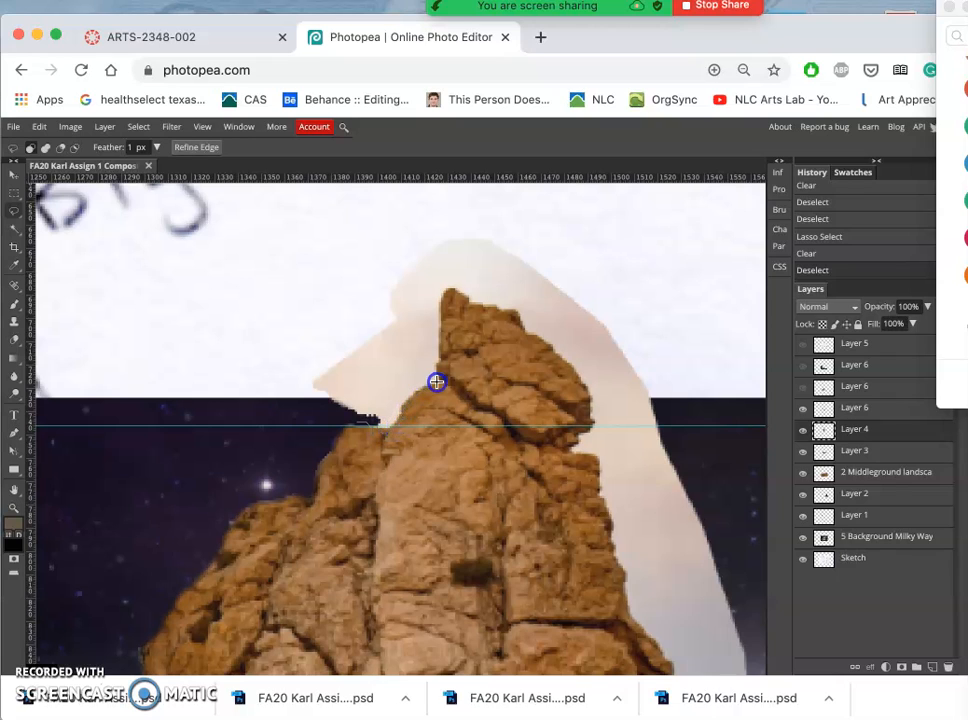
mouse_move(468, 356)
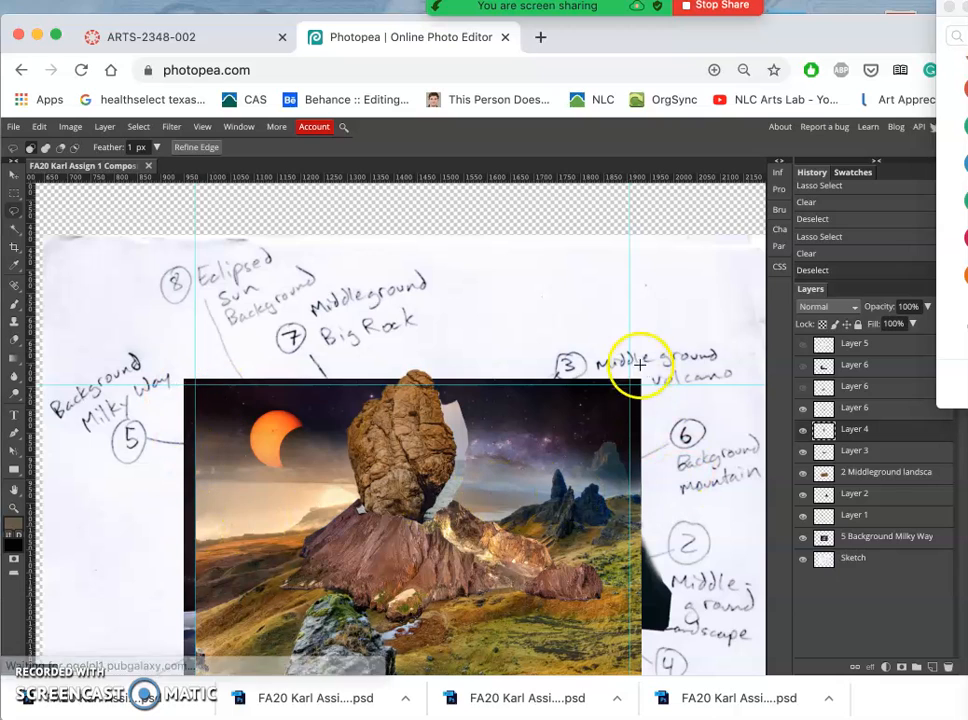
mouse_move(588, 504)
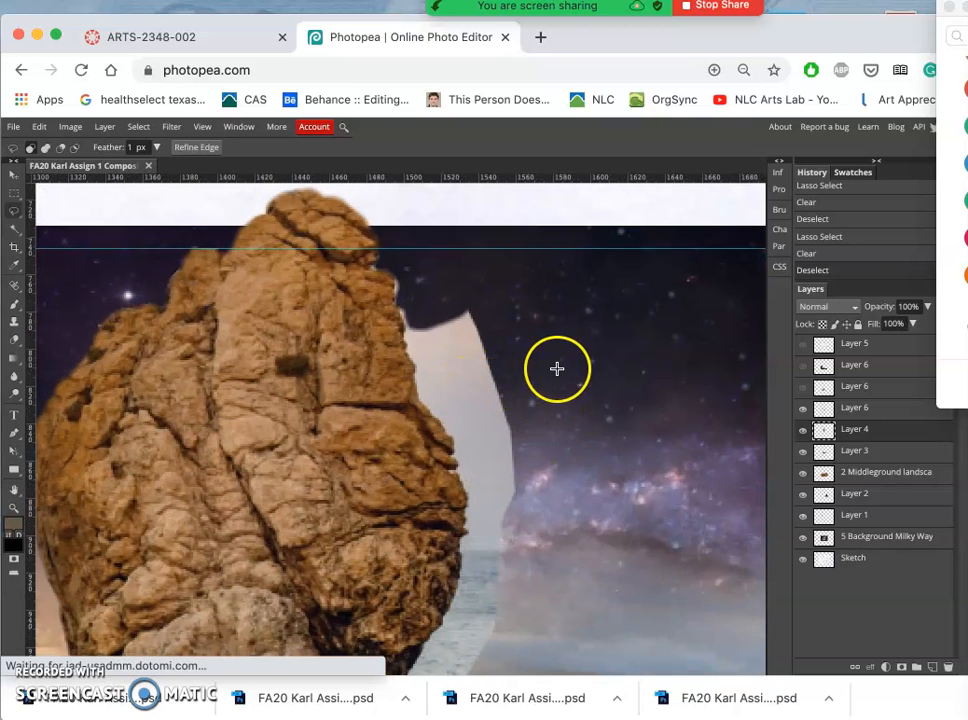
mouse_move(590, 386)
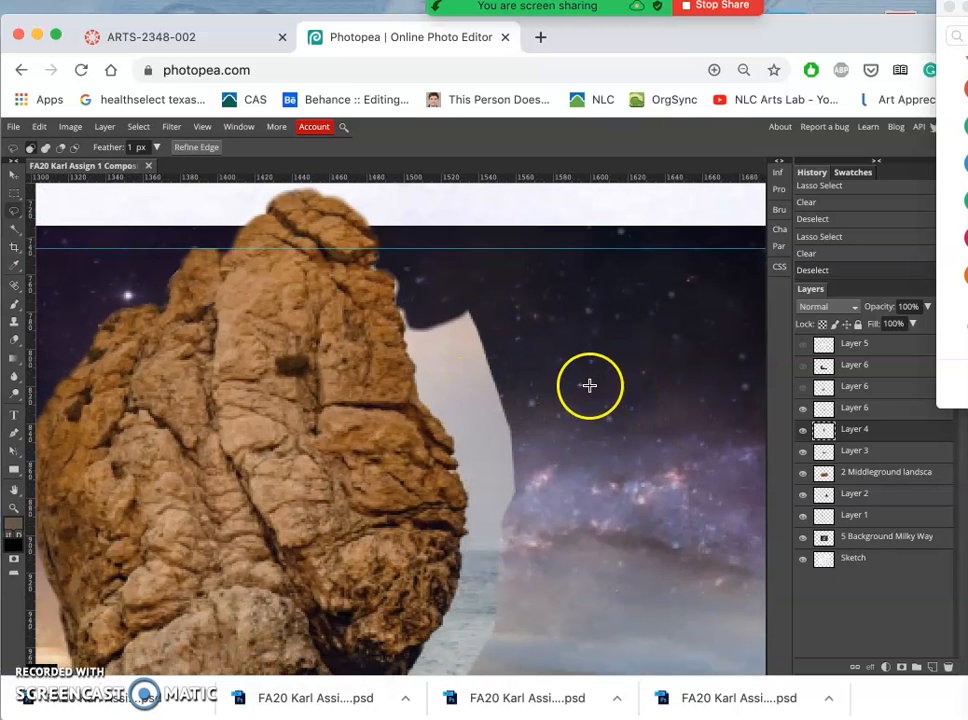
mouse_move(16, 344)
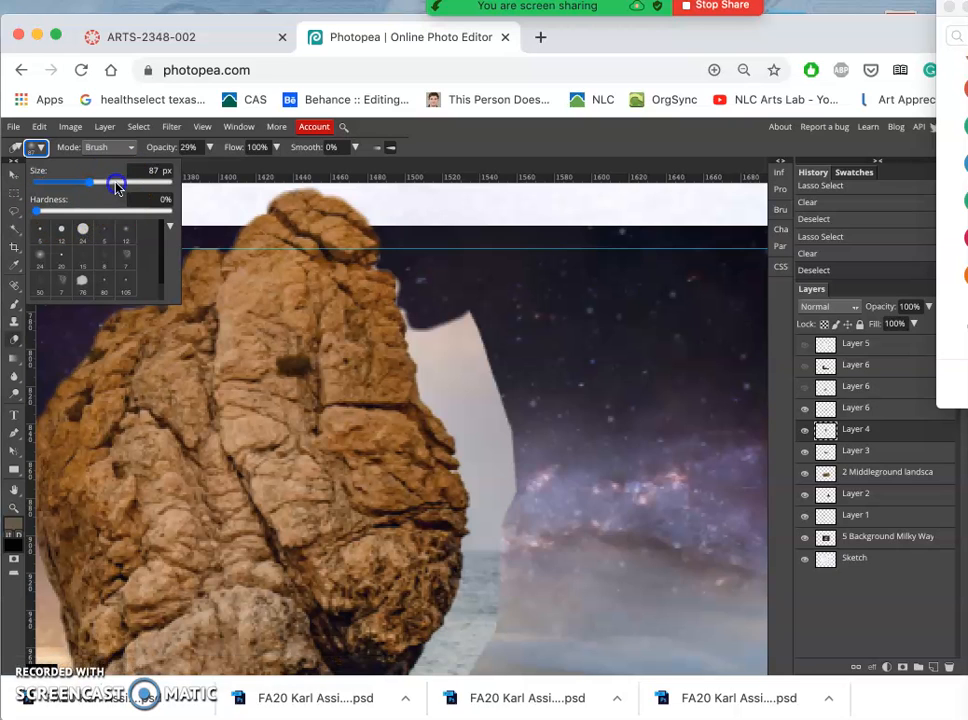
Enlarge the eraser tip to a big, fully soft 0% hardness brush for the pale patch.
left_click_drag(112, 182, 148, 182)
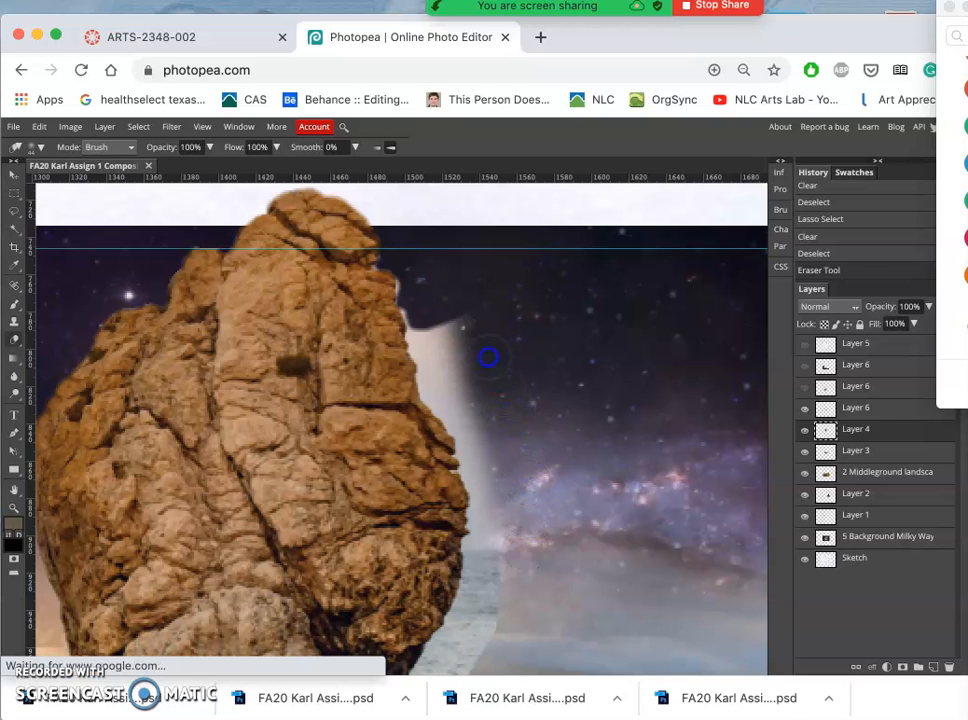
mouse_move(436, 316)
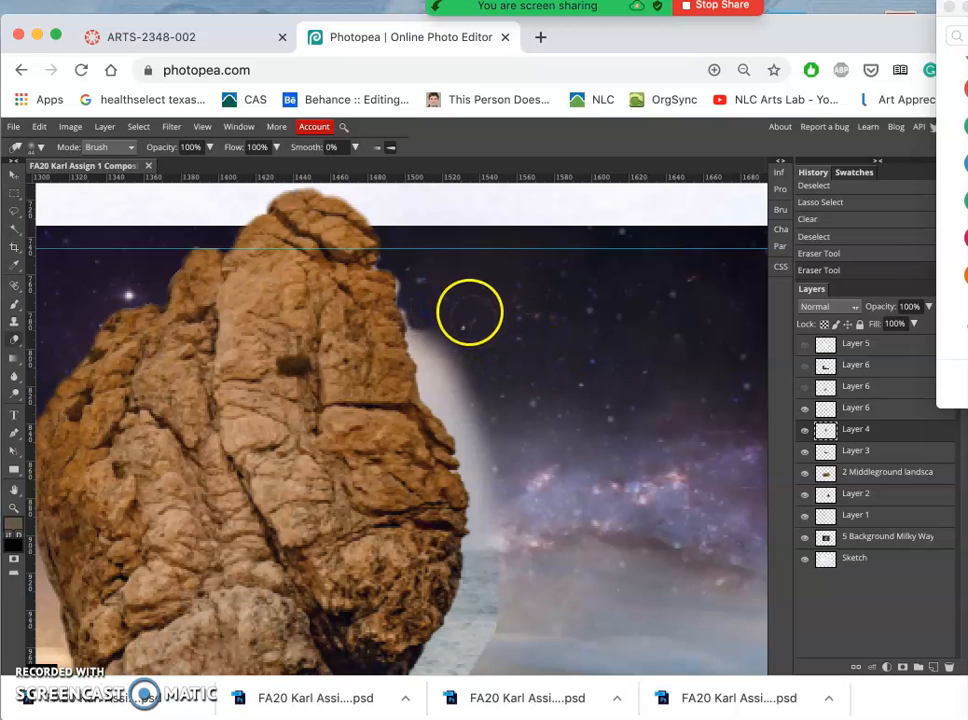
mouse_move(528, 344)
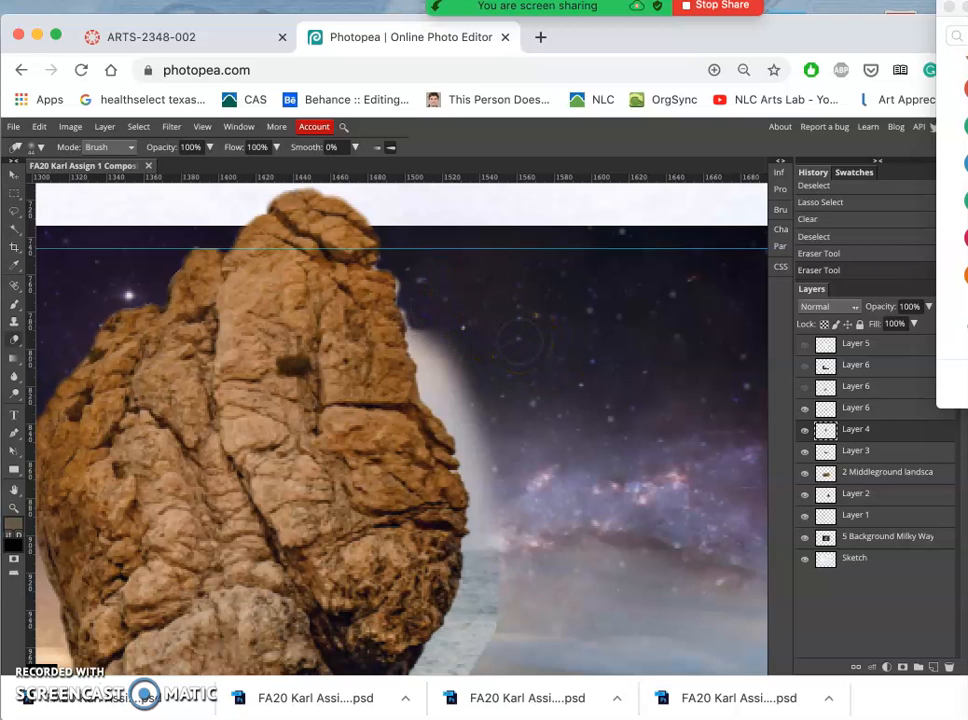
mouse_move(138, 126)
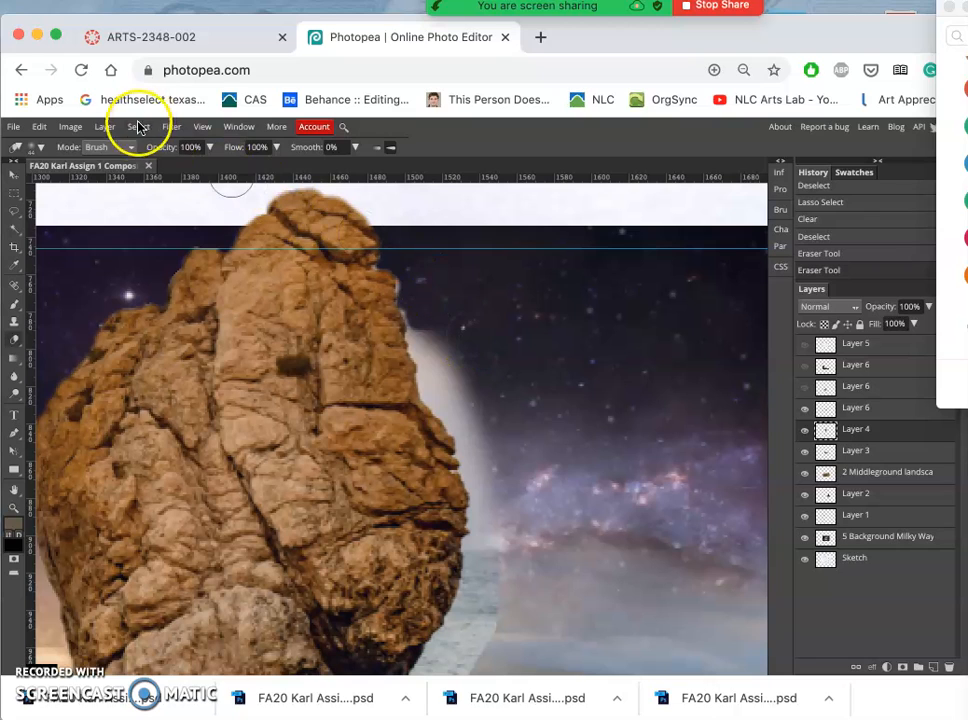
In Levels, pull the rock's output white point down from 255 to 177.
left_click(70, 126)
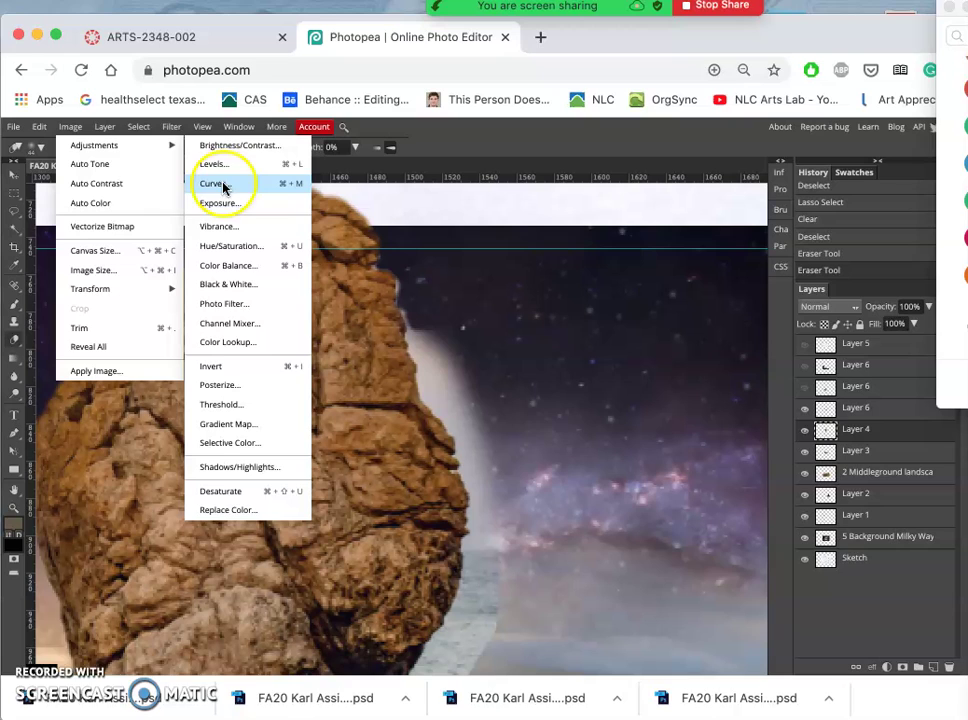
mouse_move(212, 164)
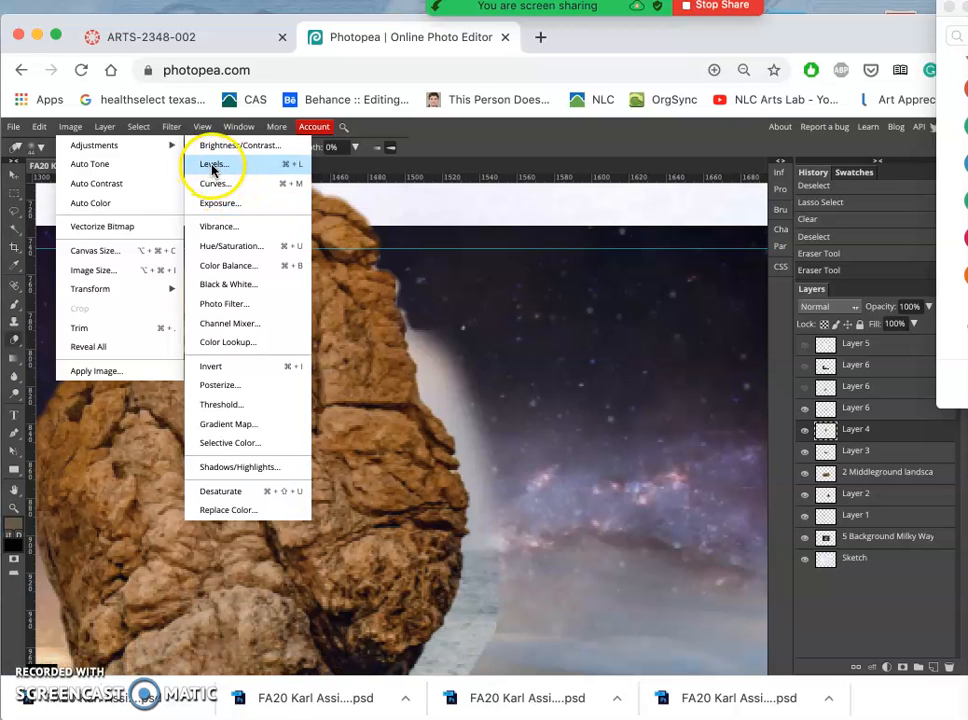
left_click(212, 164)
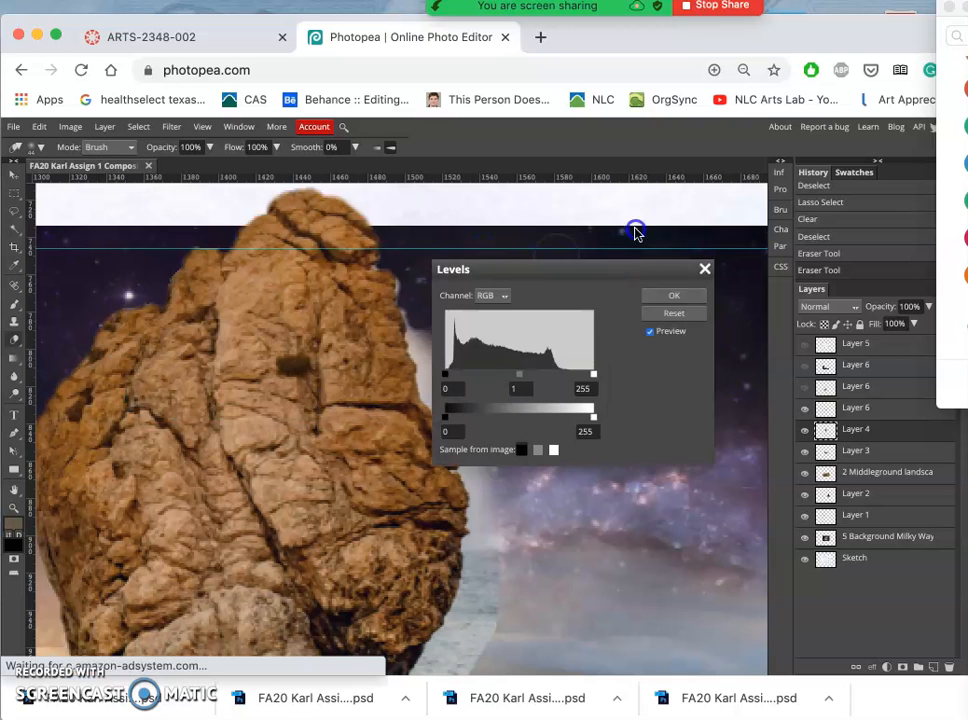
left_click_drag(570, 268, 644, 204)
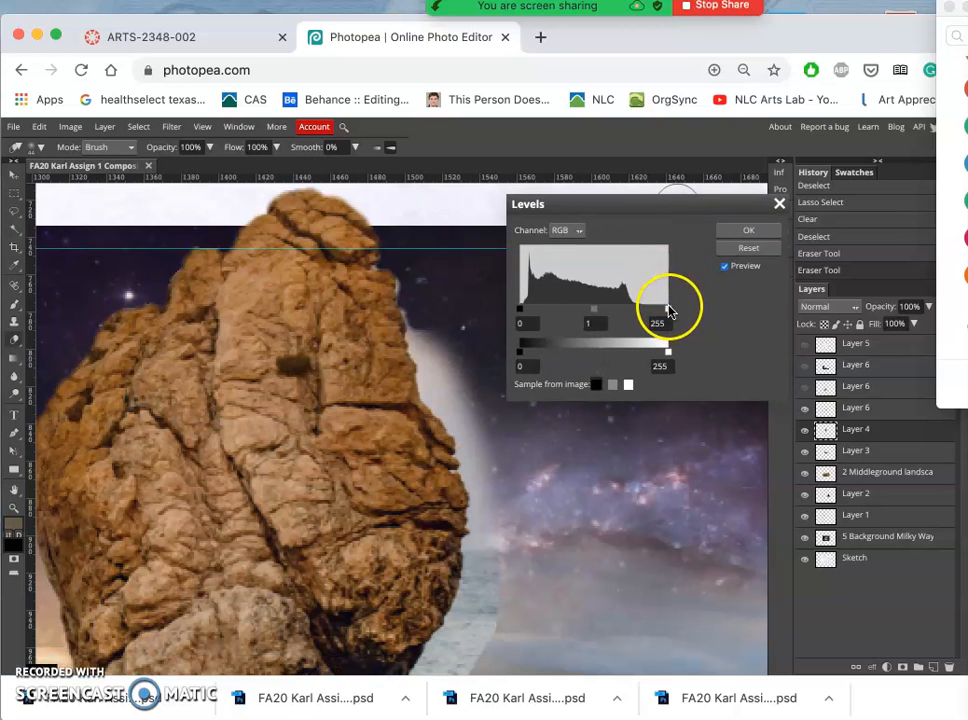
left_click_drag(656, 308, 636, 308)
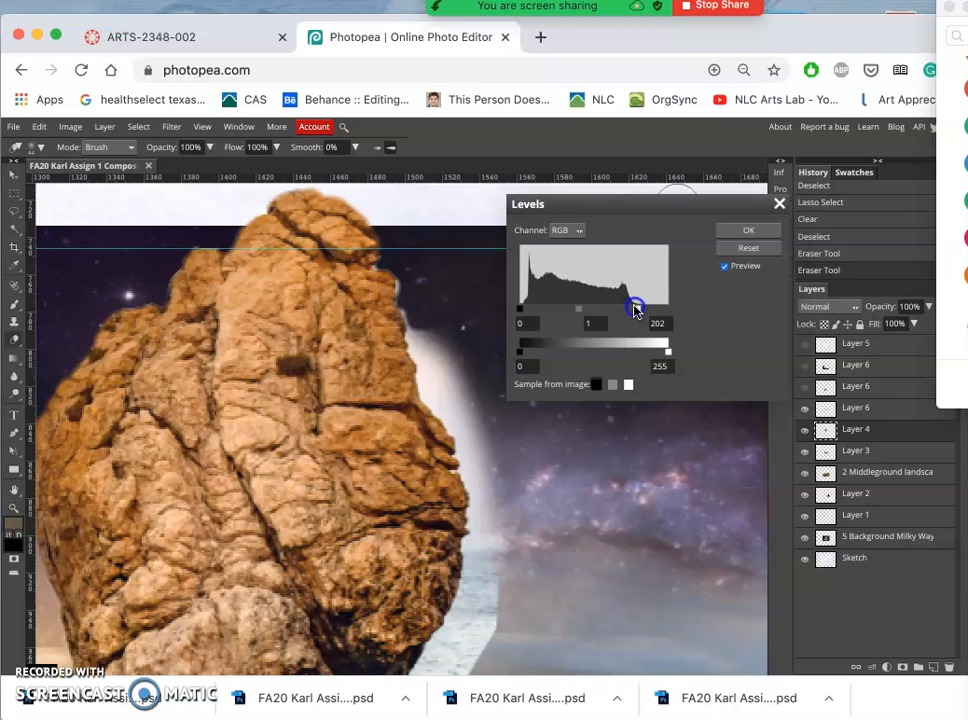
left_click_drag(636, 308, 668, 348)
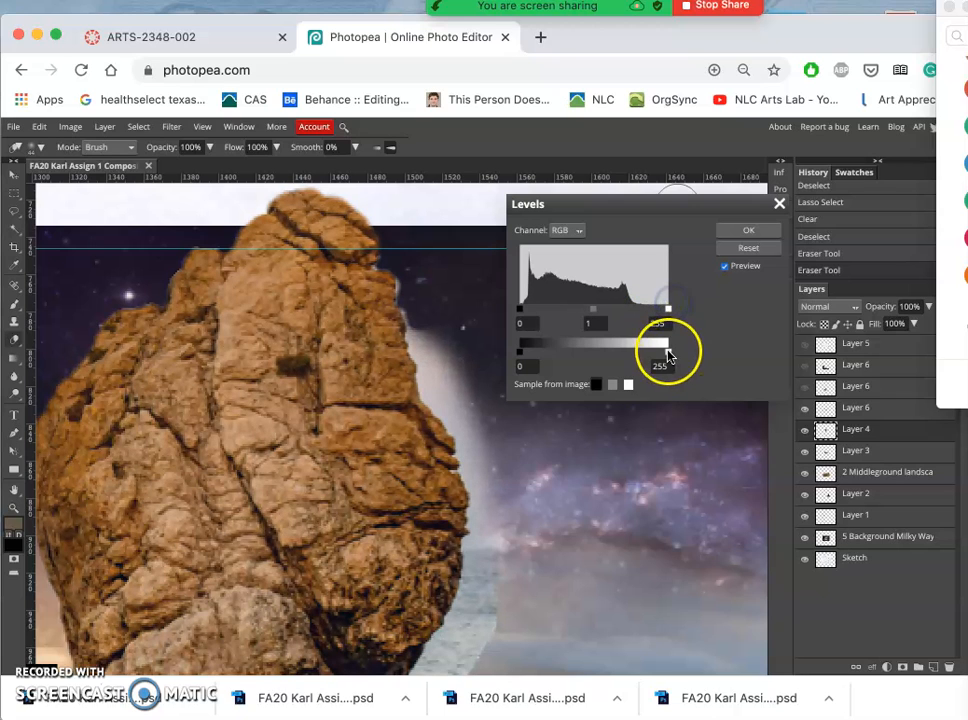
left_click_drag(668, 344, 636, 352)
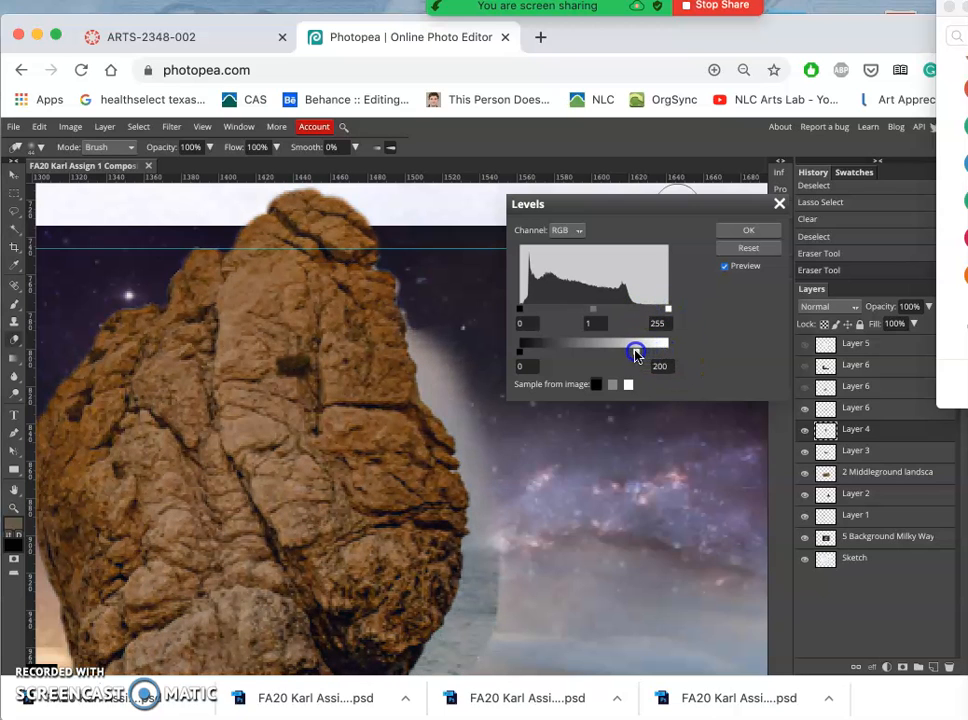
left_click_drag(636, 352, 630, 352)
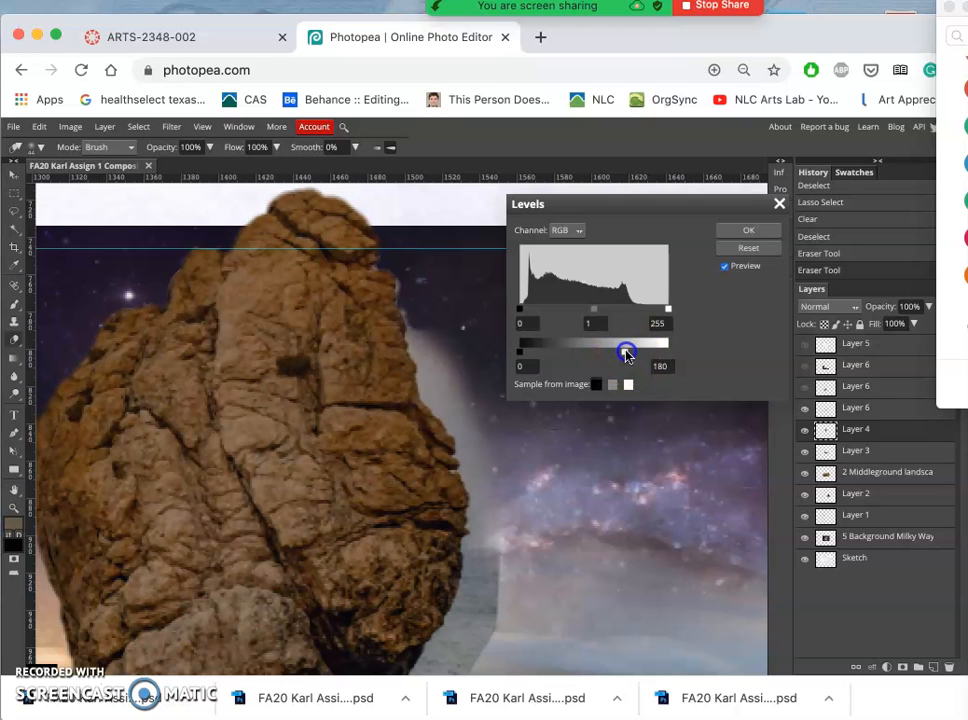
left_click_drag(624, 350, 624, 350)
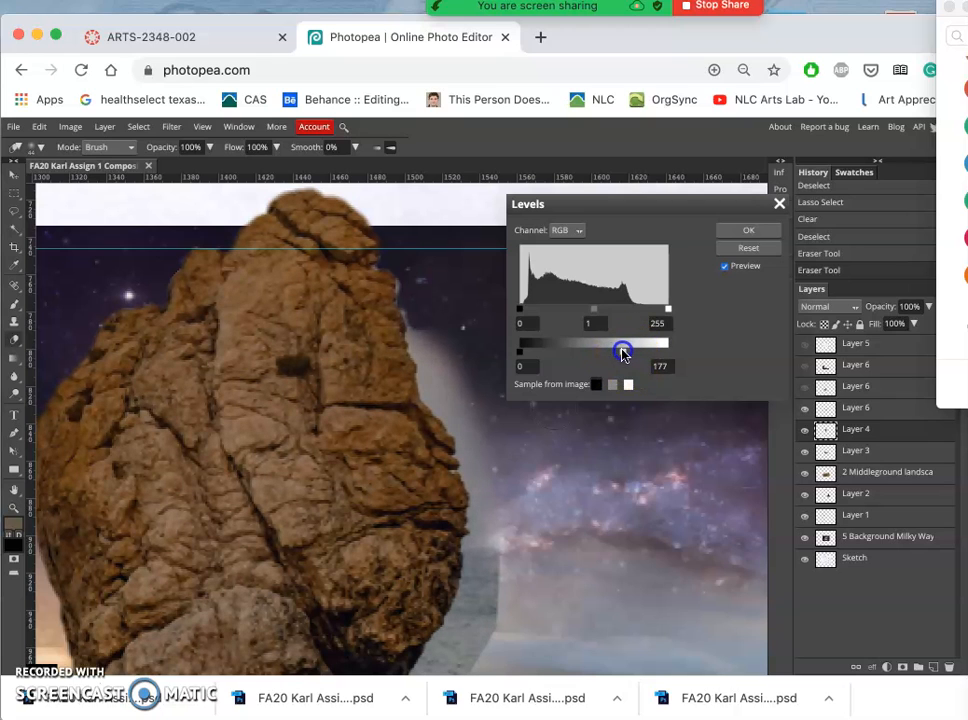
Lower the rock's midtone gamma to about 0.88 and apply the Levels change.
left_click_drag(622, 350, 580, 310)
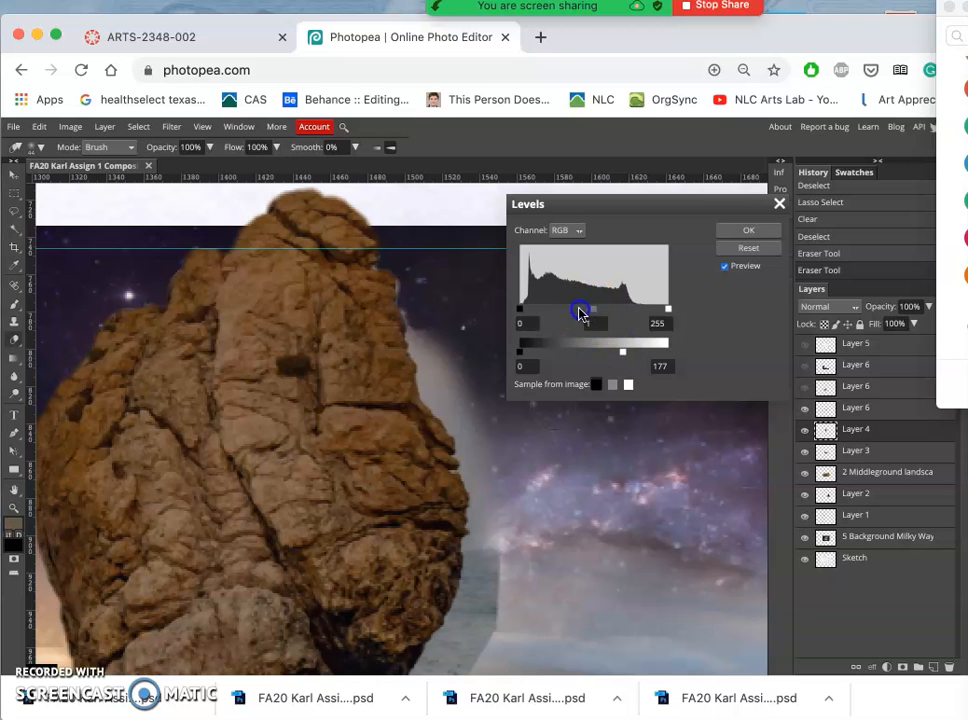
left_click_drag(580, 308, 604, 308)
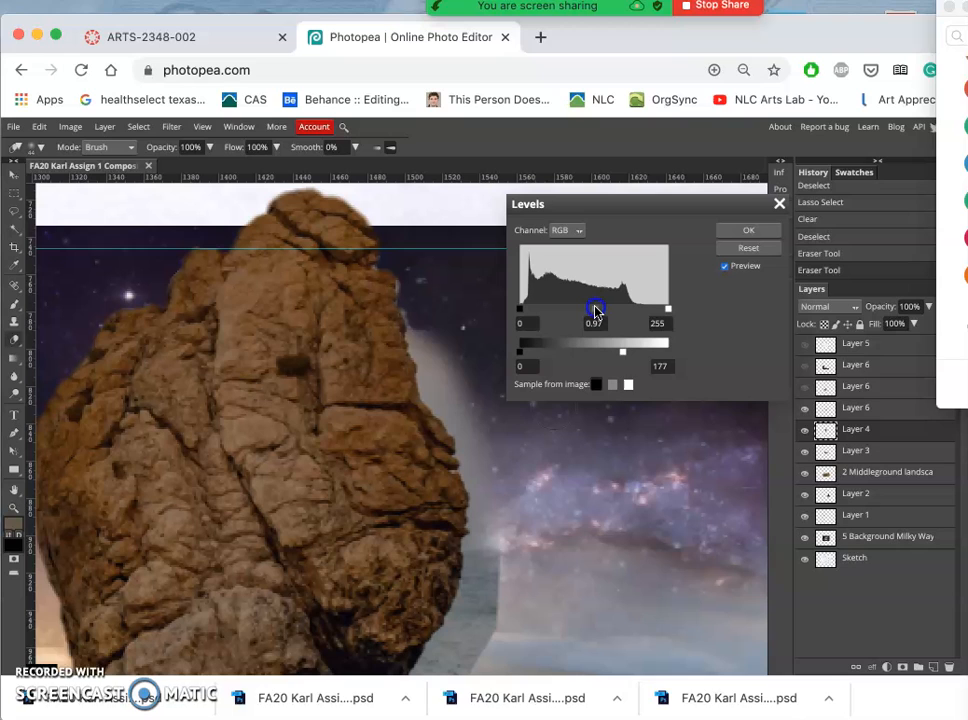
left_click_drag(596, 308, 596, 308)
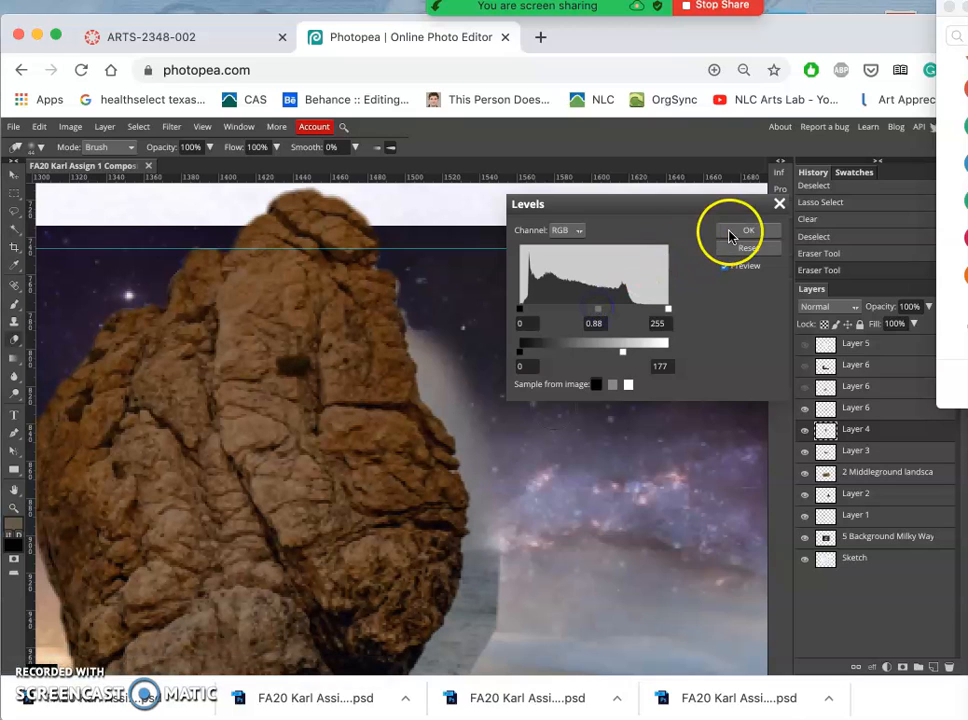
left_click(748, 230)
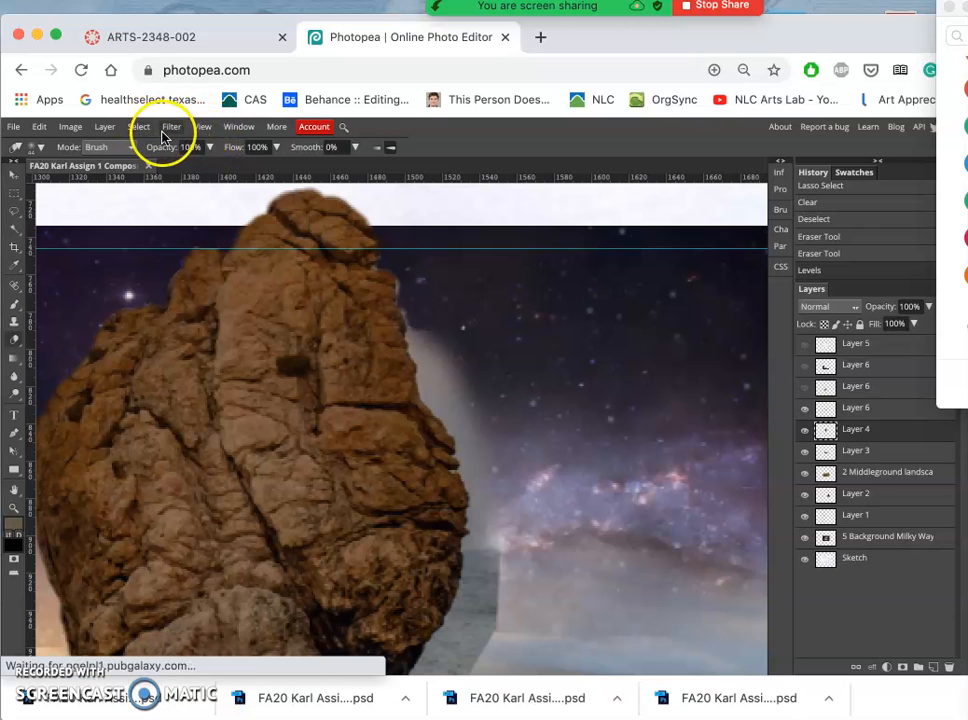
Apply Color Balance on Shadows with Red 32, Blue 24 and Green 0 to the rock.
left_click(68, 128)
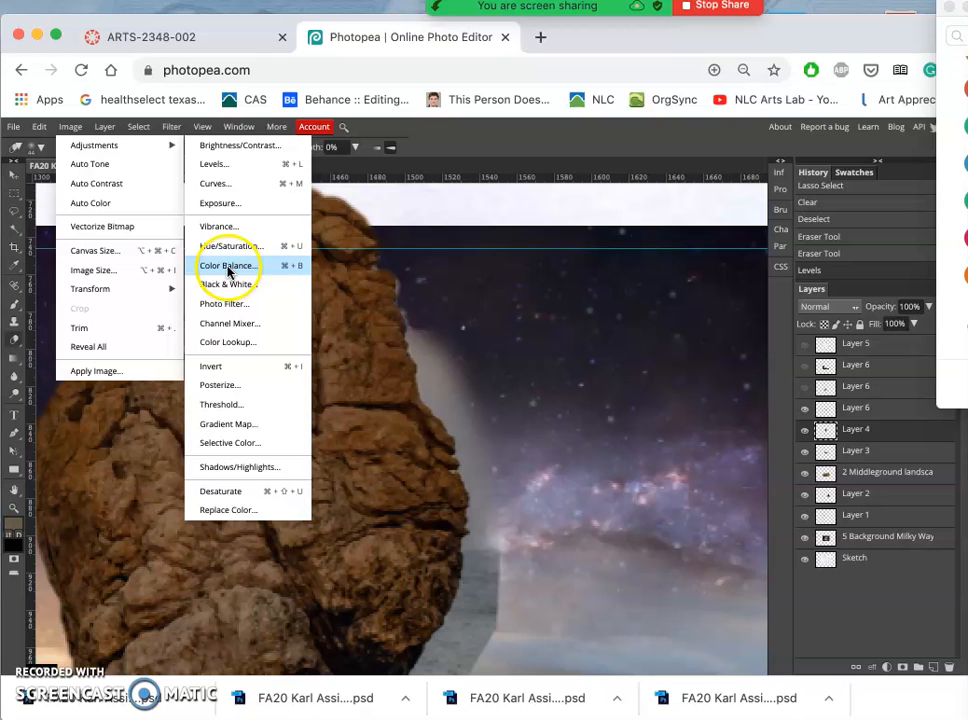
left_click(226, 266)
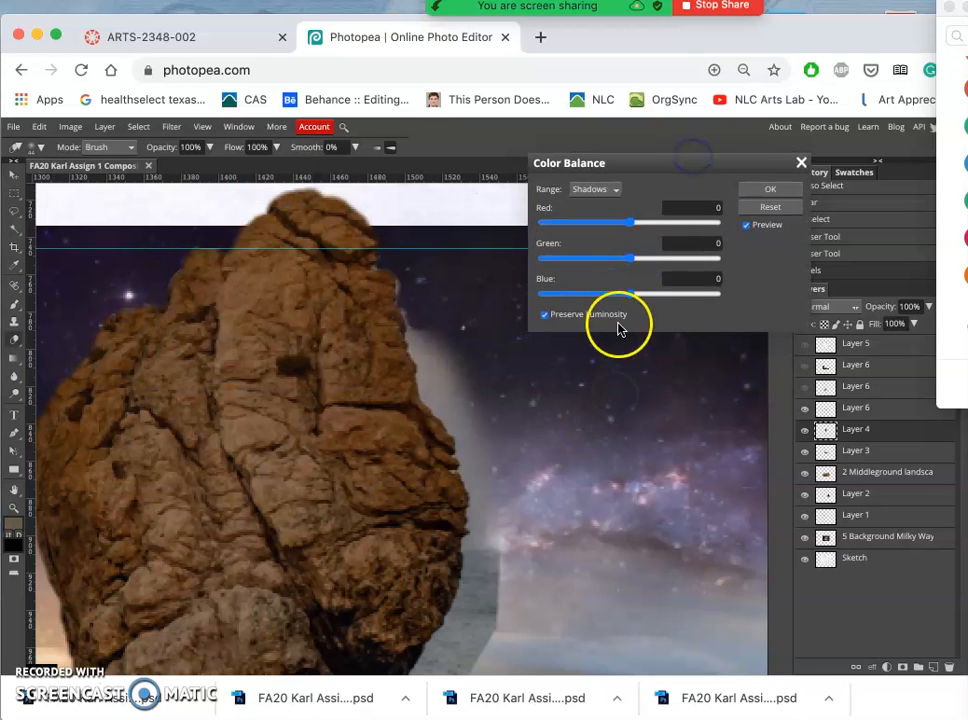
left_click_drag(624, 222, 660, 222)
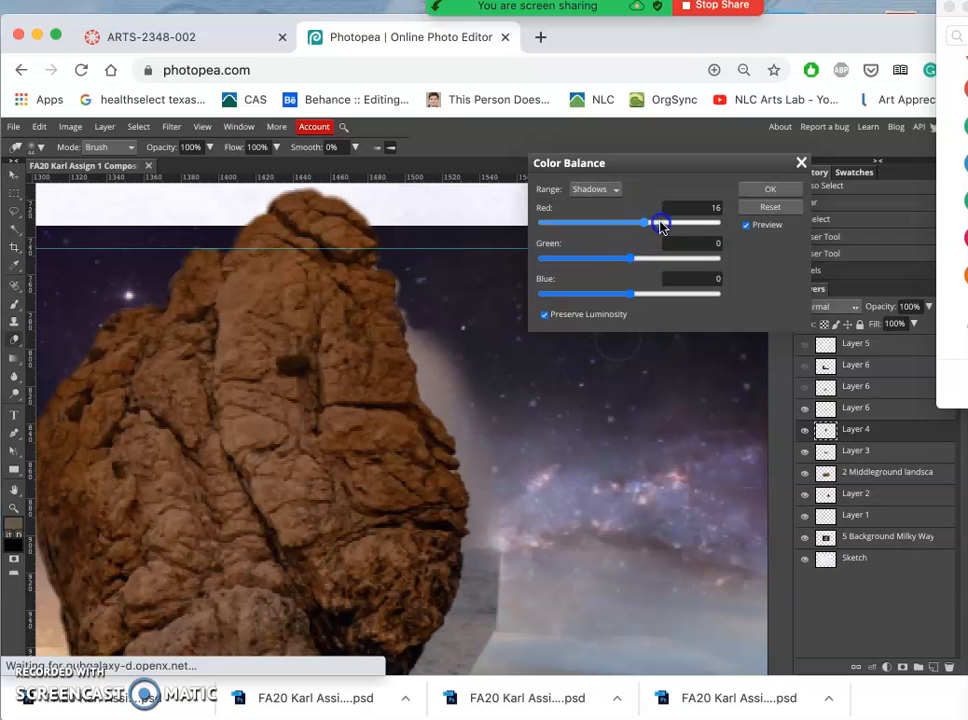
left_click_drag(660, 222, 658, 222)
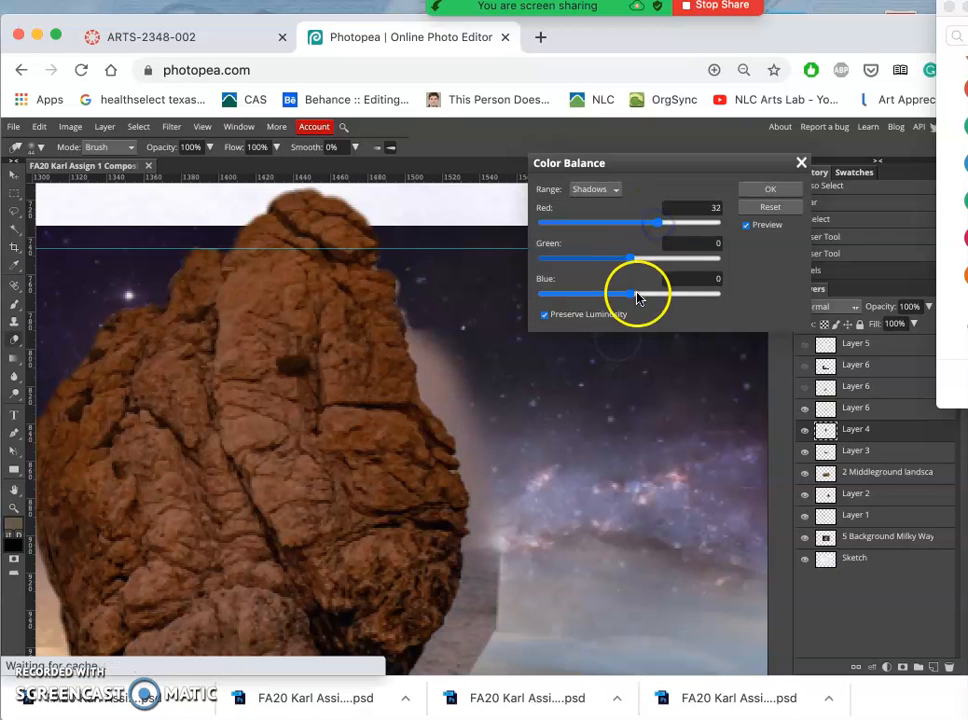
left_click_drag(630, 292, 650, 292)
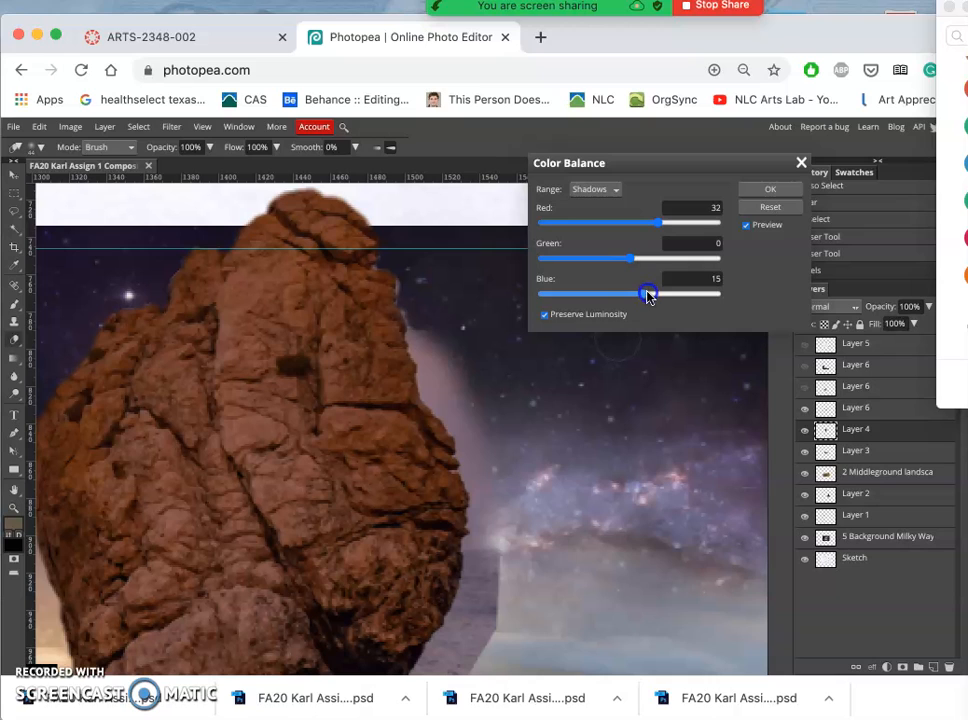
left_click_drag(648, 292, 616, 292)
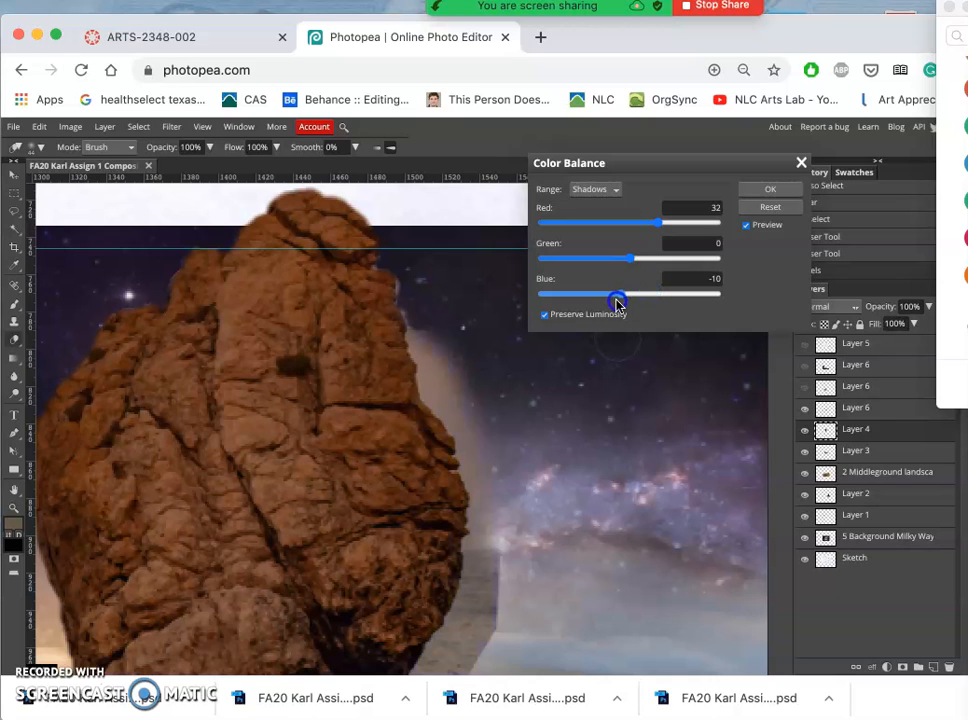
left_click_drag(616, 292, 660, 292)
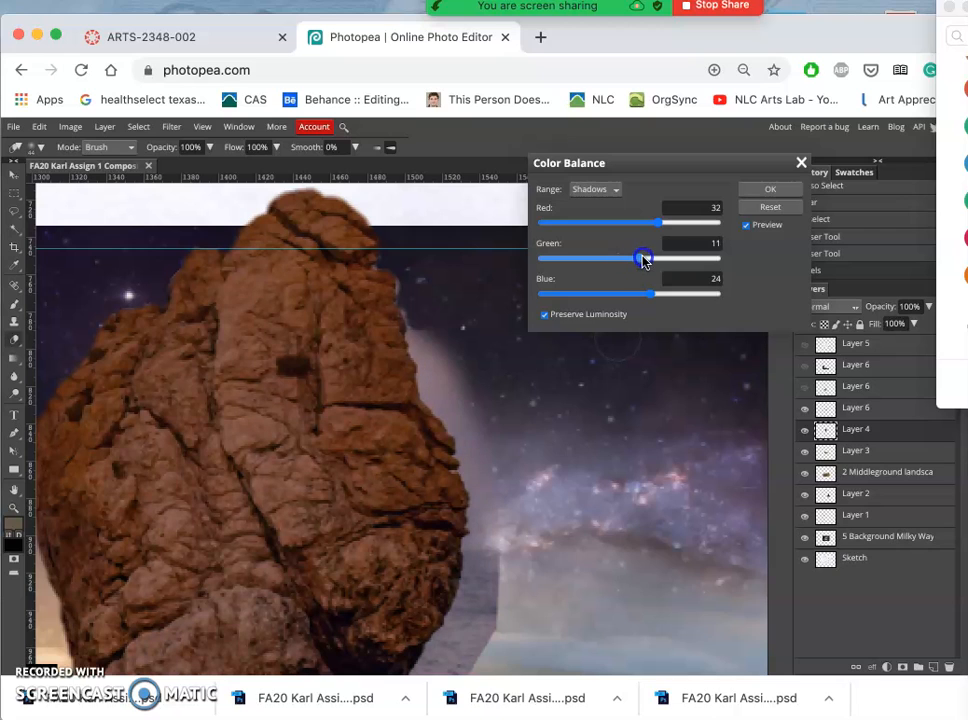
left_click_drag(644, 258, 628, 258)
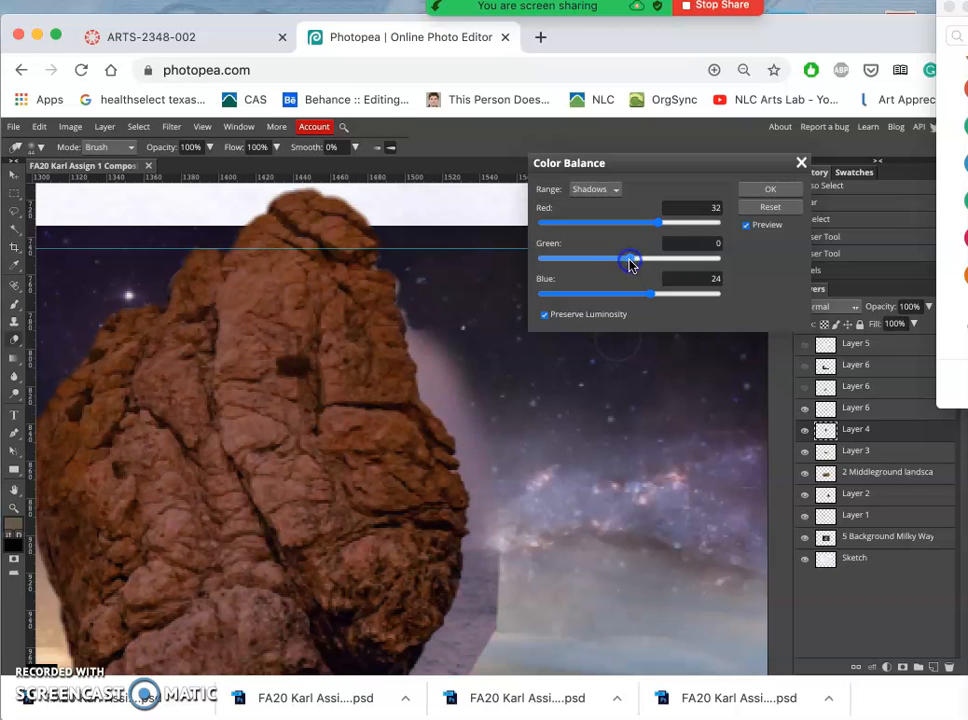
left_click(770, 188)
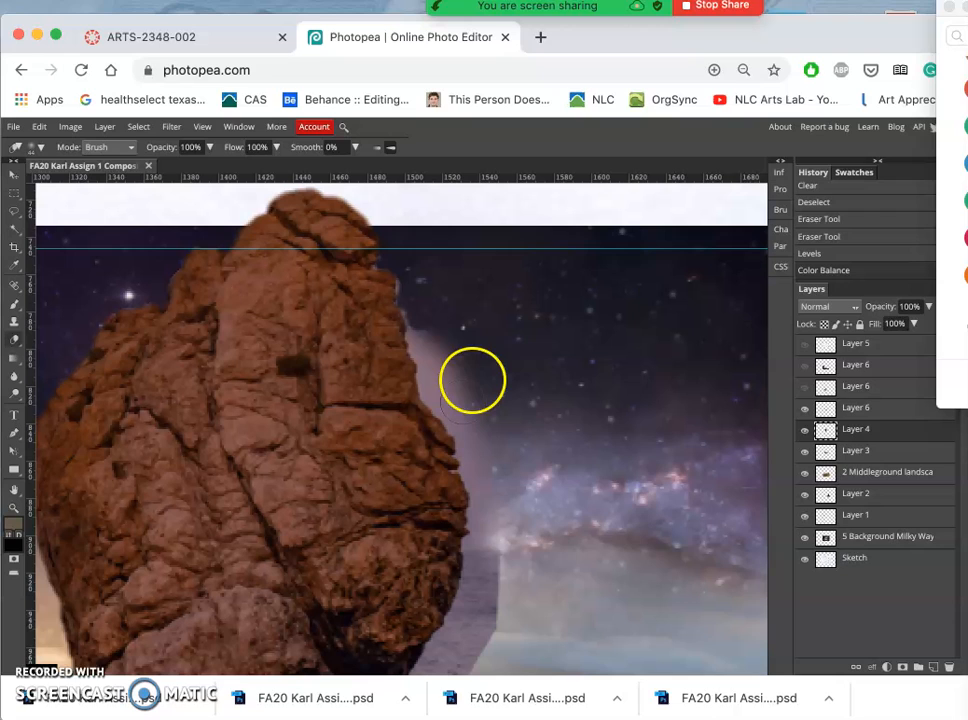
mouse_move(384, 308)
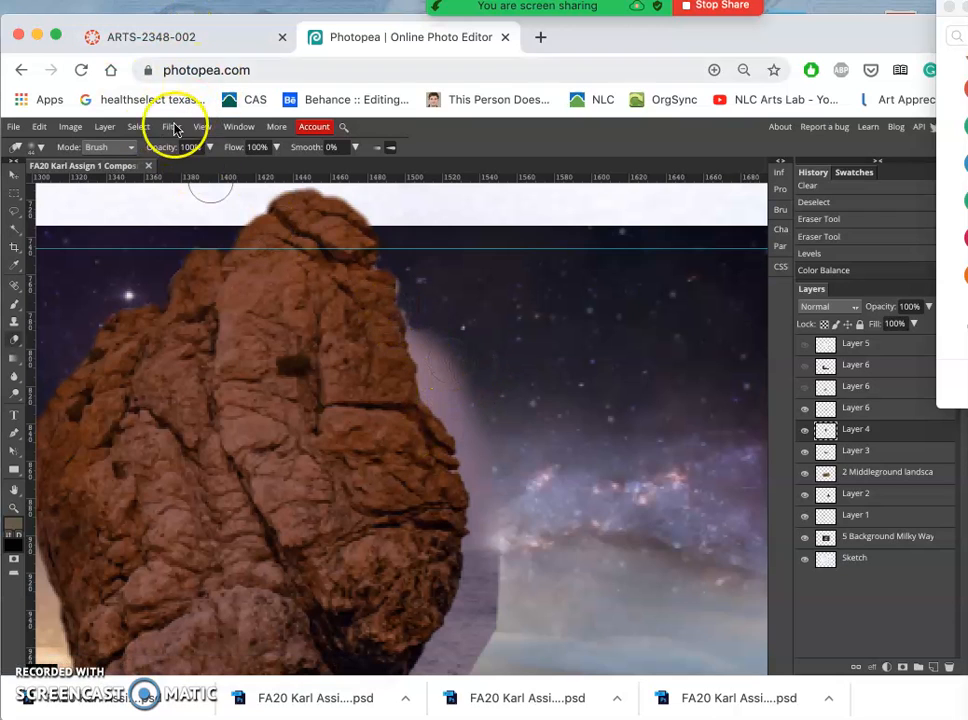
Apply Hue/Saturation with Hue -40, tweaked saturation and lowered lightness for a dark reddish-purple rock.
left_click(70, 126)
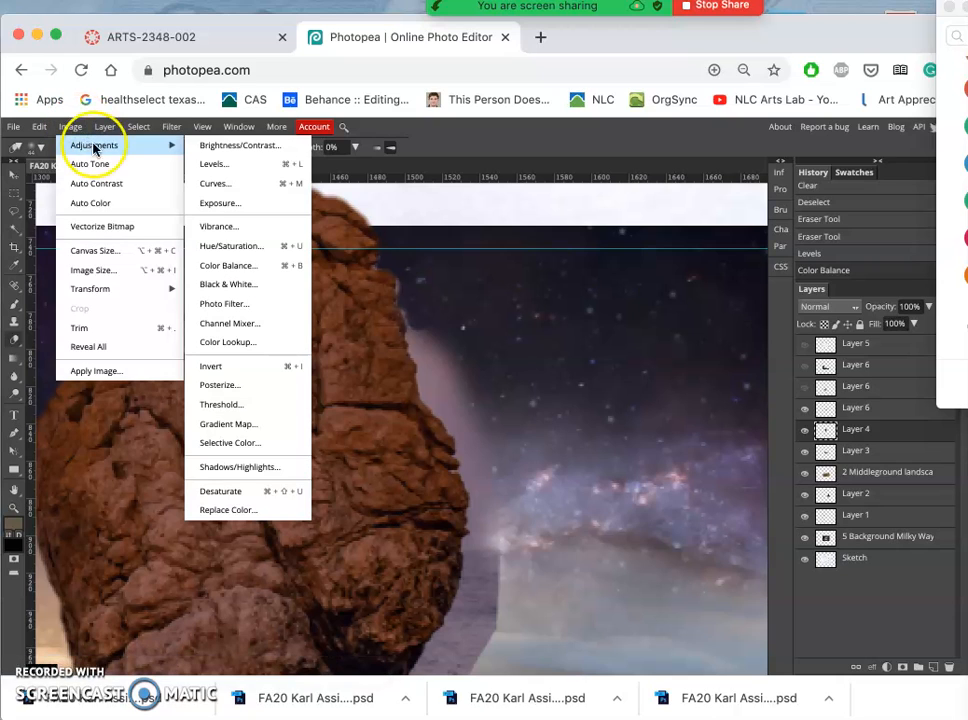
mouse_move(214, 164)
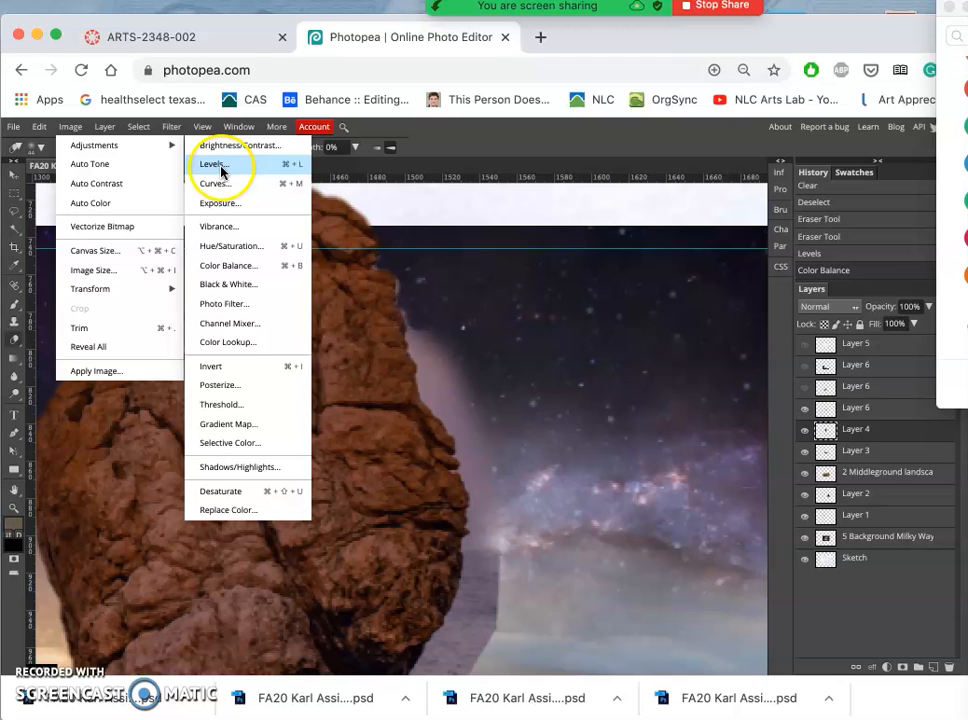
left_click(232, 246)
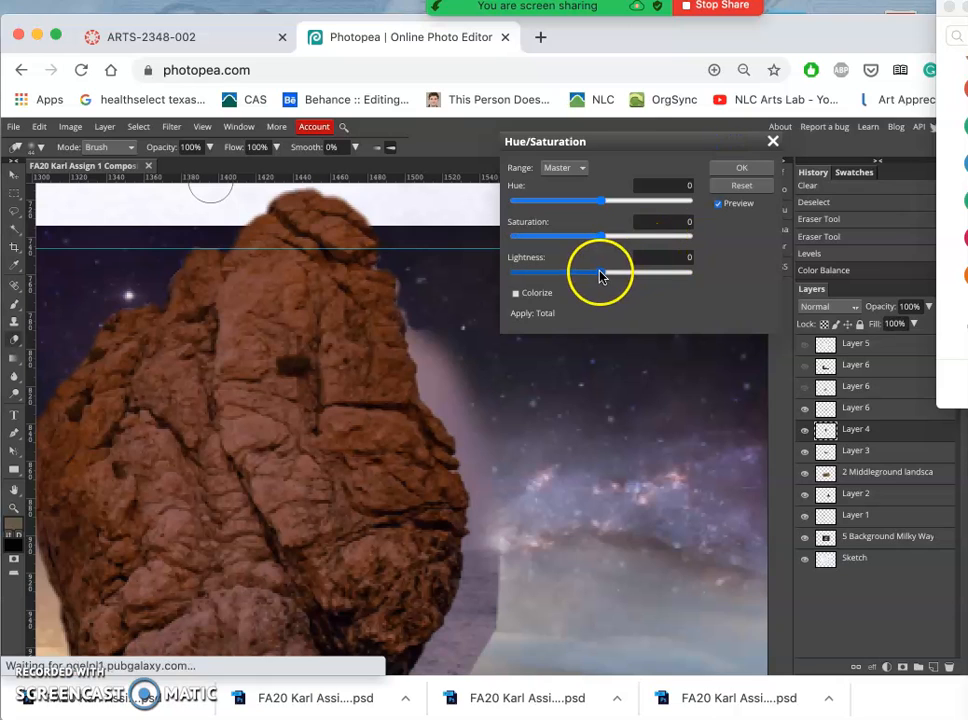
left_click_drag(600, 272, 576, 272)
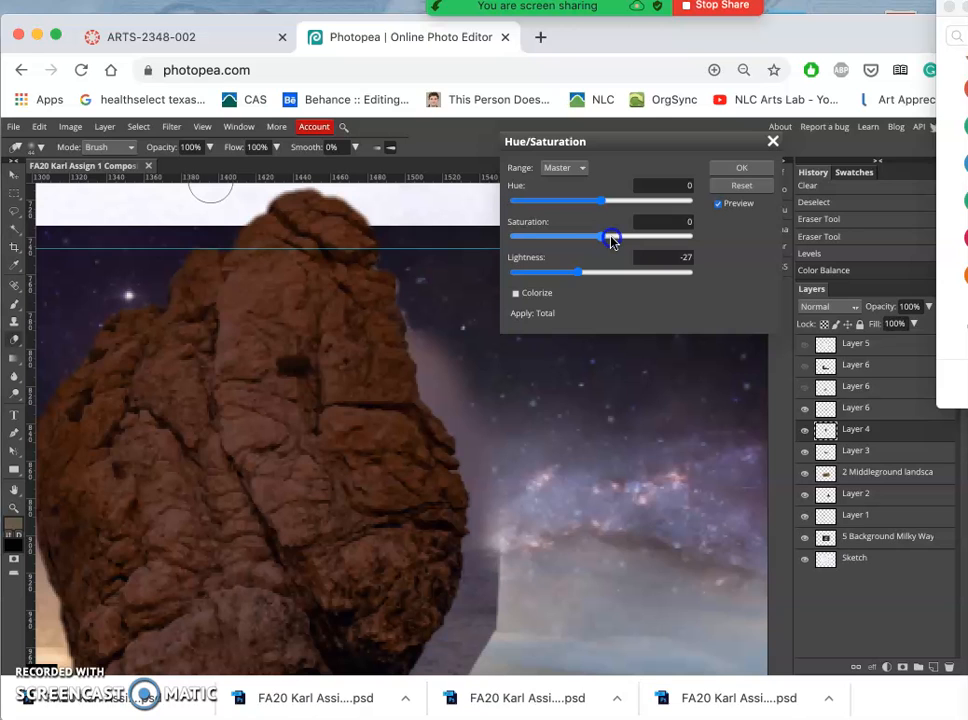
left_click_drag(612, 236, 628, 236)
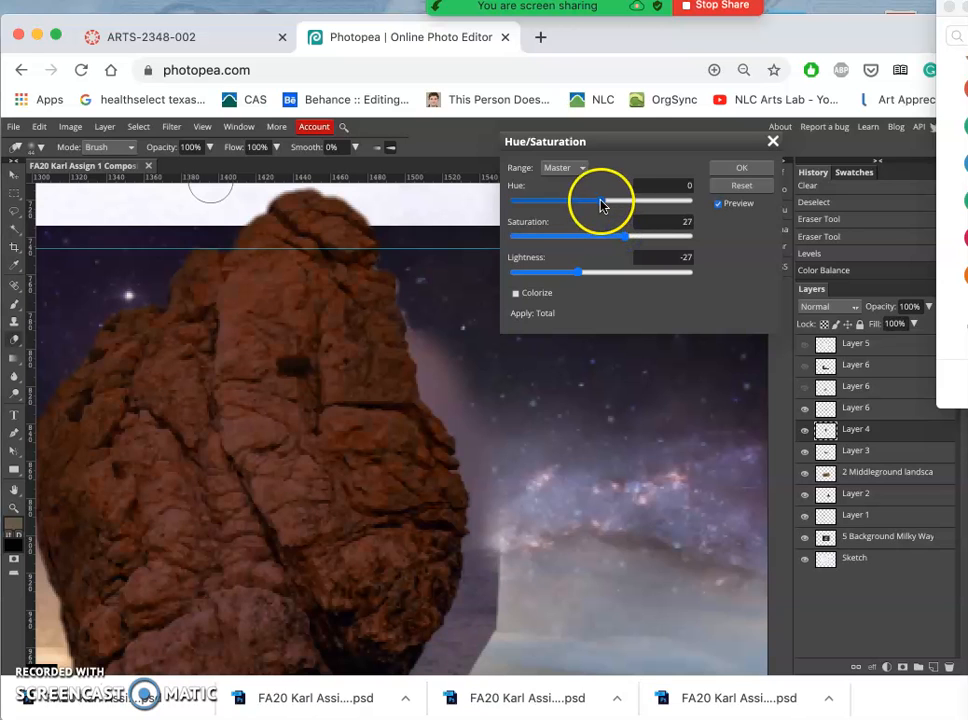
left_click_drag(600, 200, 588, 200)
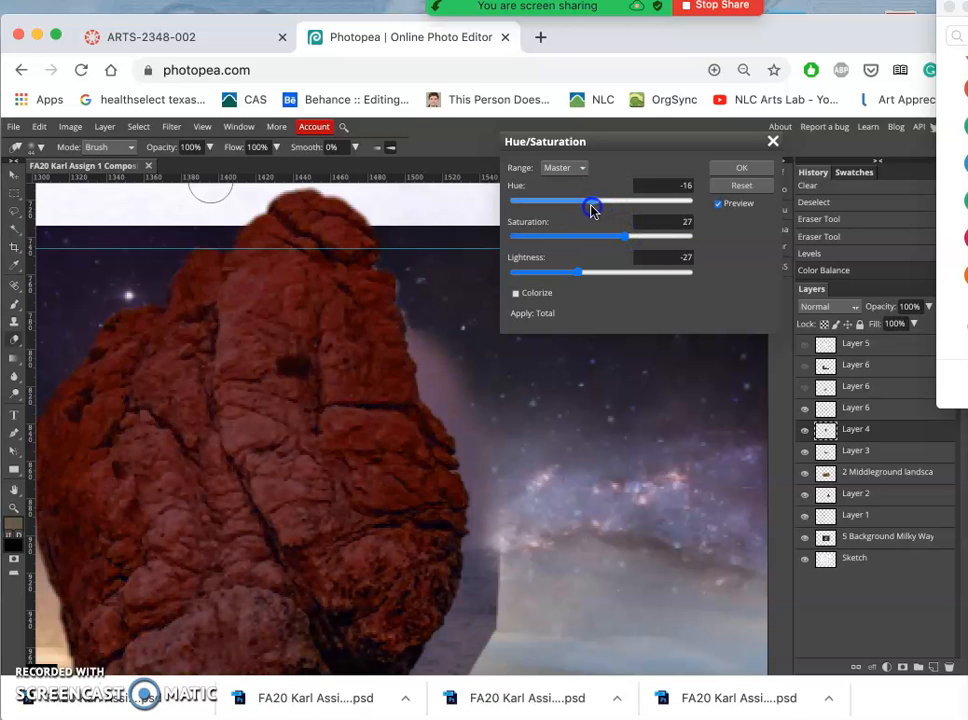
left_click_drag(600, 200, 584, 200)
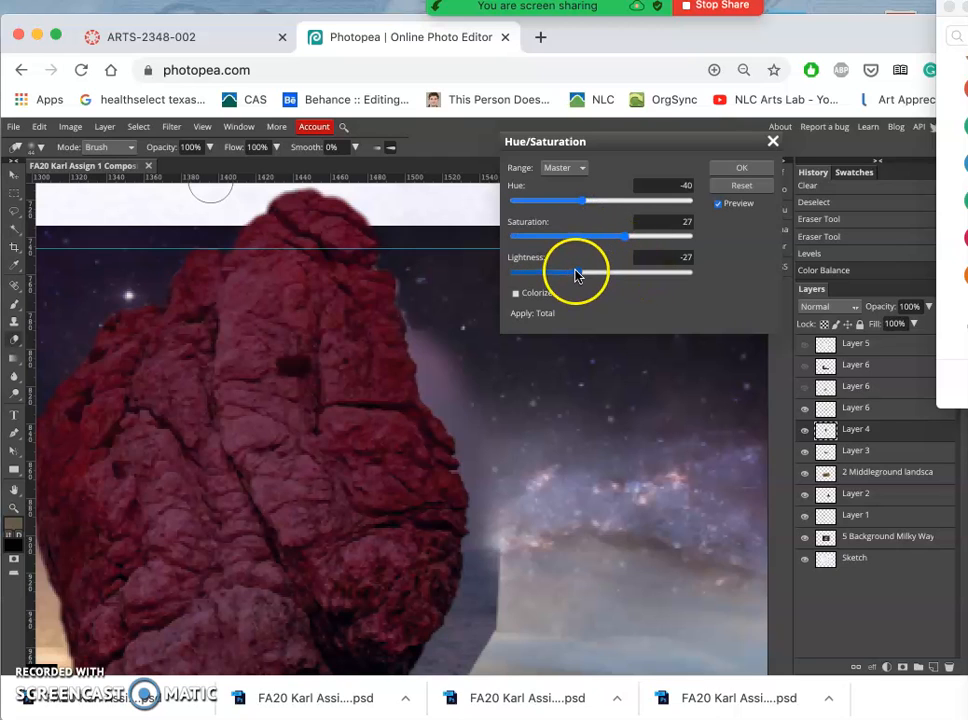
left_click_drag(570, 272, 558, 272)
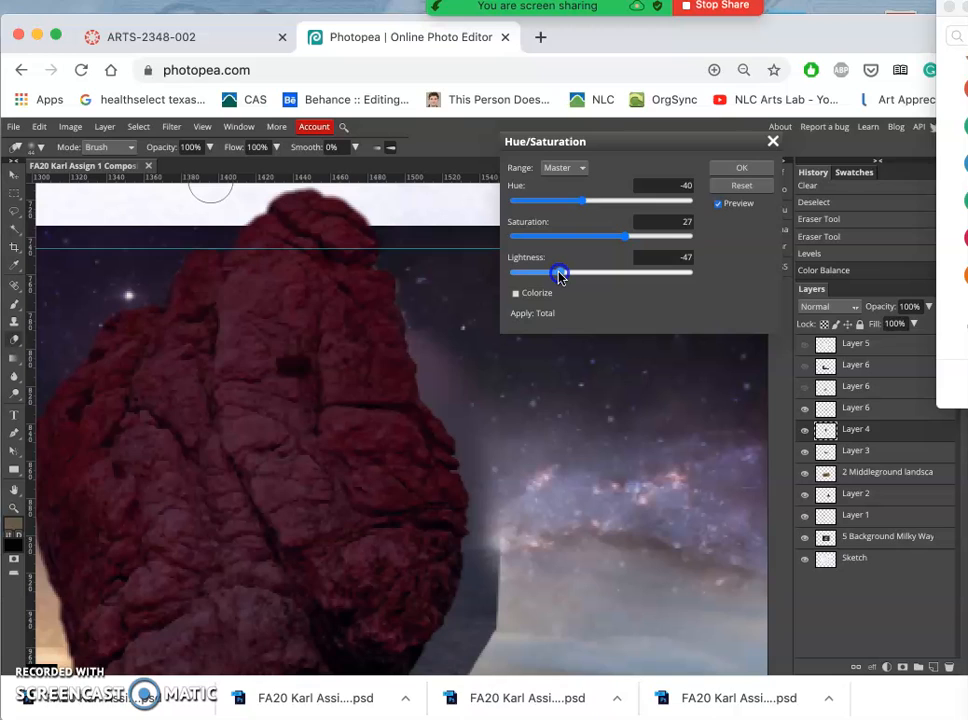
left_click_drag(560, 272, 548, 272)
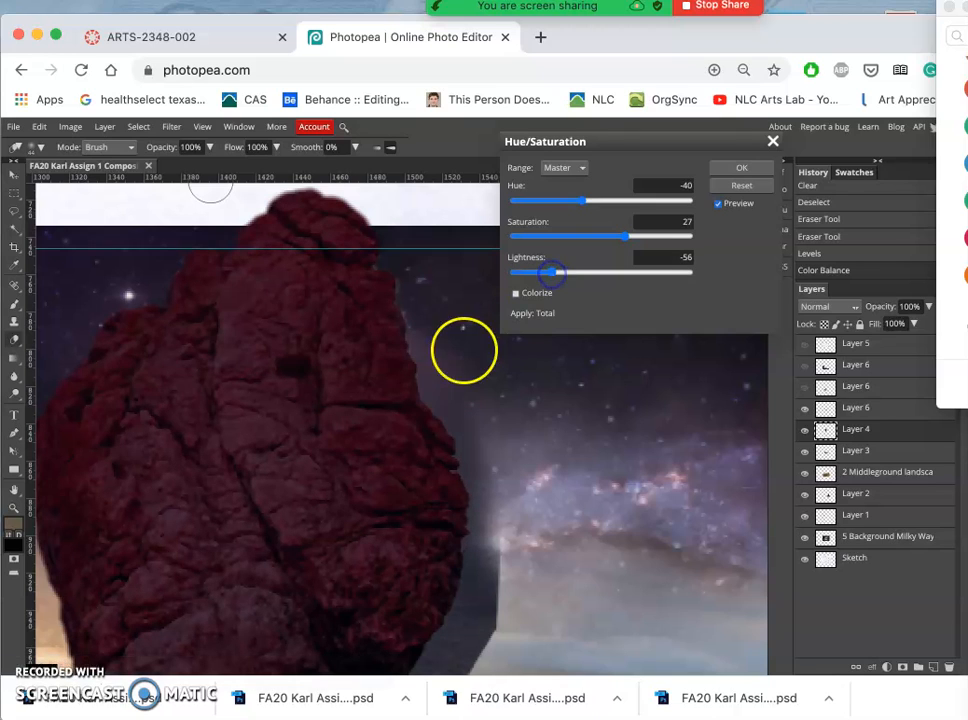
left_click(740, 168)
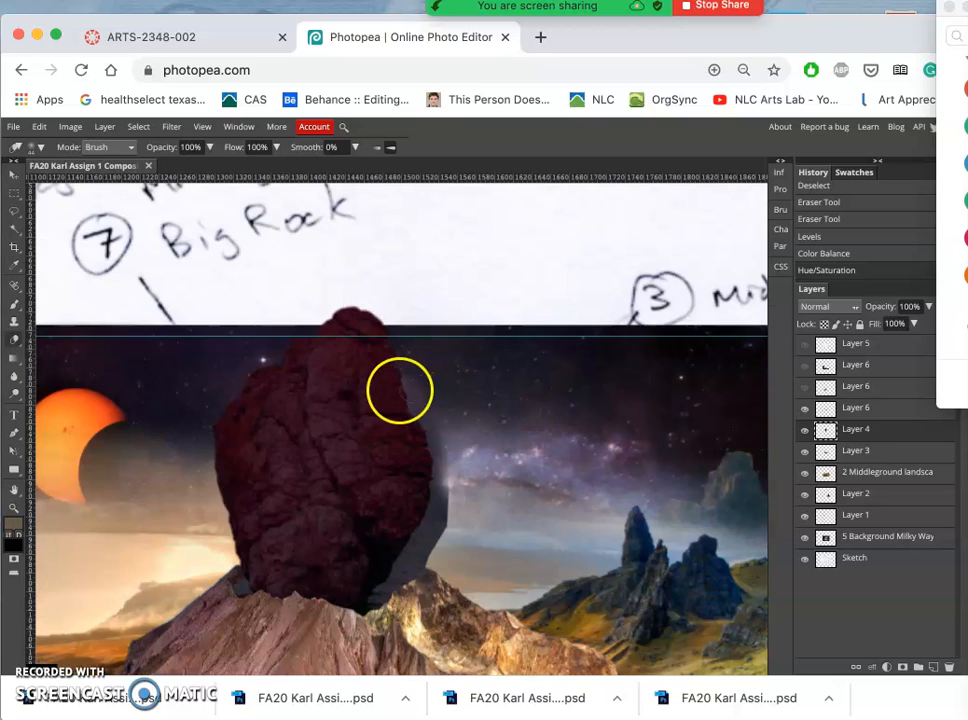
mouse_move(376, 432)
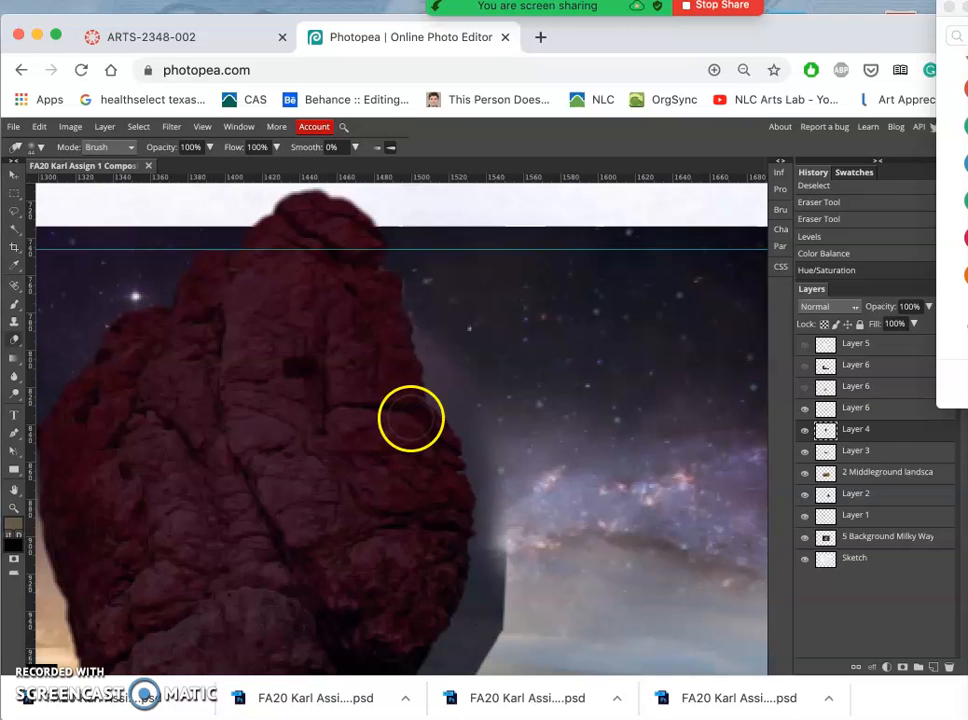
mouse_move(464, 412)
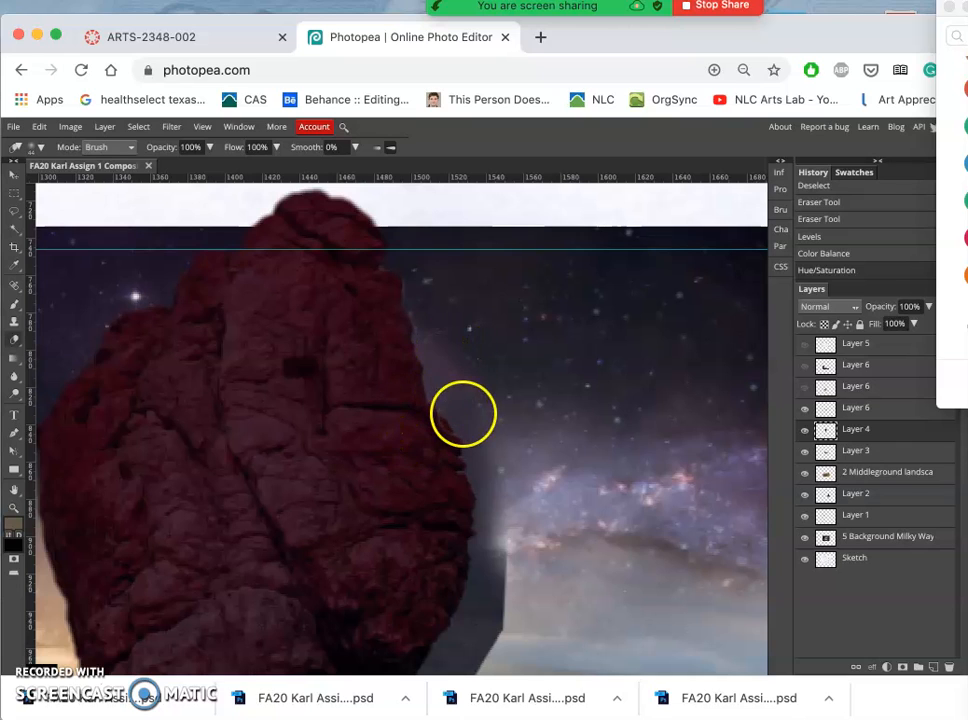
mouse_move(568, 346)
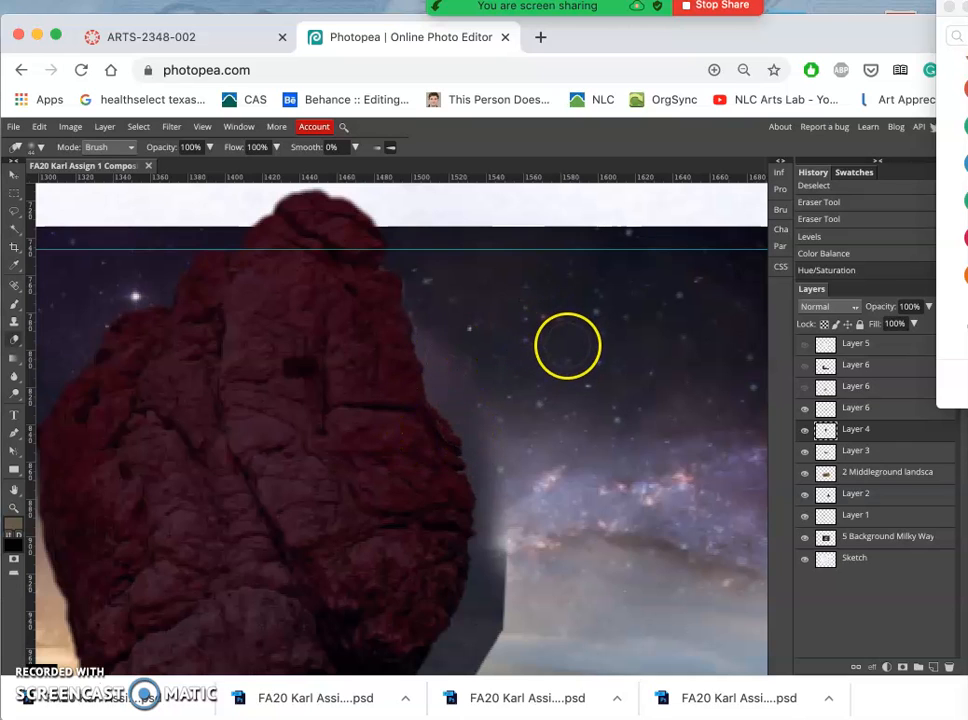
mouse_move(522, 348)
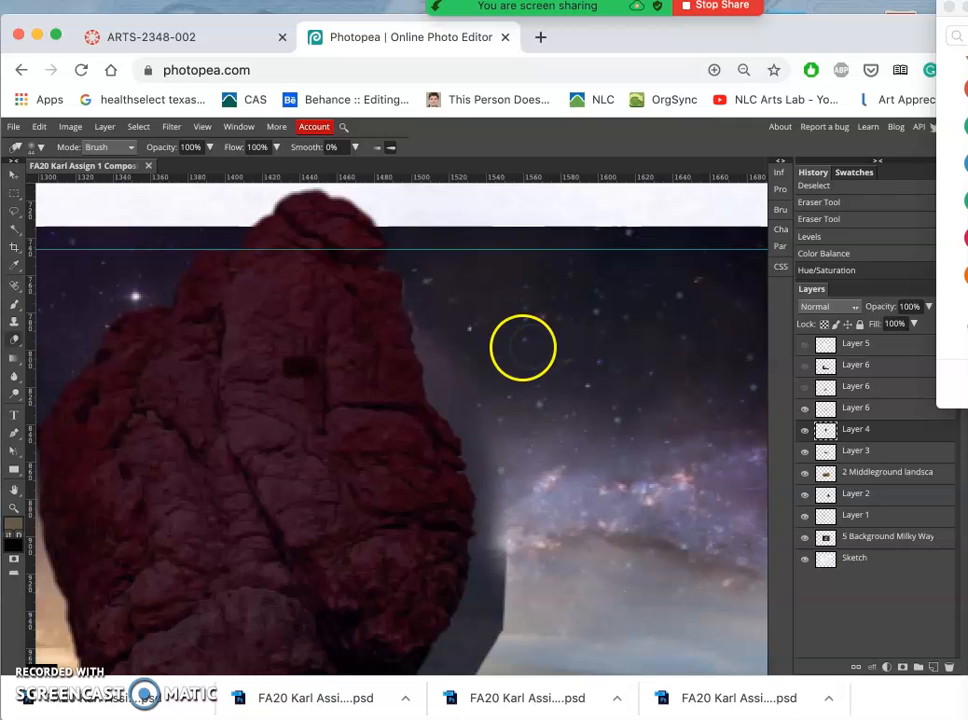
mouse_move(656, 324)
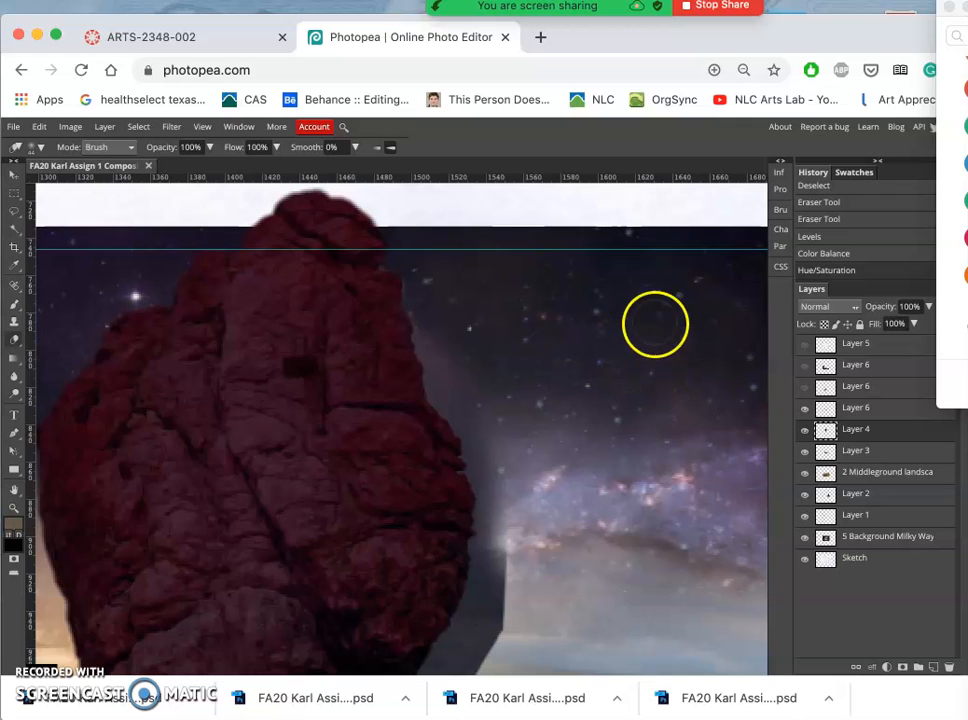
mouse_move(624, 428)
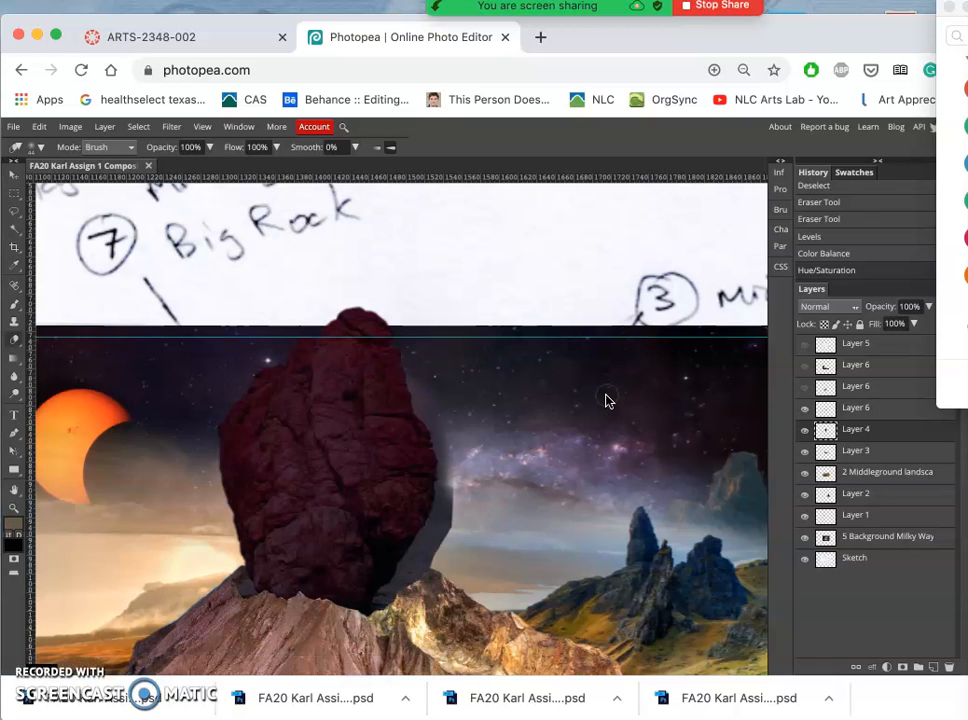
mouse_move(476, 386)
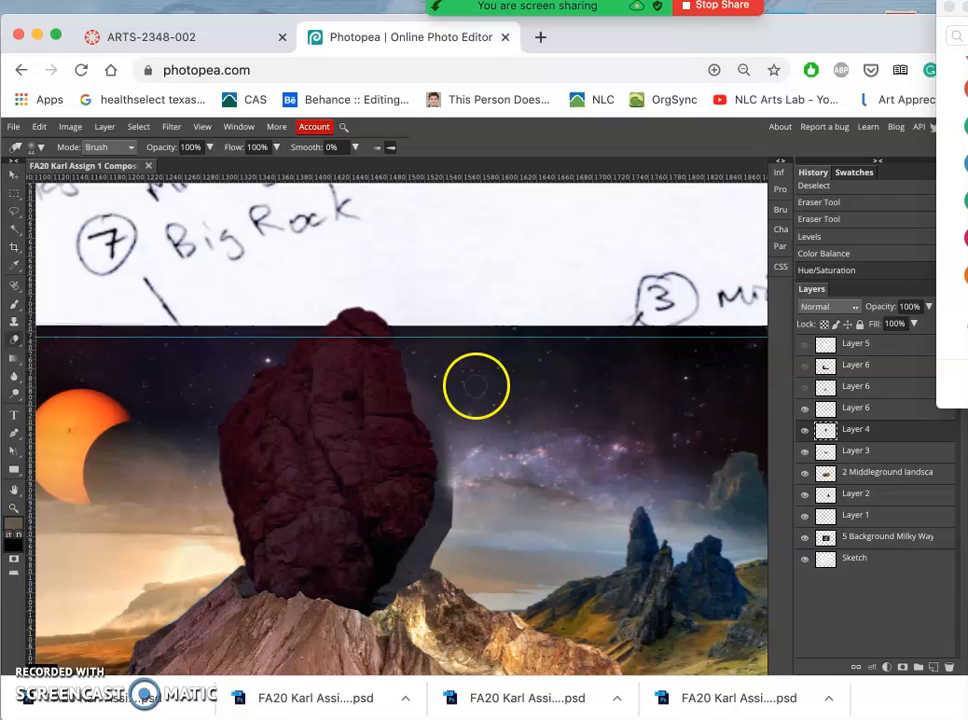
mouse_move(418, 496)
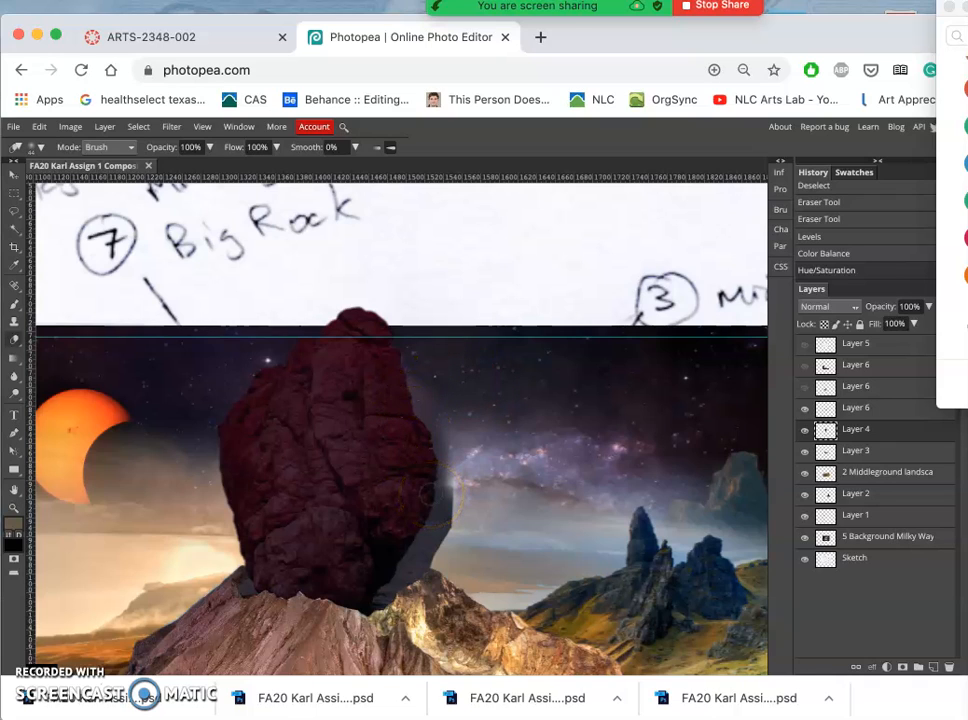